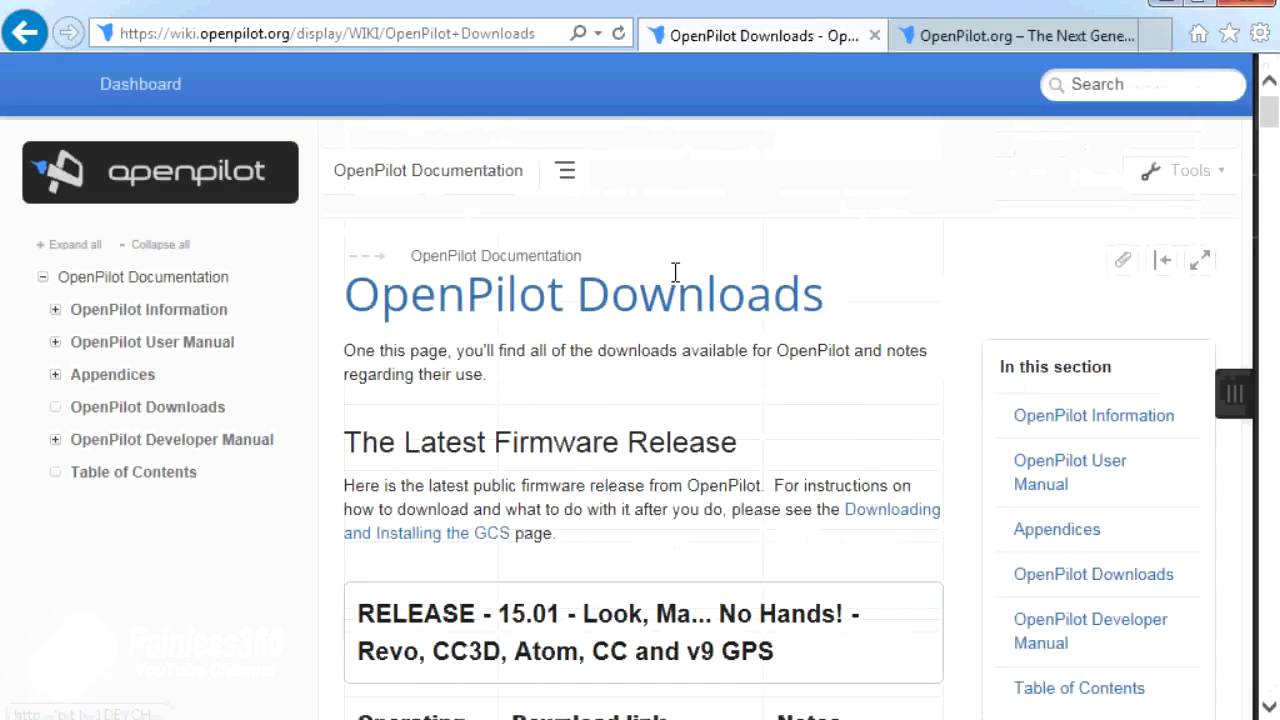
Step: Save the OpenPilot-RELEASE-15.01-win32.exe link from the 15.01 downloads table with Save target as
scroll("down", 3)
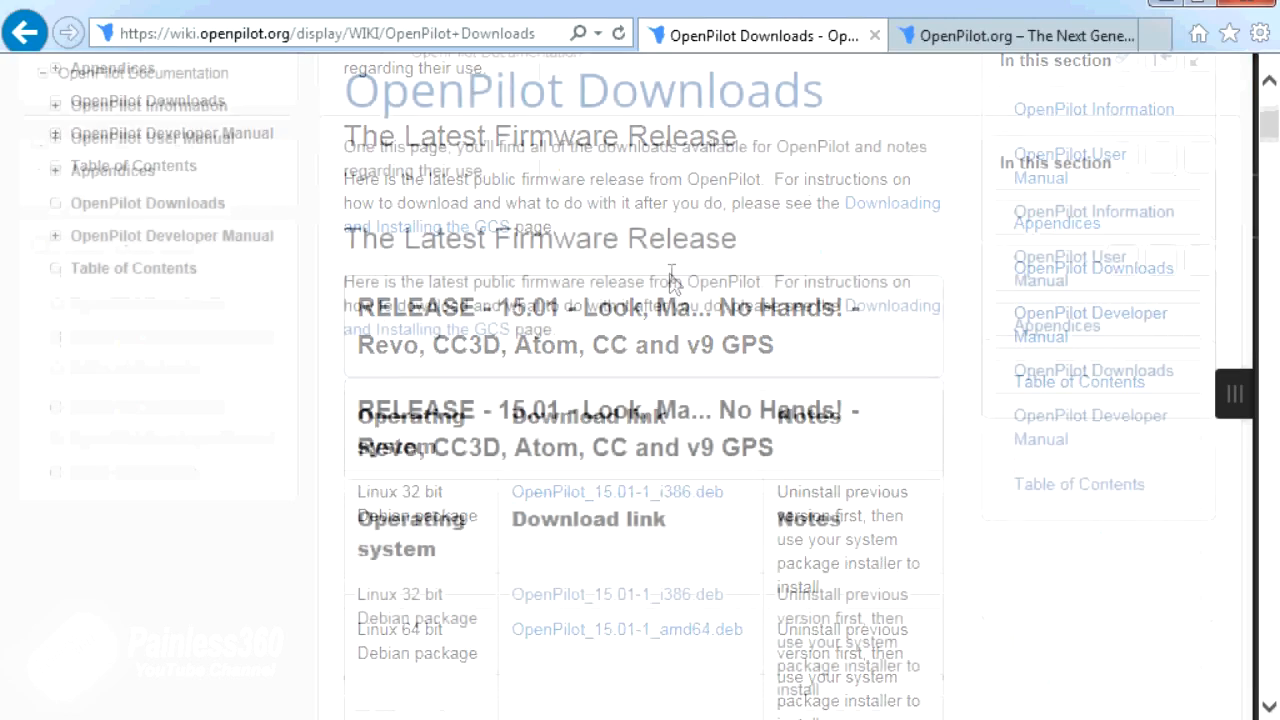
scroll("down", 3)
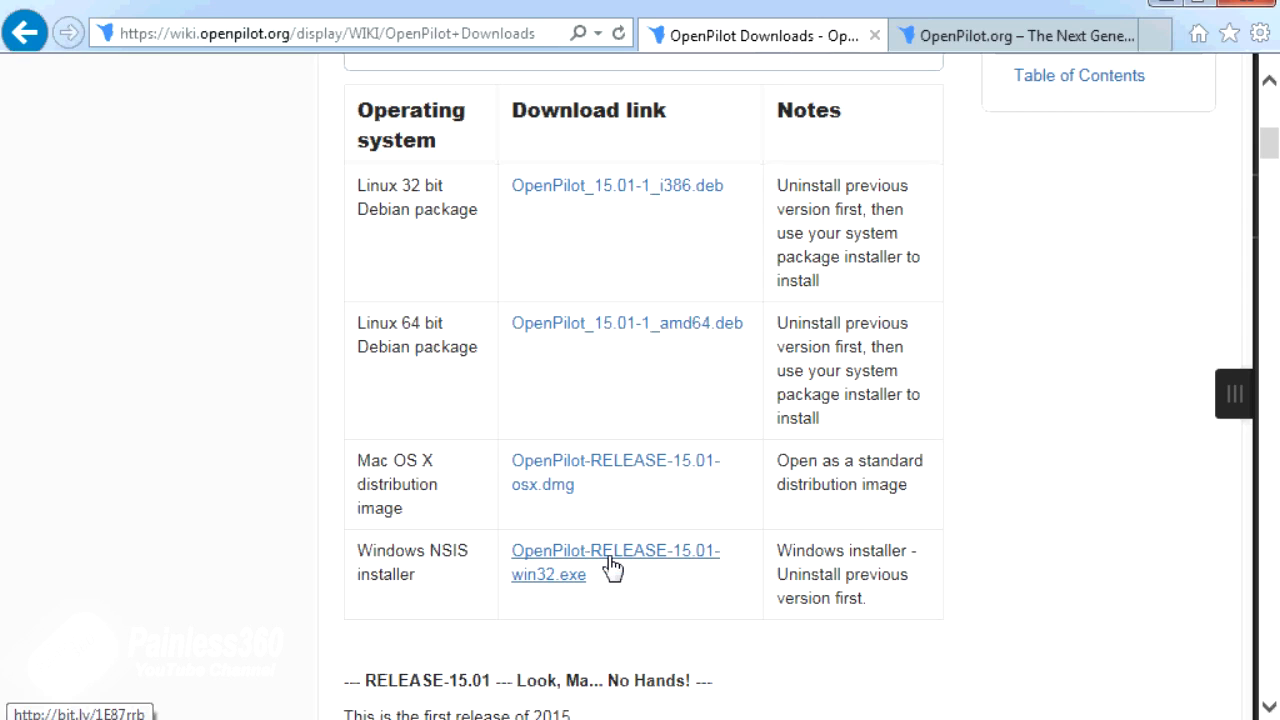
mouse_move(613, 565)
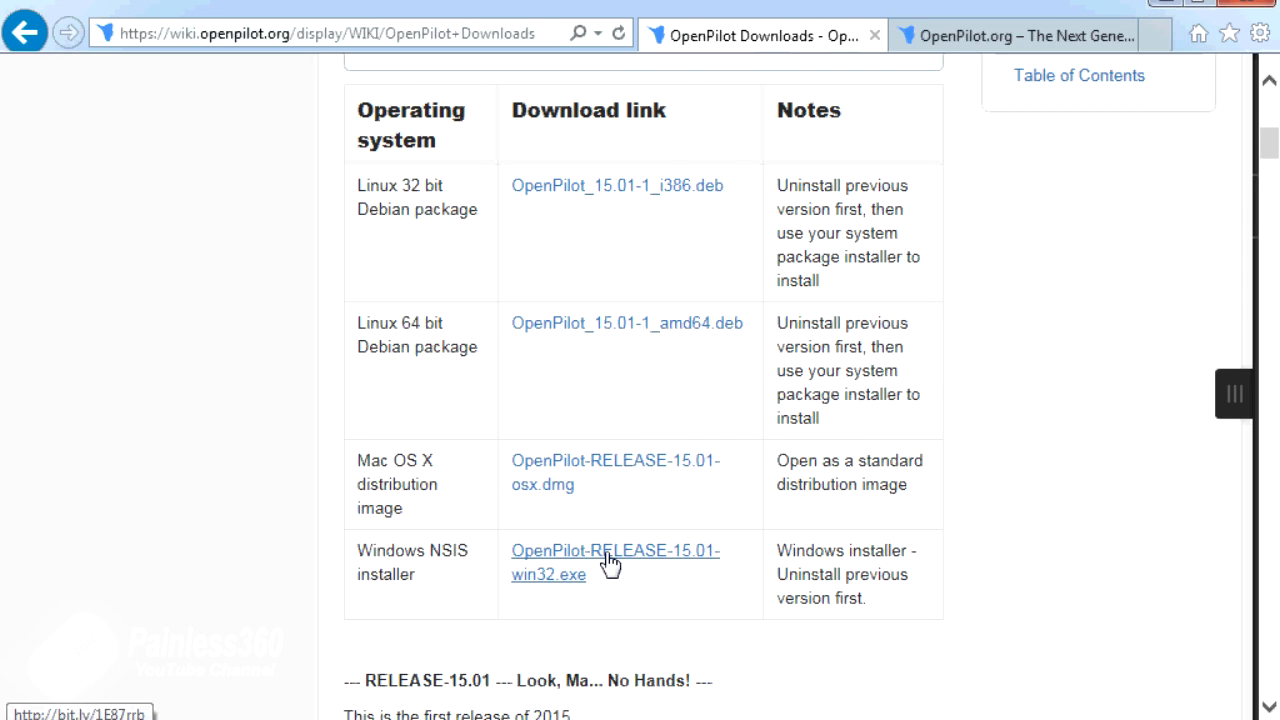
right_click(611, 562)
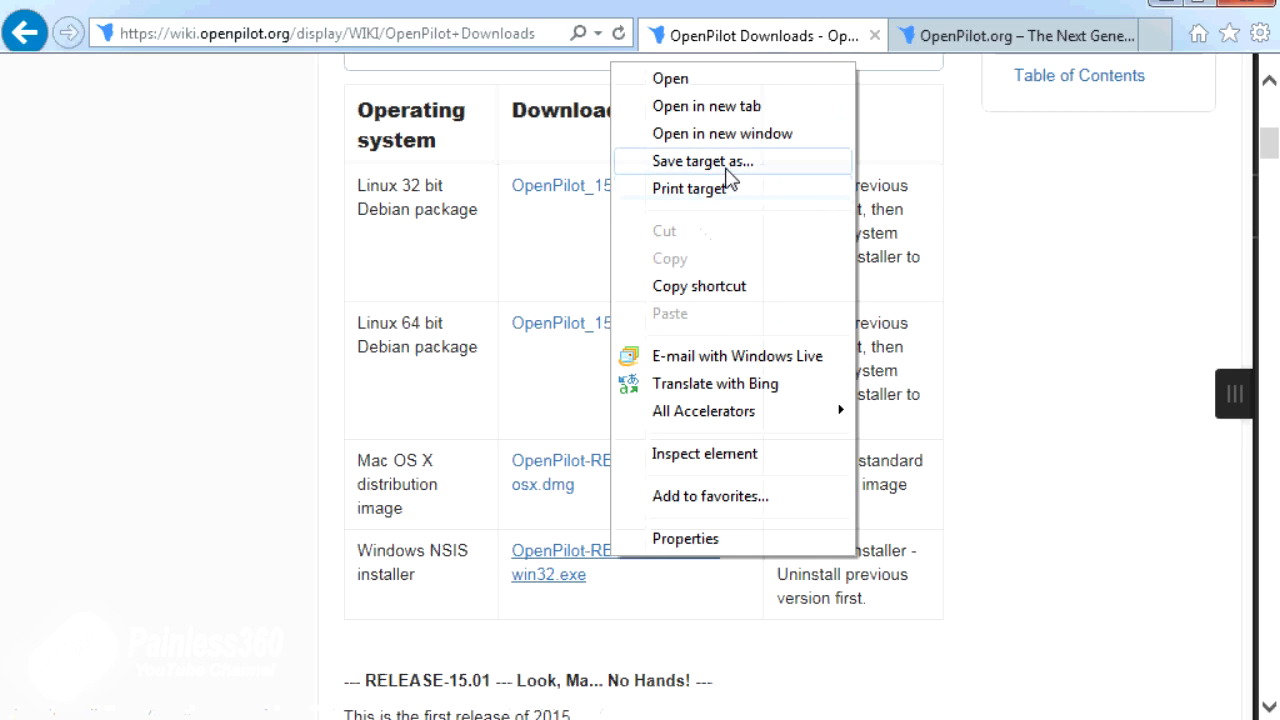
left_click(728, 388)
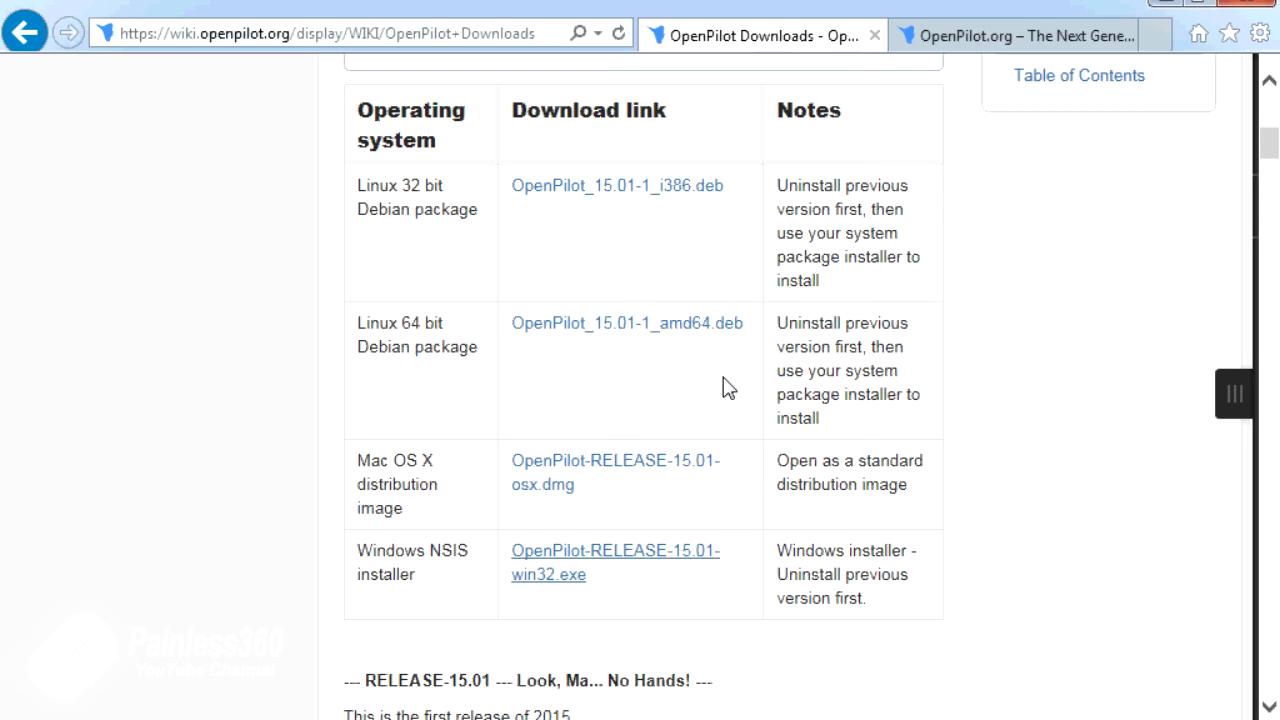
mouse_move(738, 382)
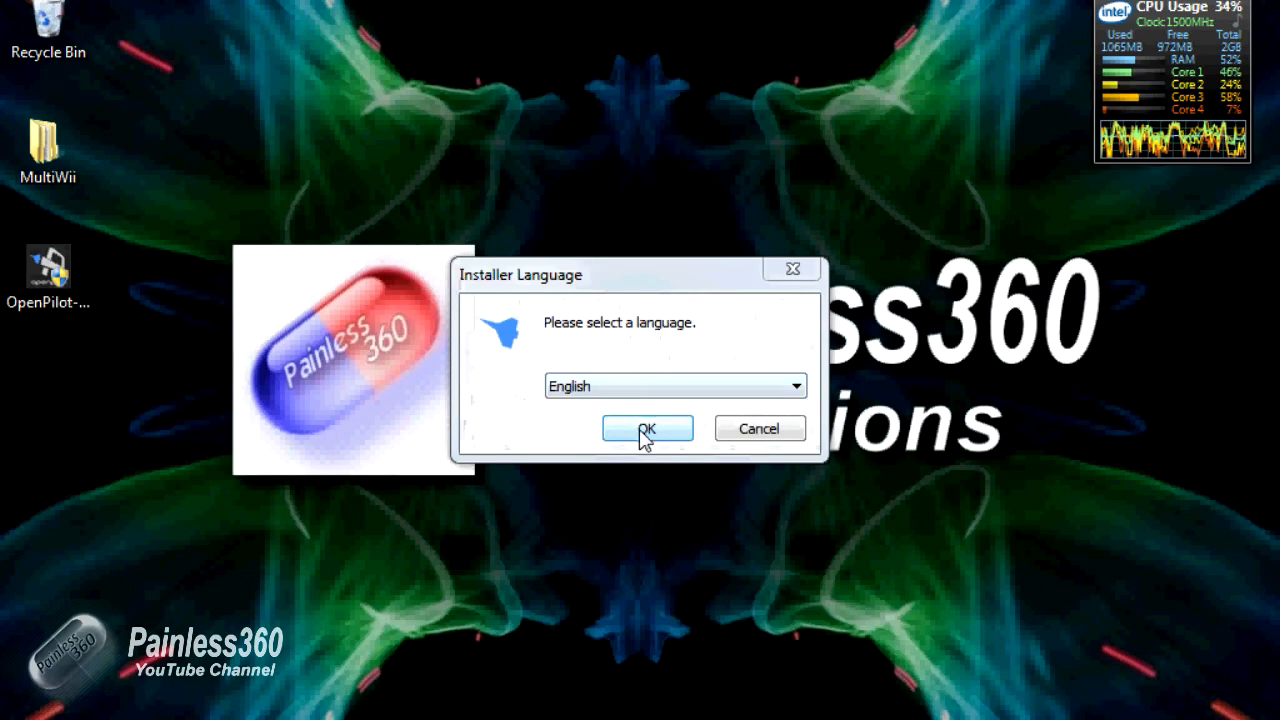
Step: Install OpenPilot GCS in English, accepting the license and the default folder
left_click(647, 428)
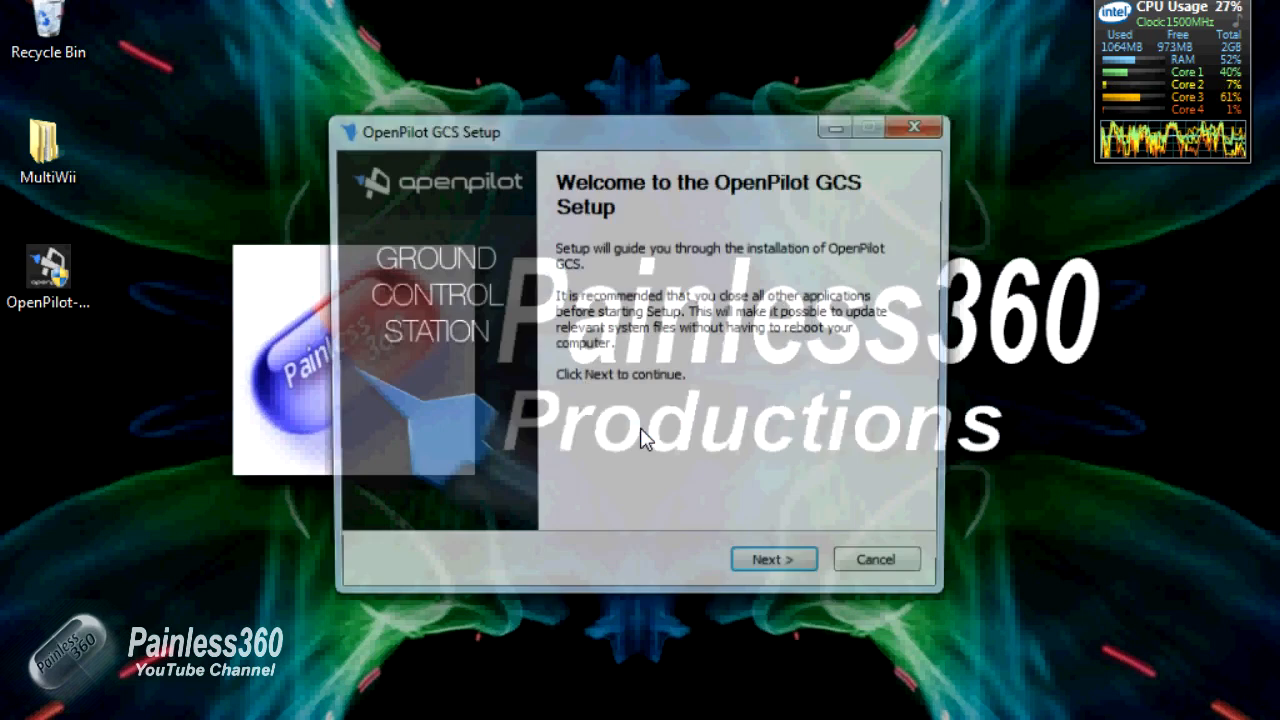
left_click(773, 558)
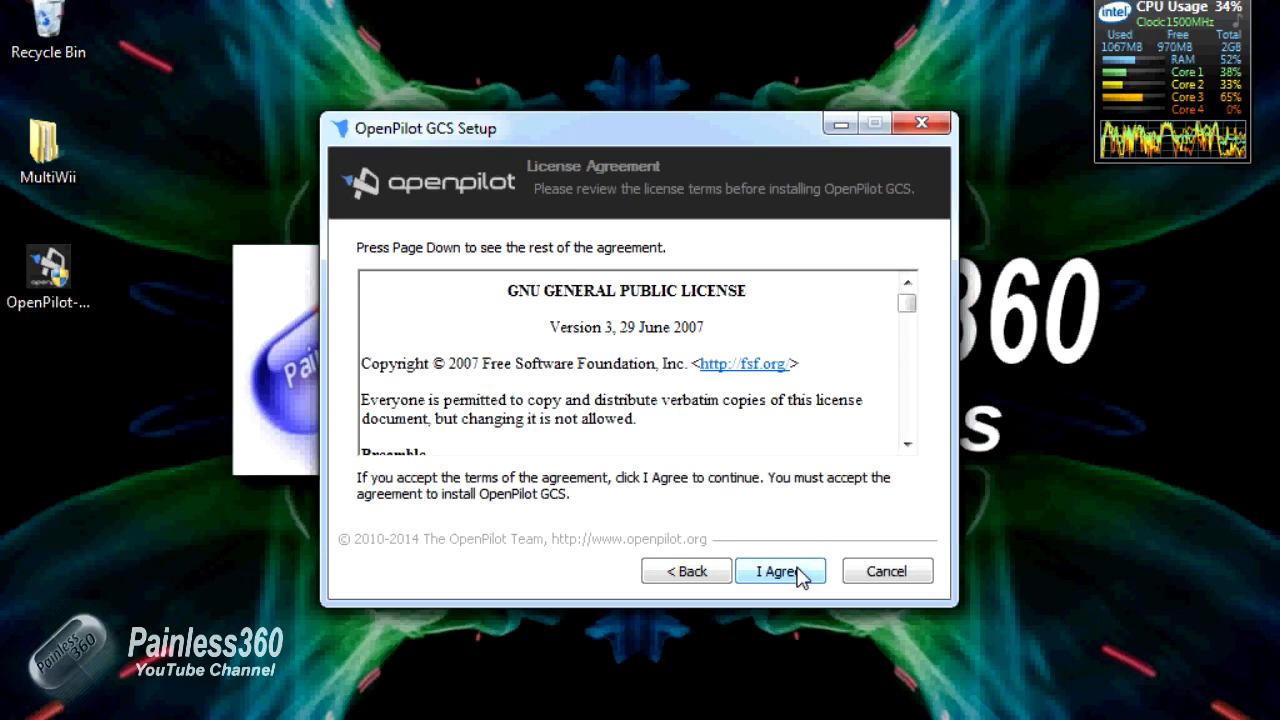
left_click(780, 571)
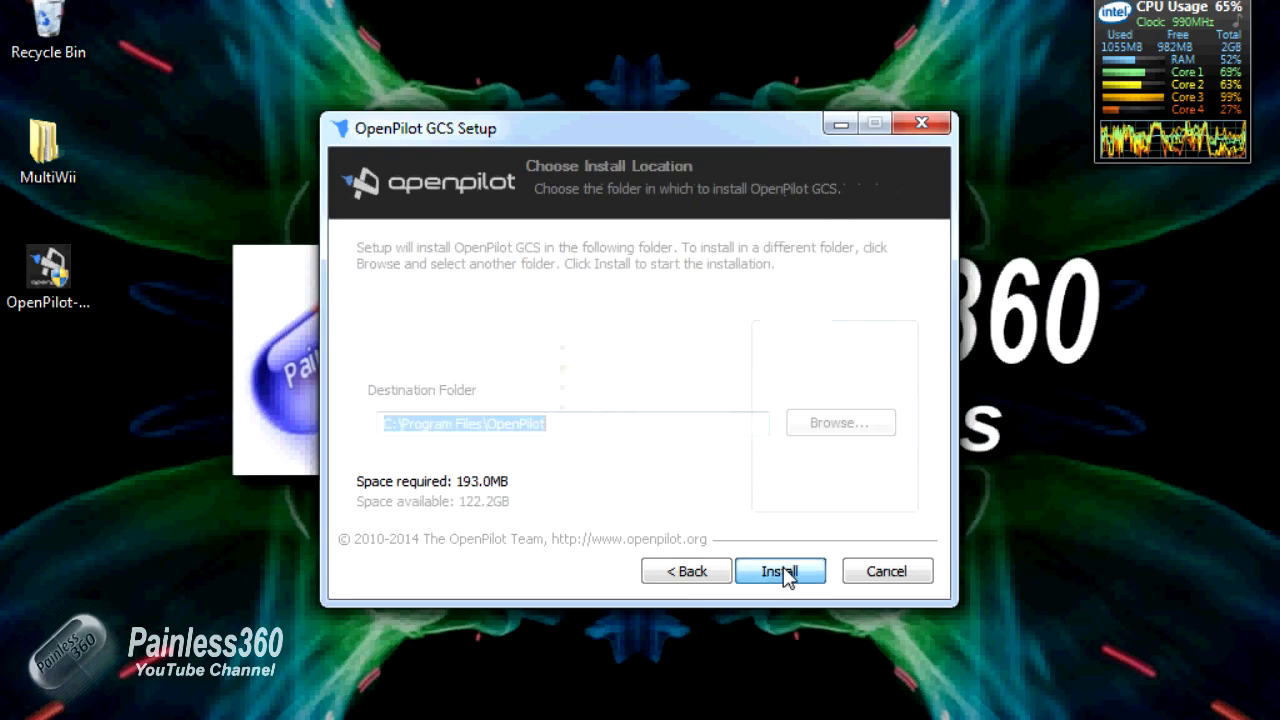
left_click(780, 571)
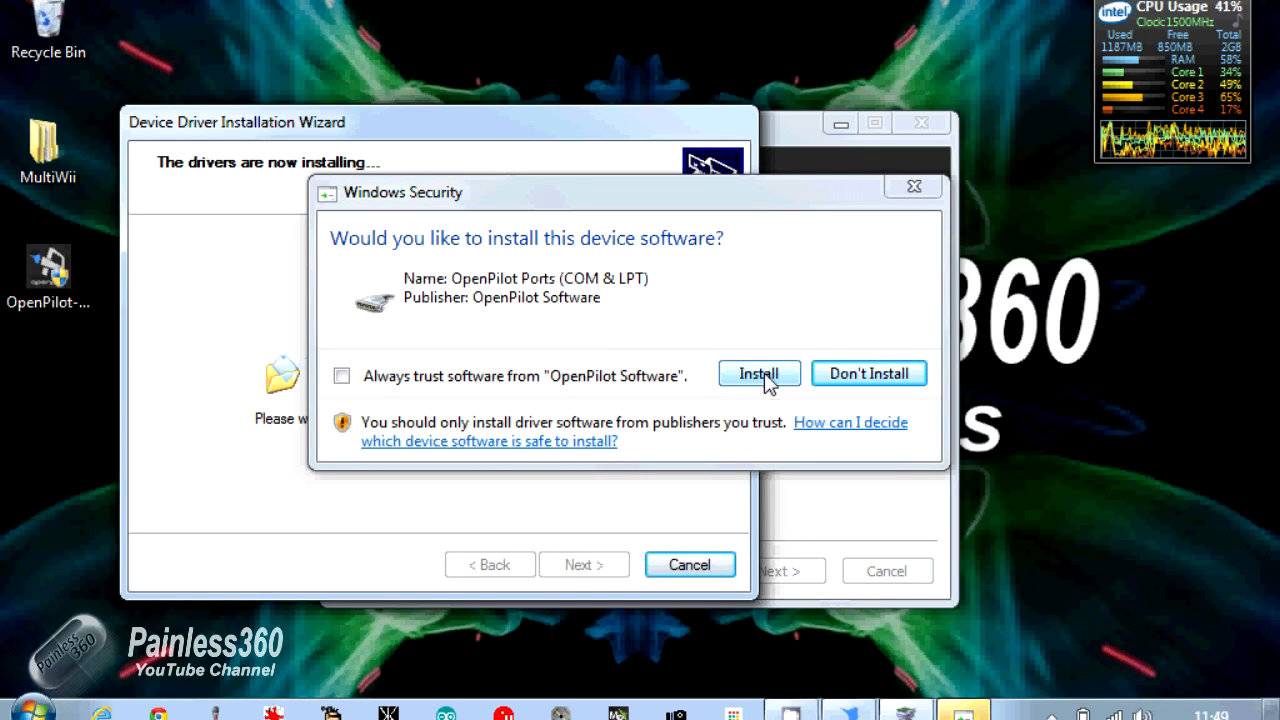
Step: Install the OpenPilot Ports driver and finish setup with Show Readme unticked
left_click(759, 373)
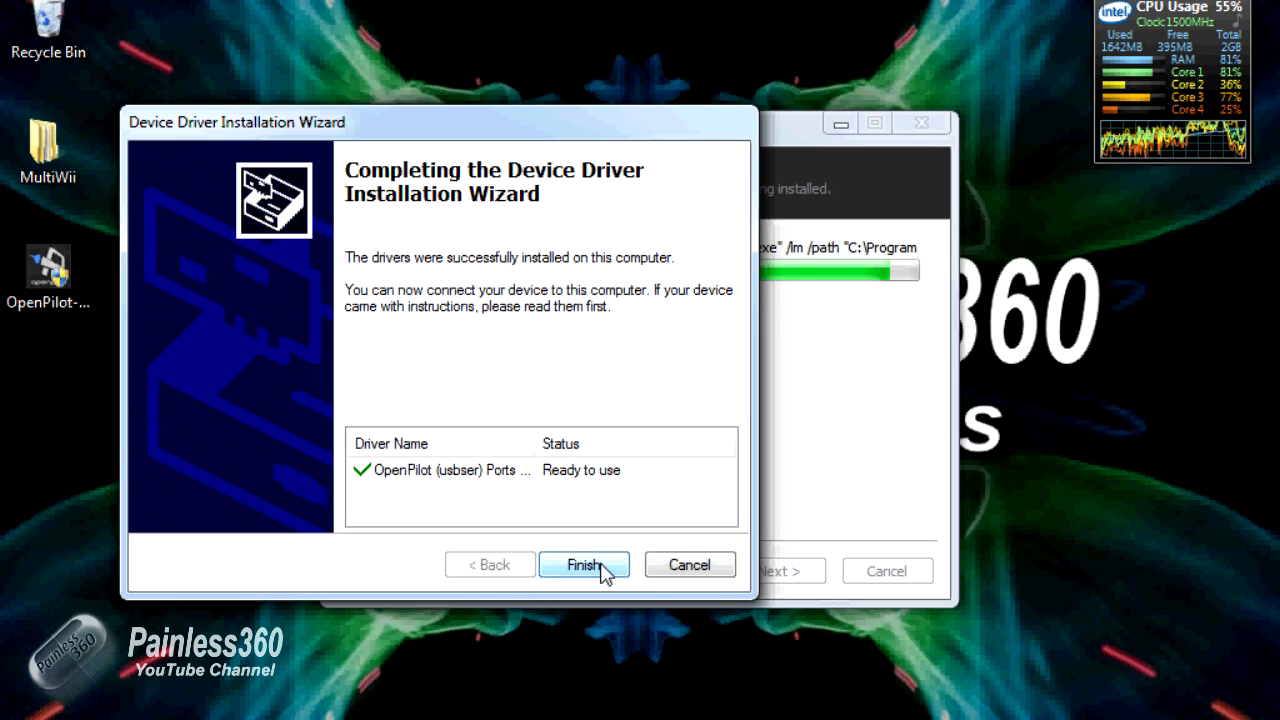
left_click(584, 565)
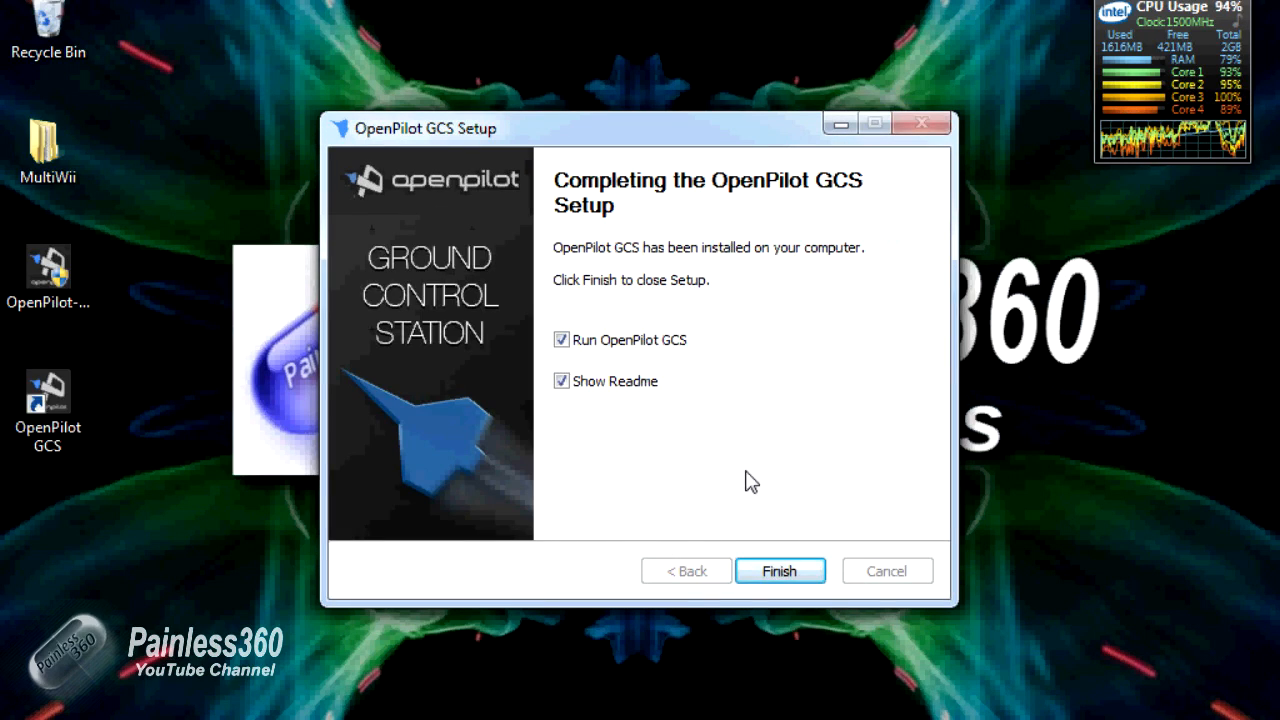
left_click(561, 381)
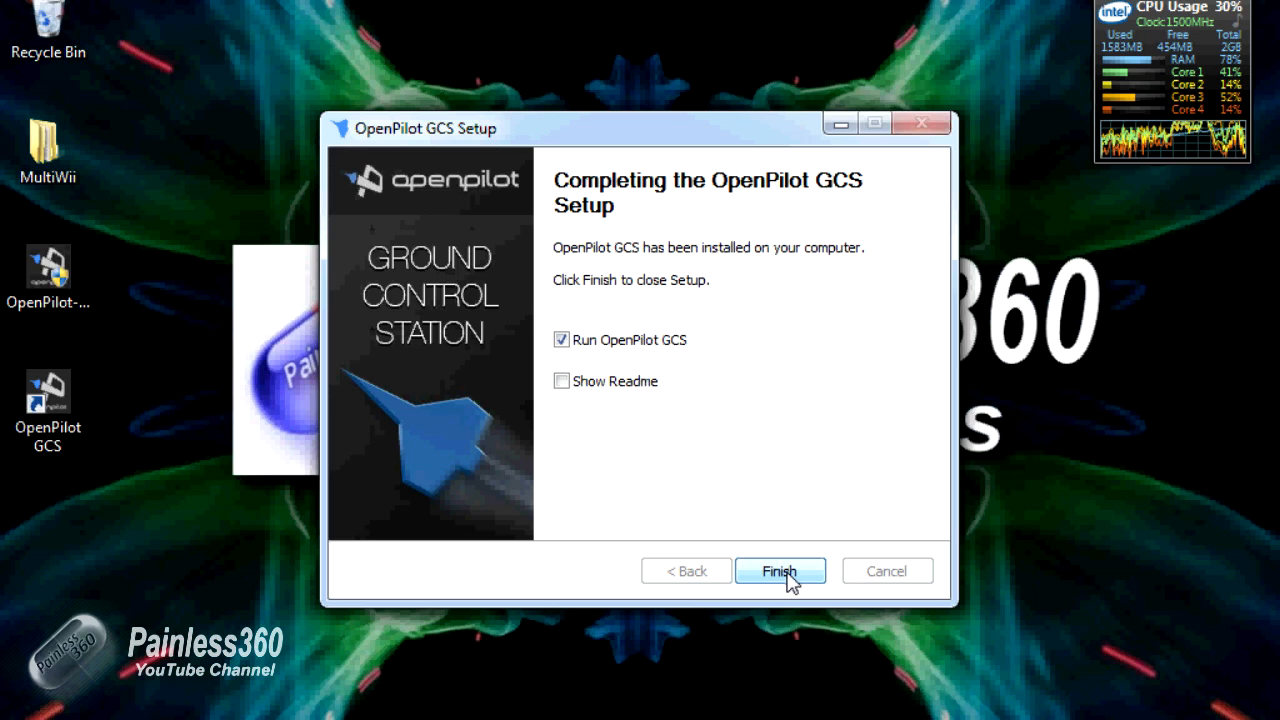
left_click(780, 570)
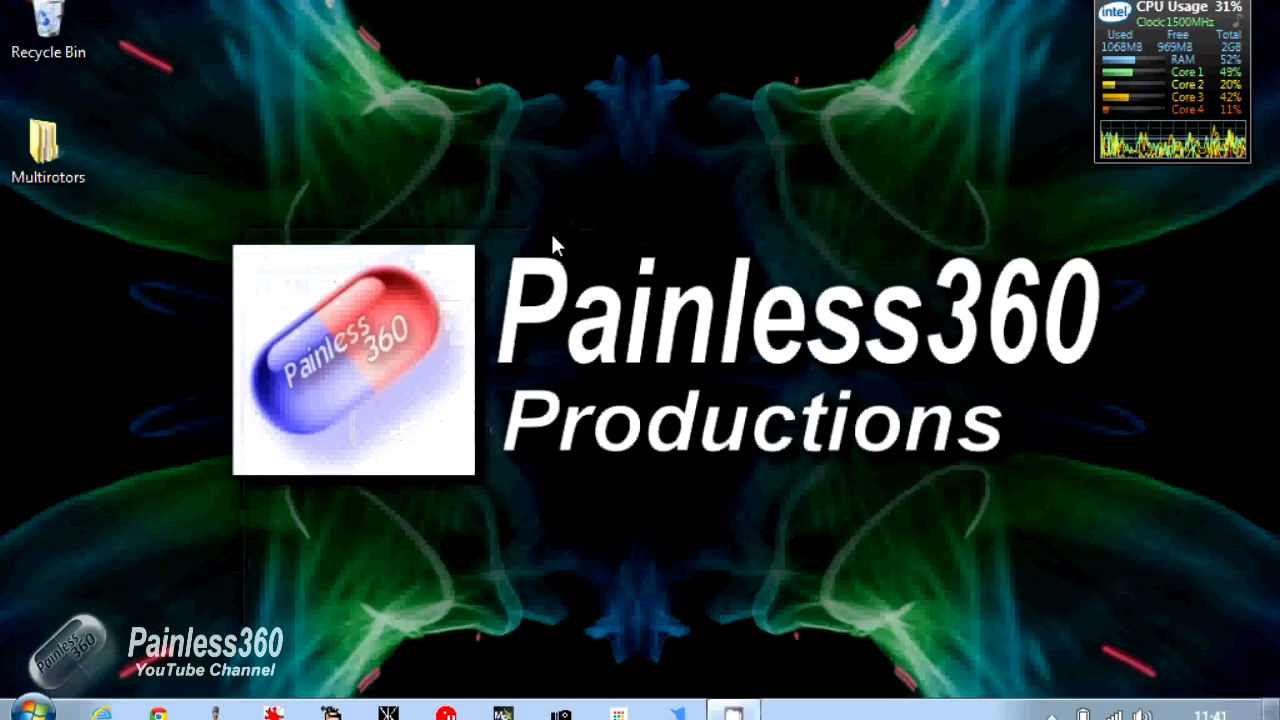
mouse_move(680, 710)
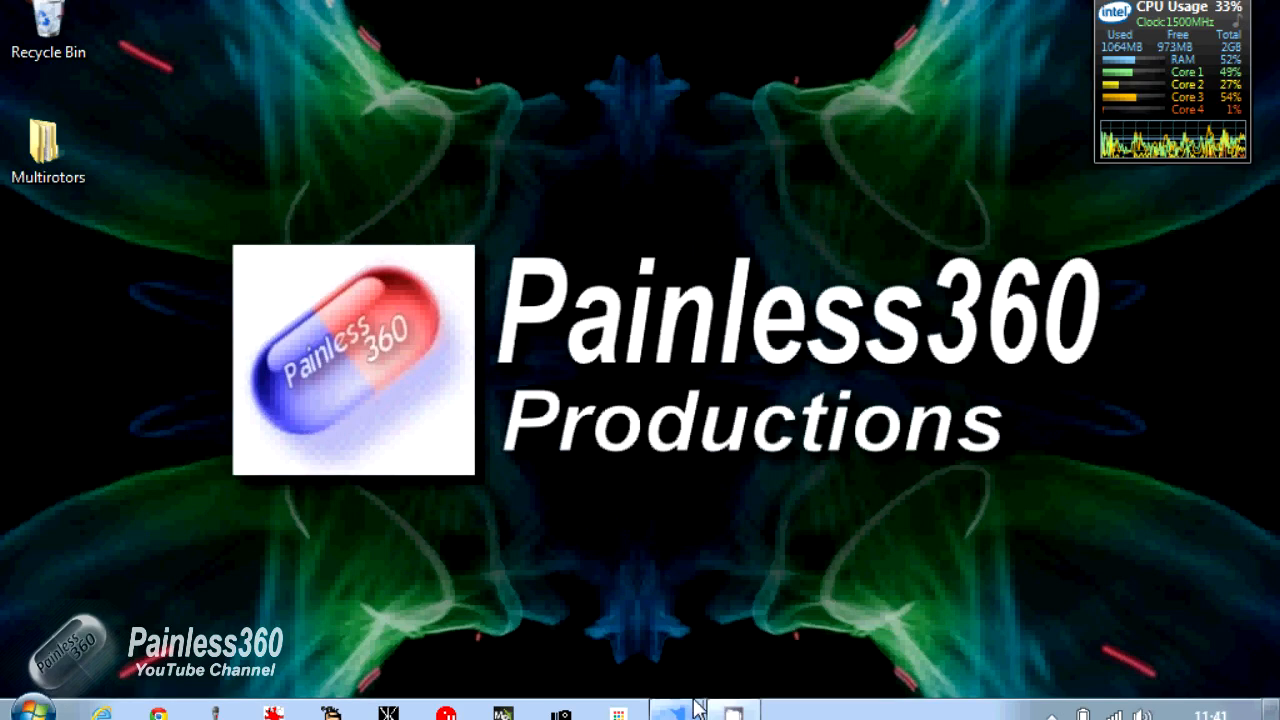
mouse_move(835, 582)
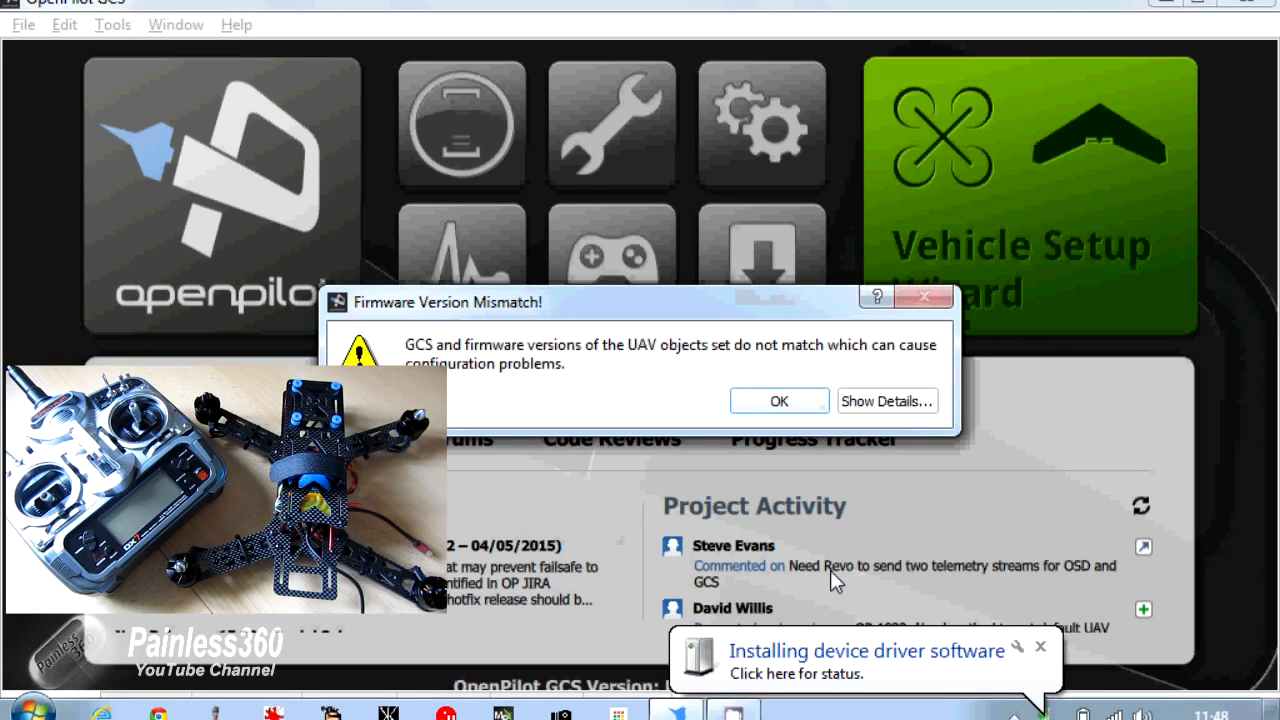
Step: Dismiss the Firmware Version Mismatch warning with OK
left_click(778, 401)
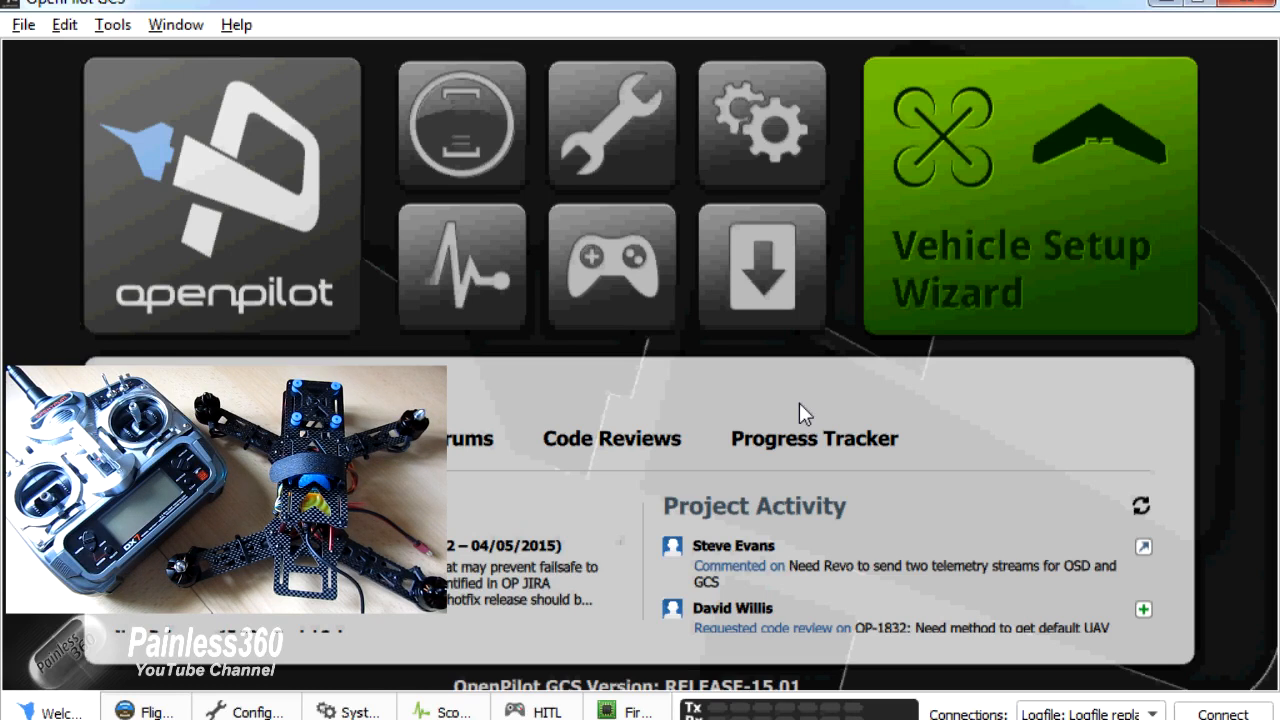
mouse_move(833, 403)
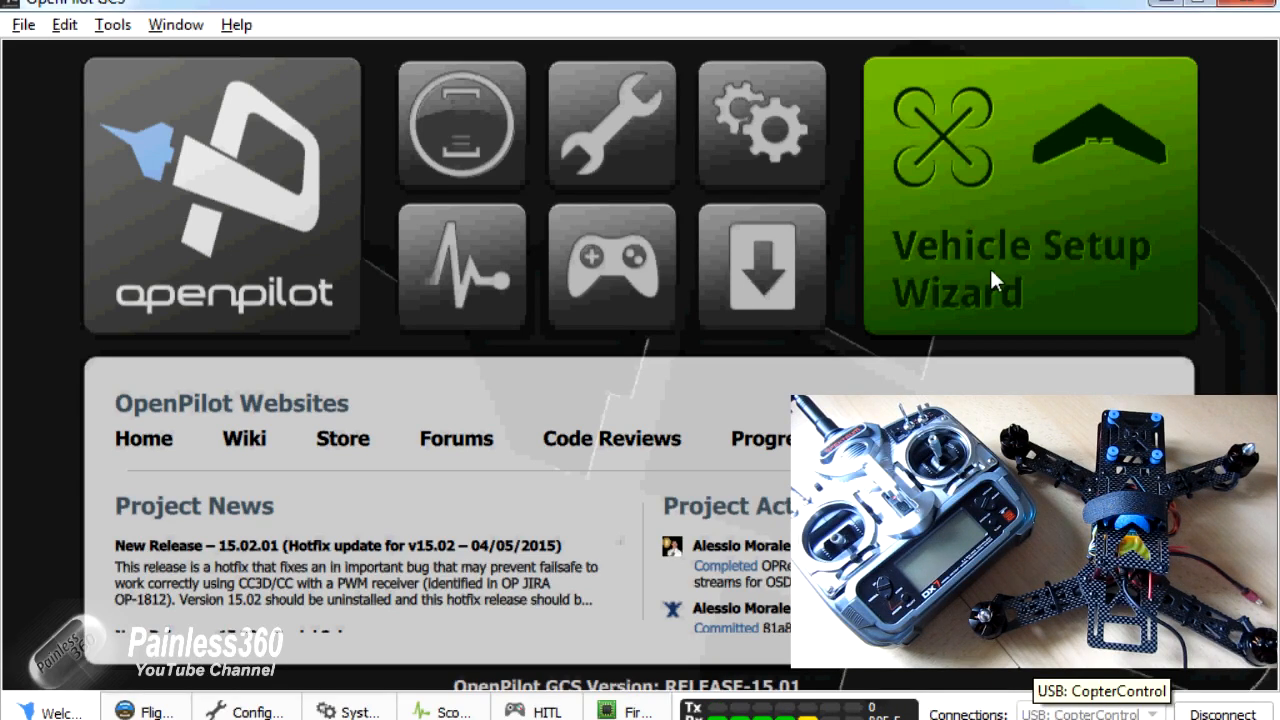
mouse_move(995, 280)
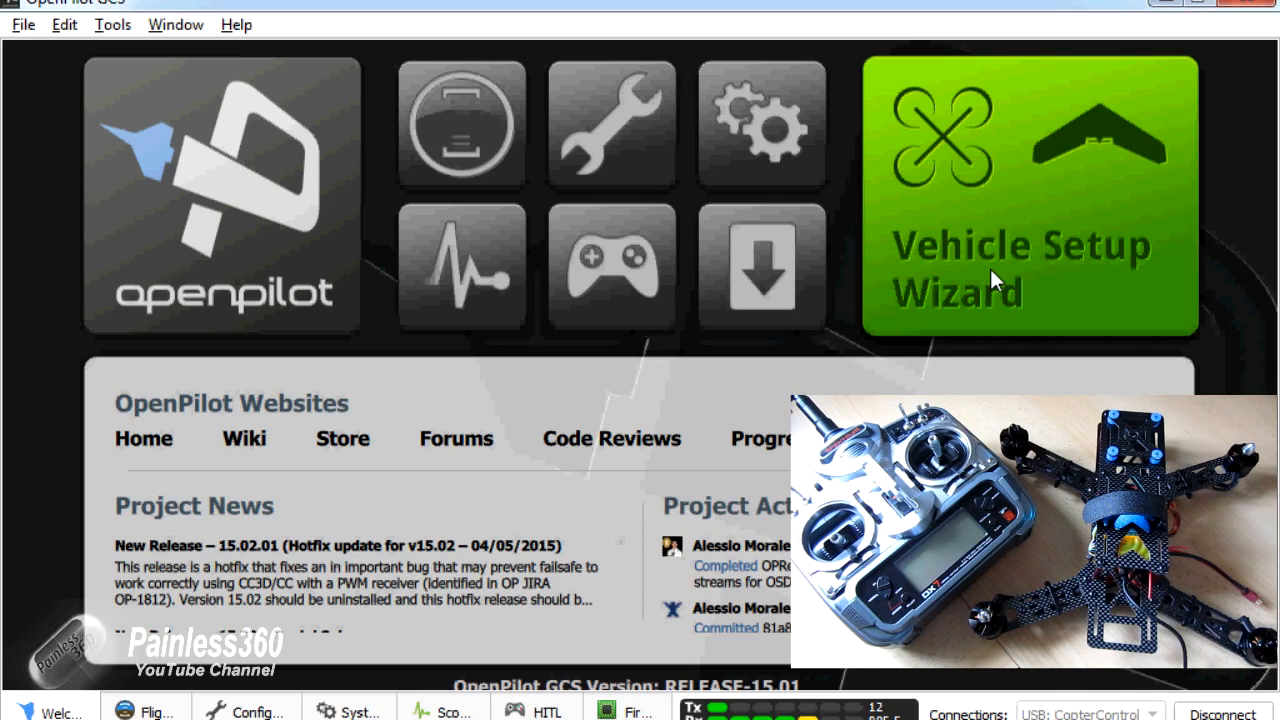
mouse_move(940, 275)
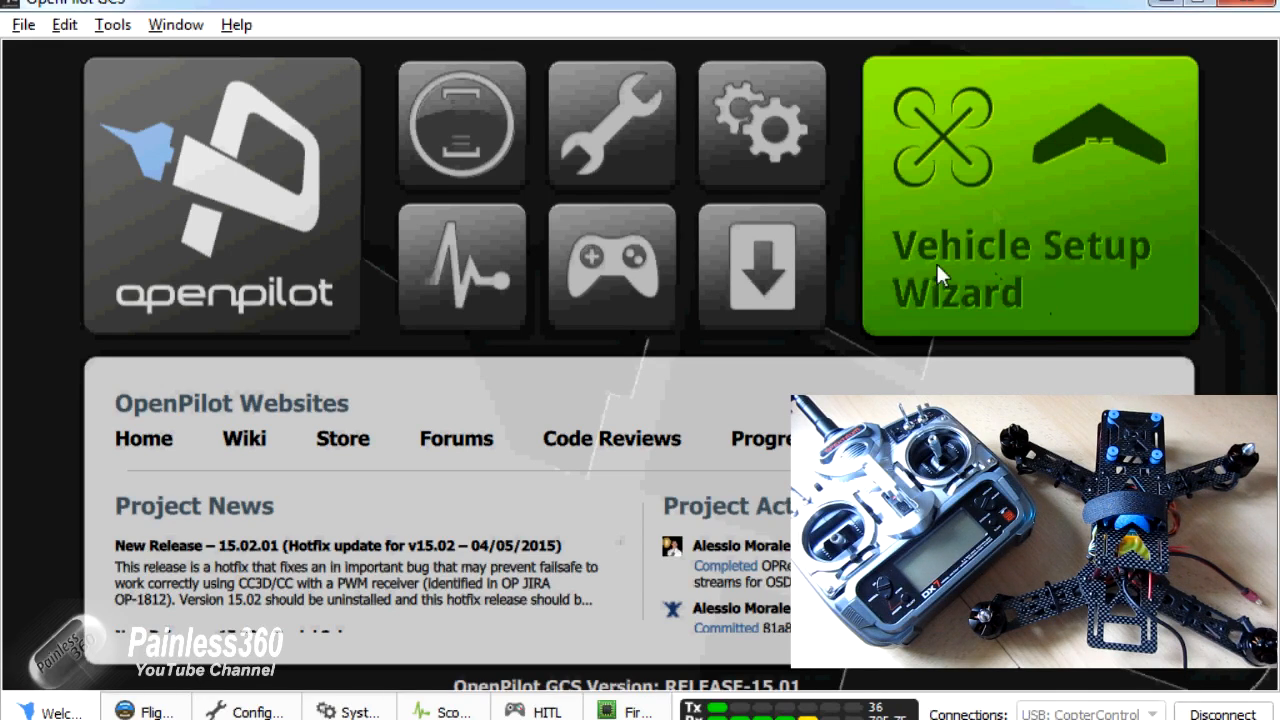
mouse_move(997, 218)
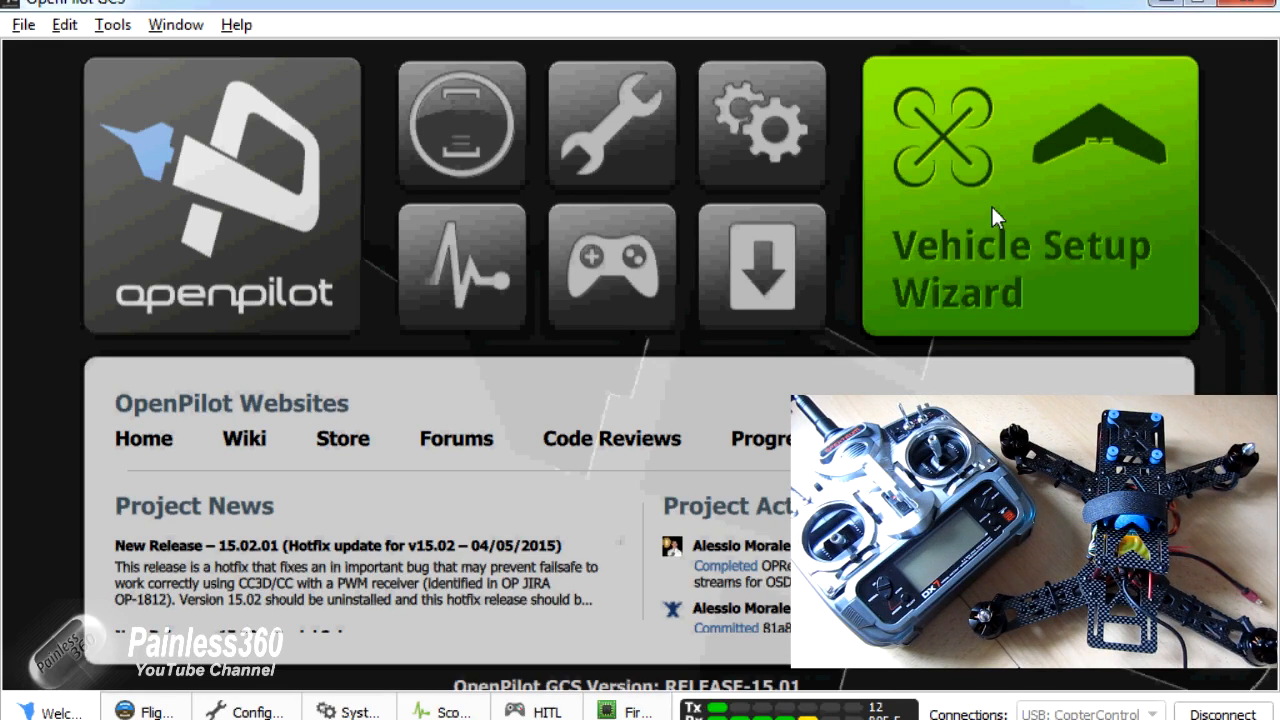
Step: Start the Setup Wizard, upgrade the CC3D firmware with settings erased, and continue
left_click(1028, 195)
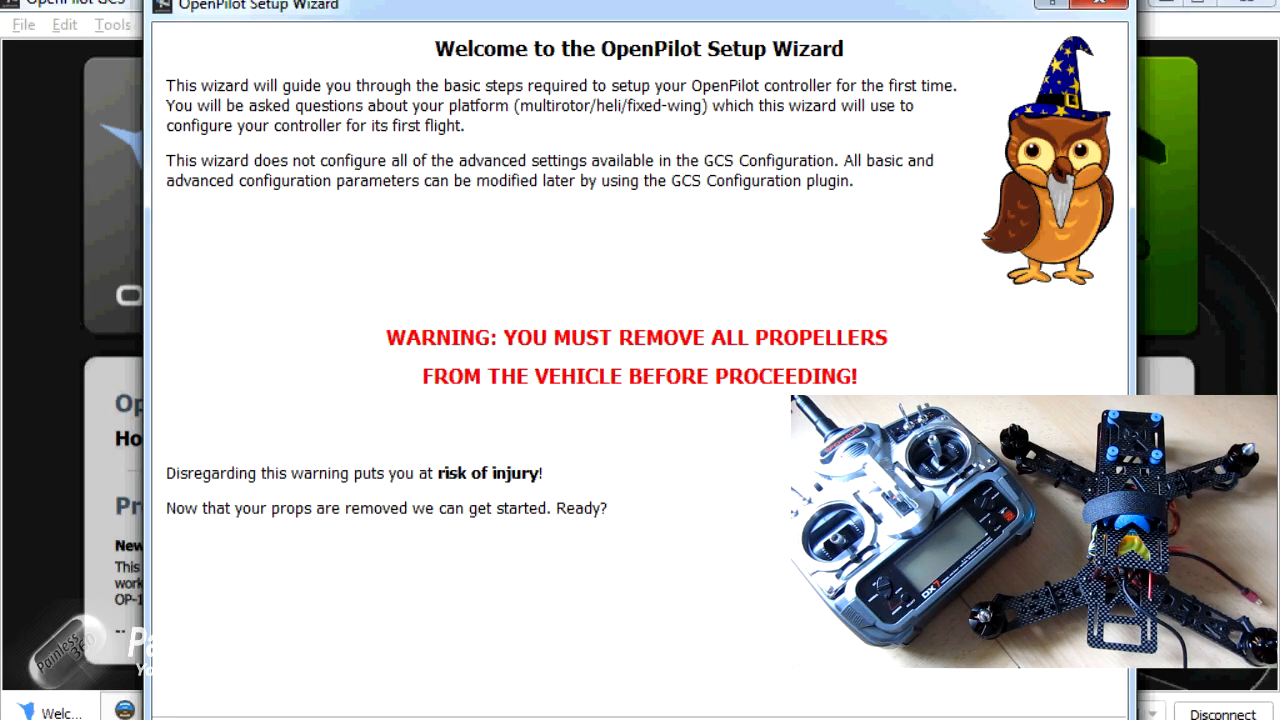
mouse_move(928, 8)
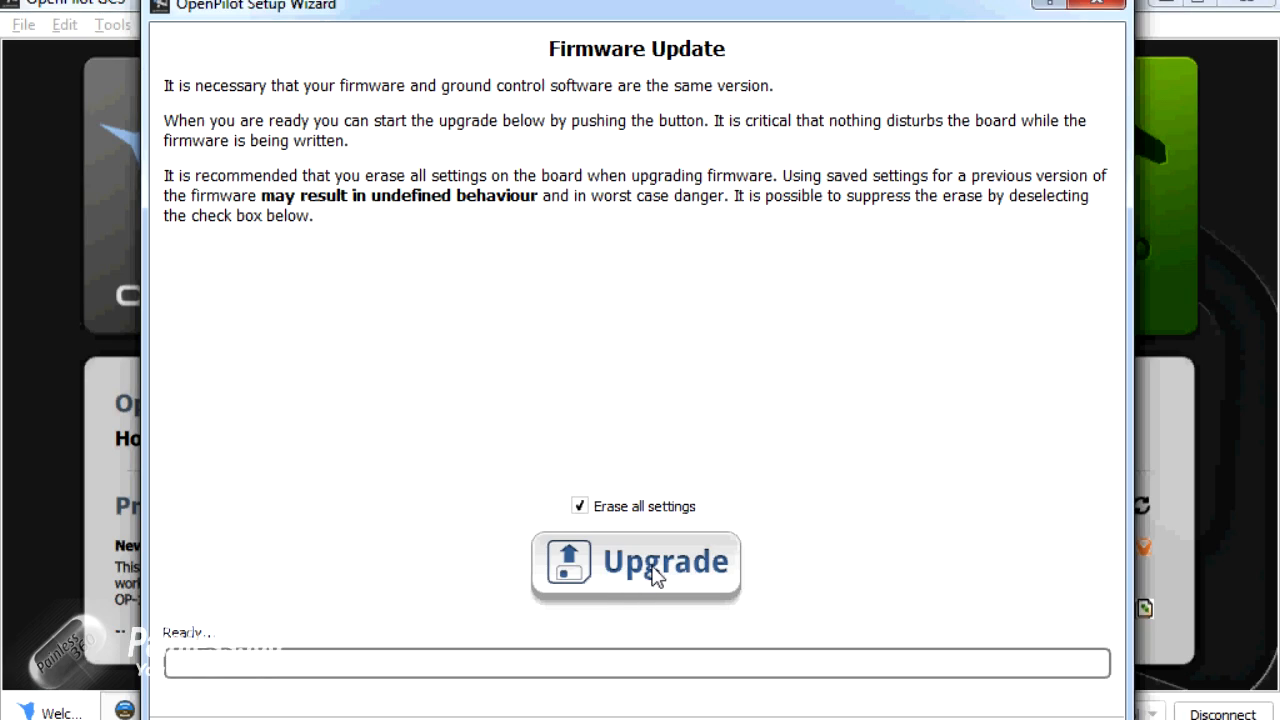
mouse_move(655, 575)
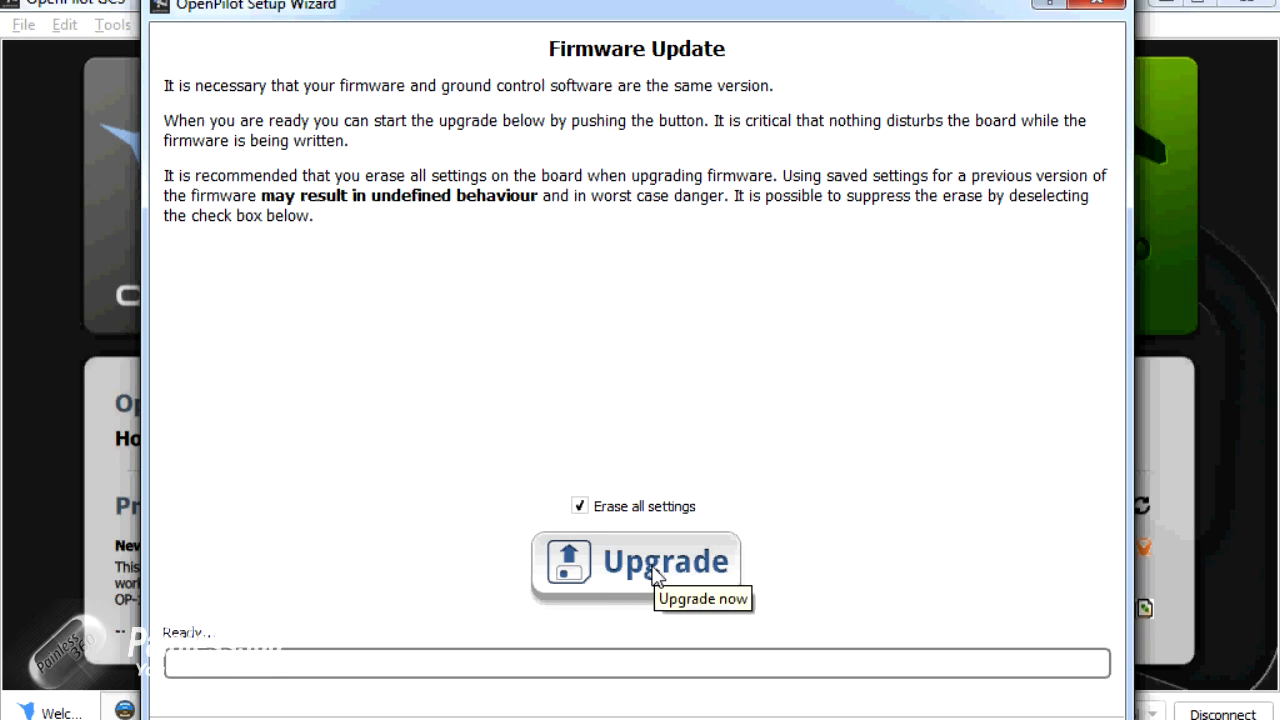
left_click(637, 560)
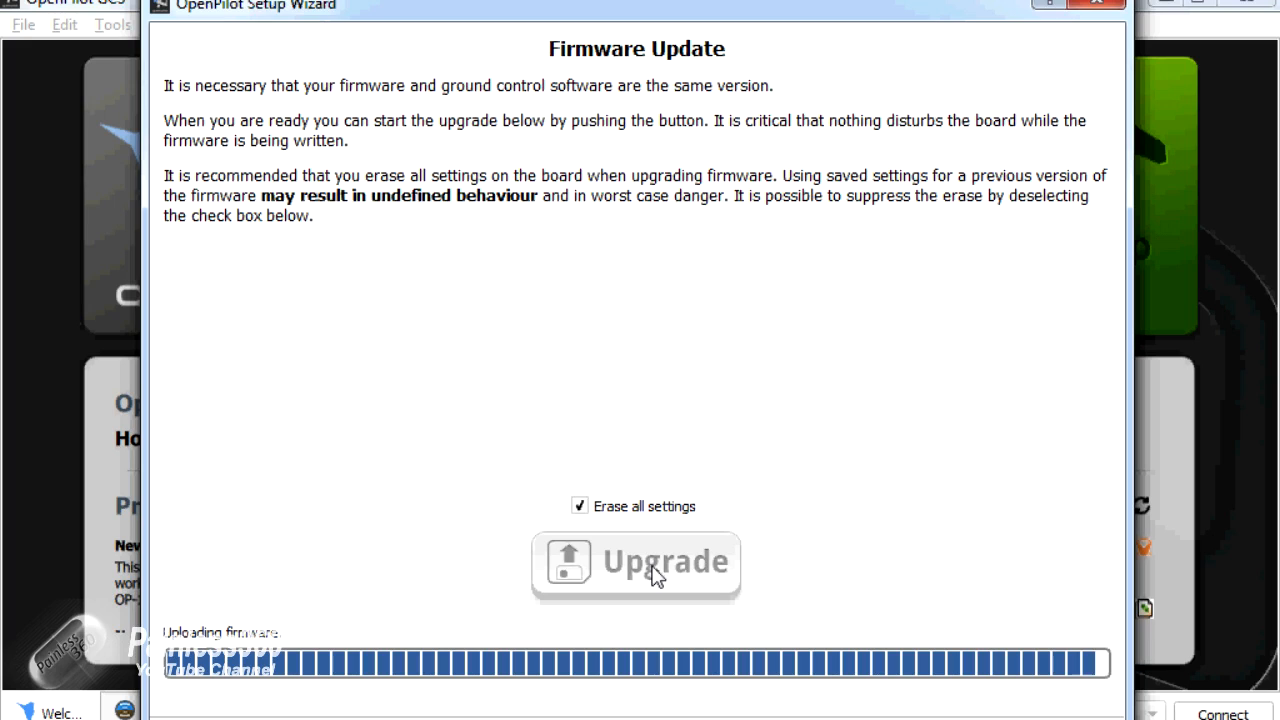
left_click(636, 561)
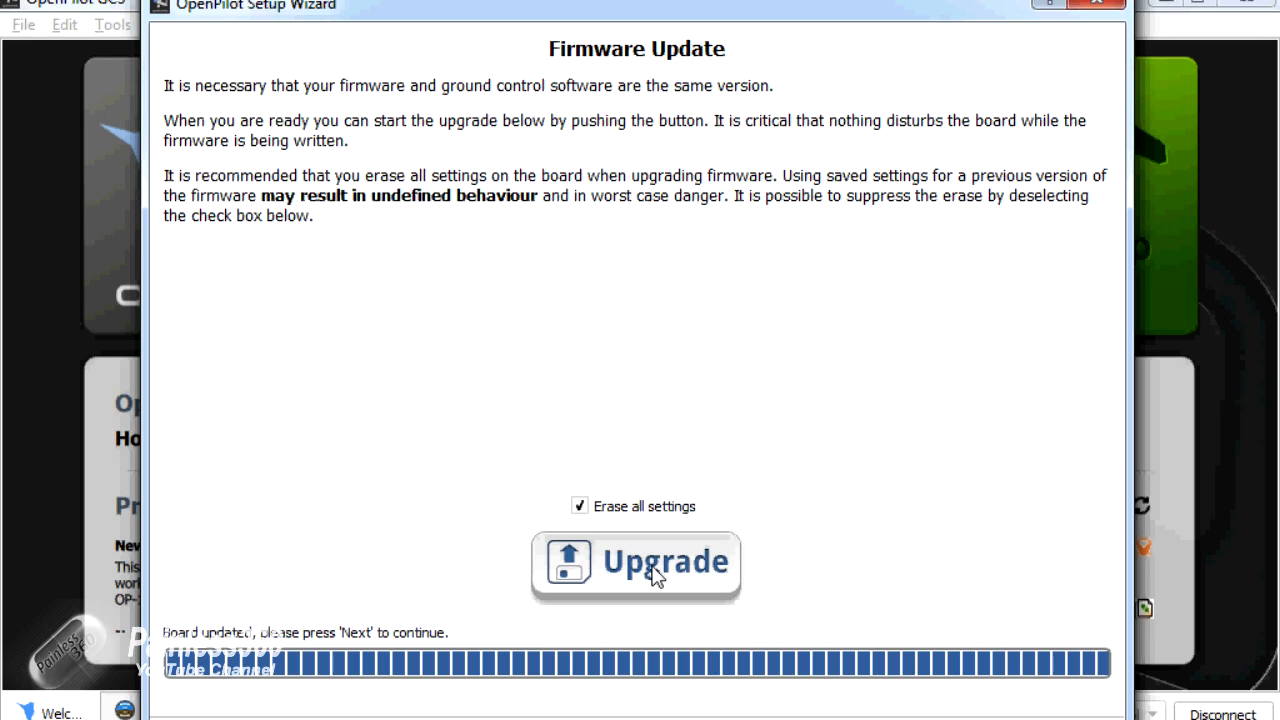
mouse_move(655, 570)
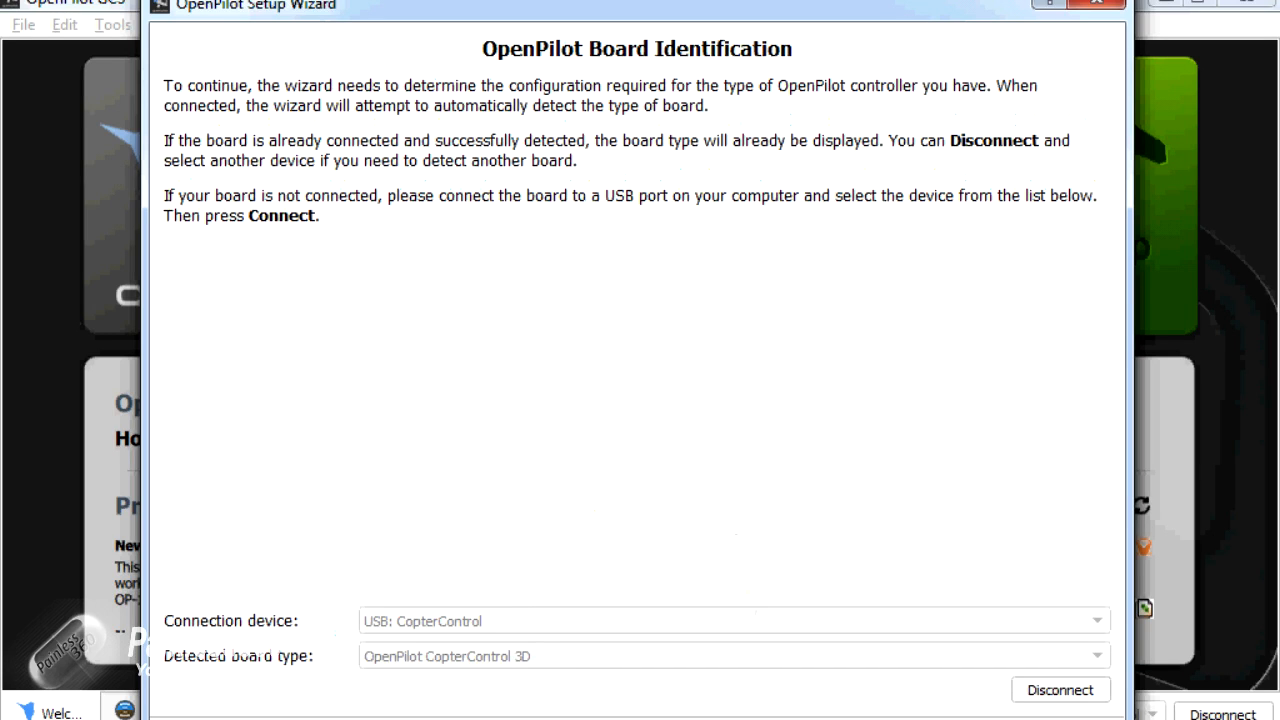
mouse_move(863, 30)
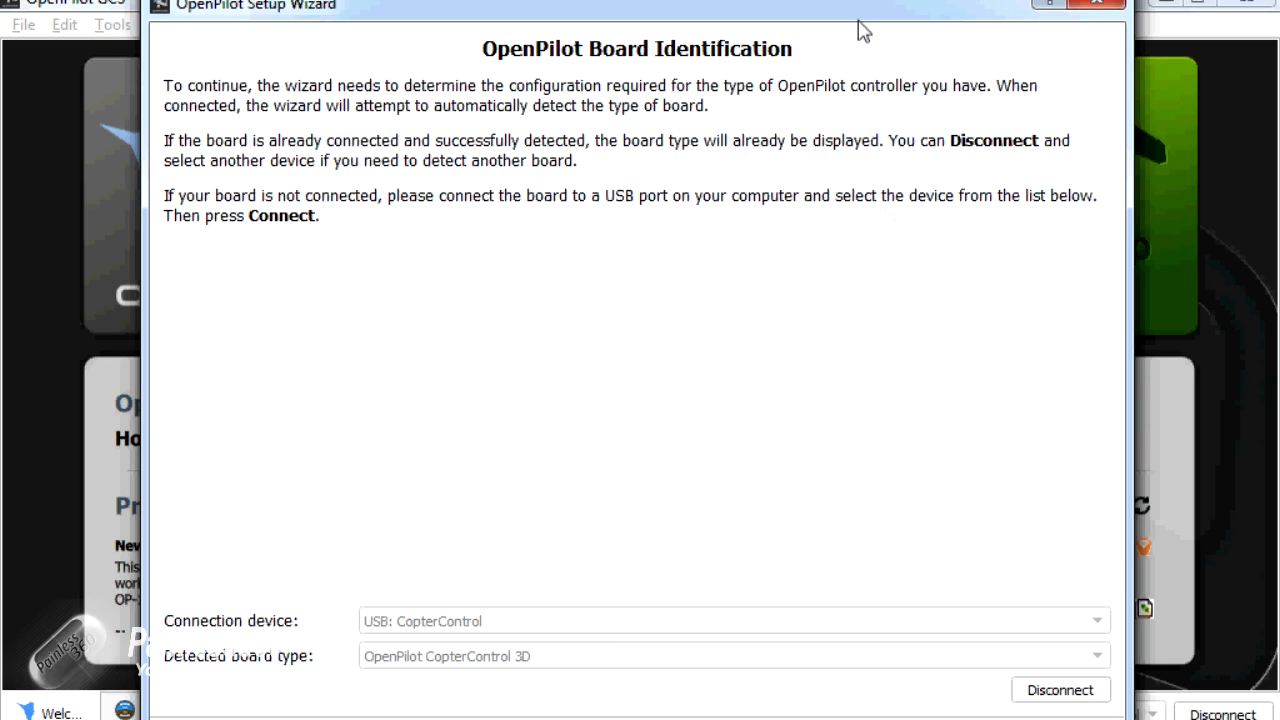
mouse_move(762, 74)
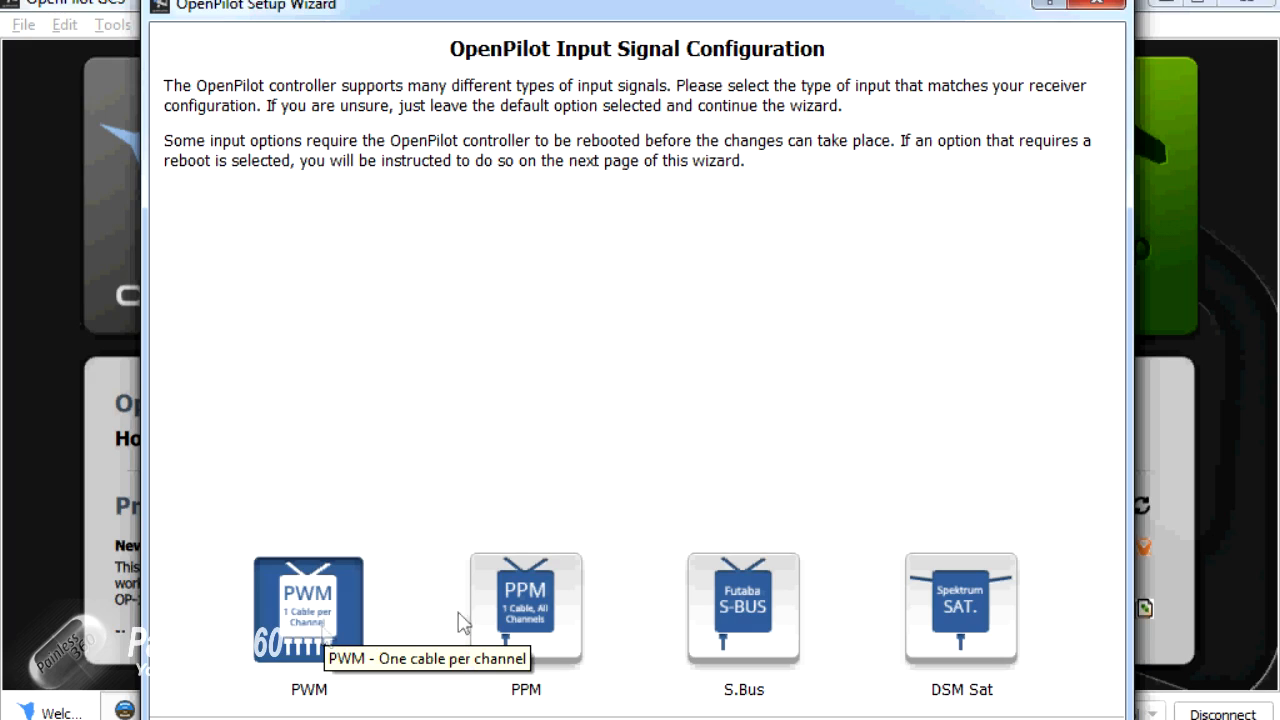
mouse_move(560, 615)
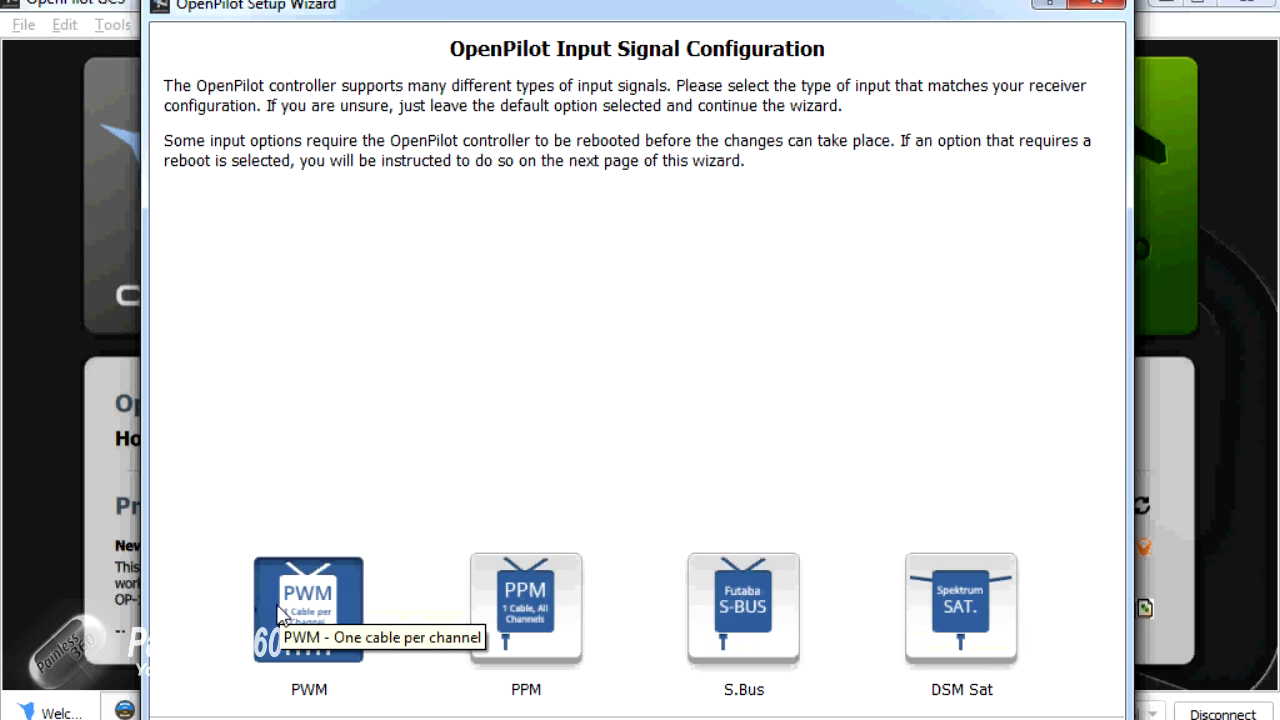
mouse_move(318, 687)
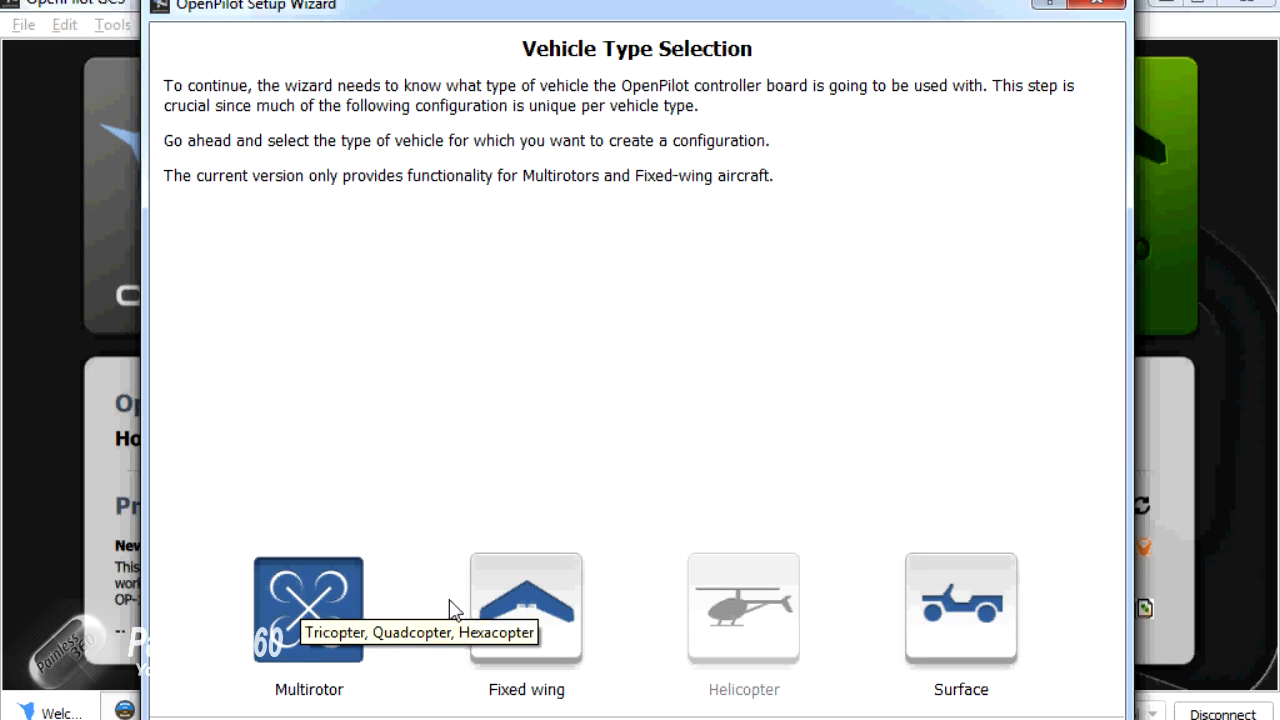
mouse_move(743, 610)
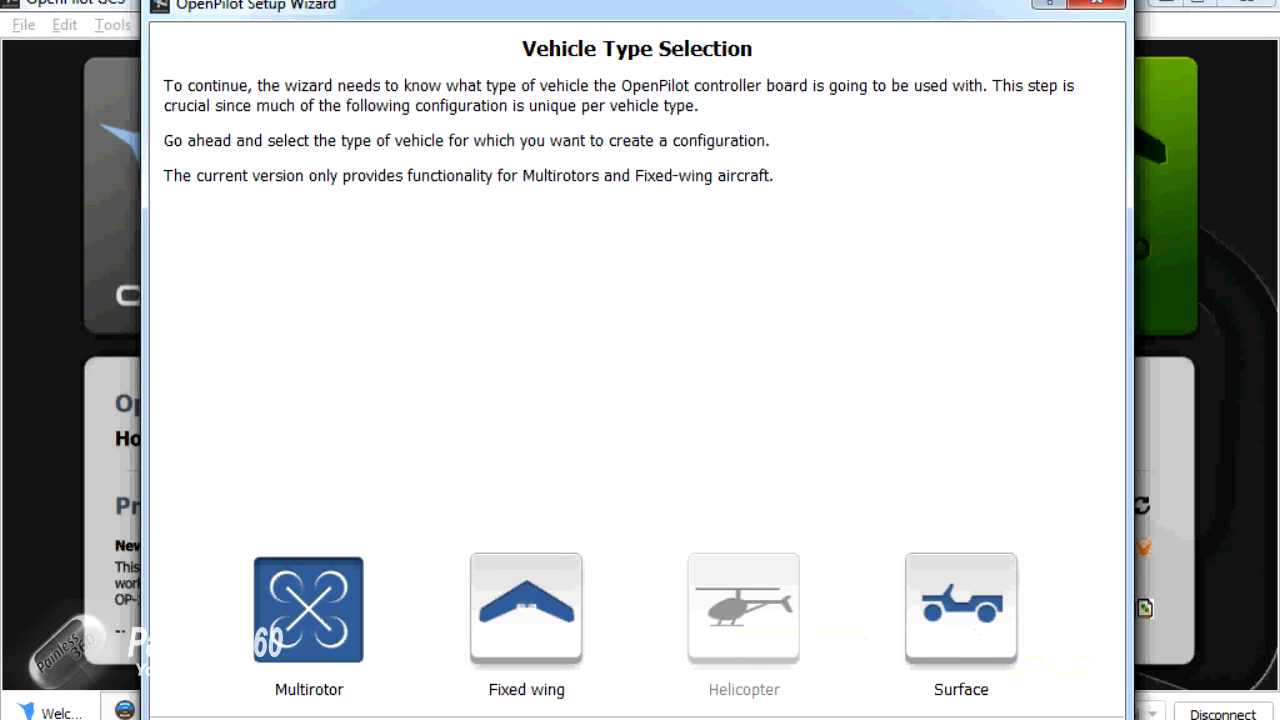
mouse_move(215, 543)
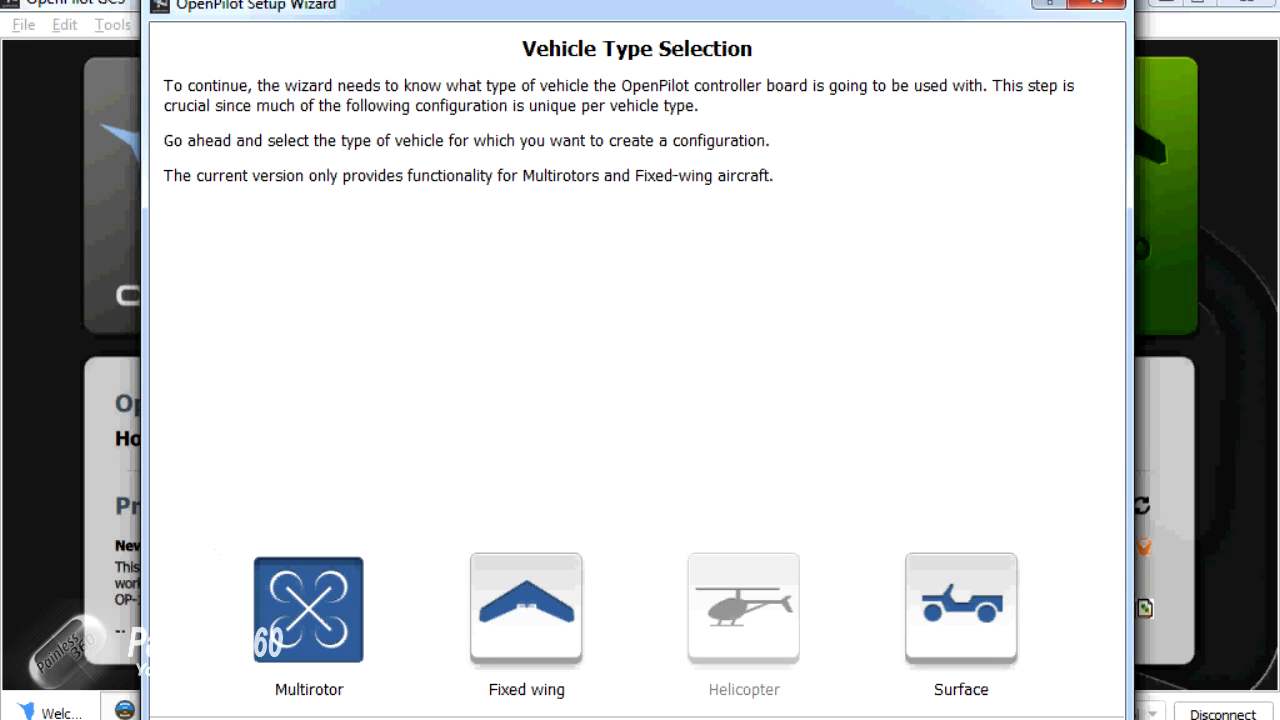
Step: Choose Multirotor as the vehicle type and Standard 50 Hz ESCs
left_click(308, 609)
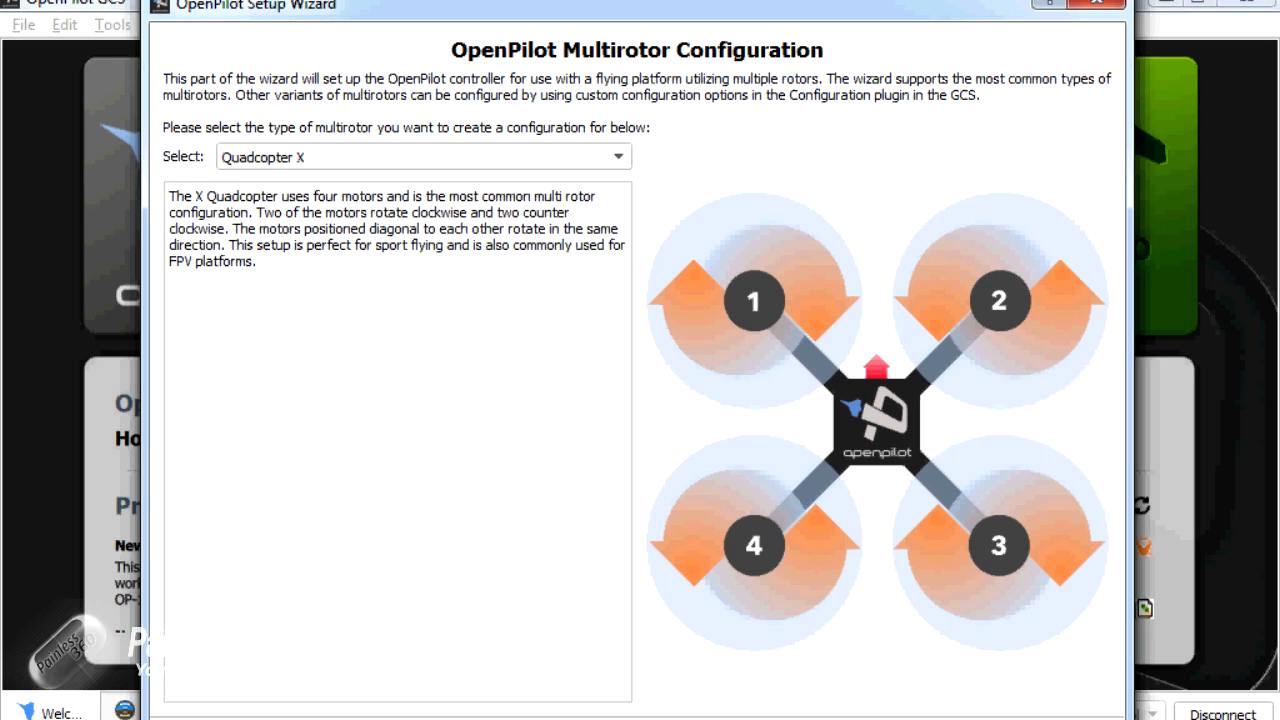
mouse_move(616, 534)
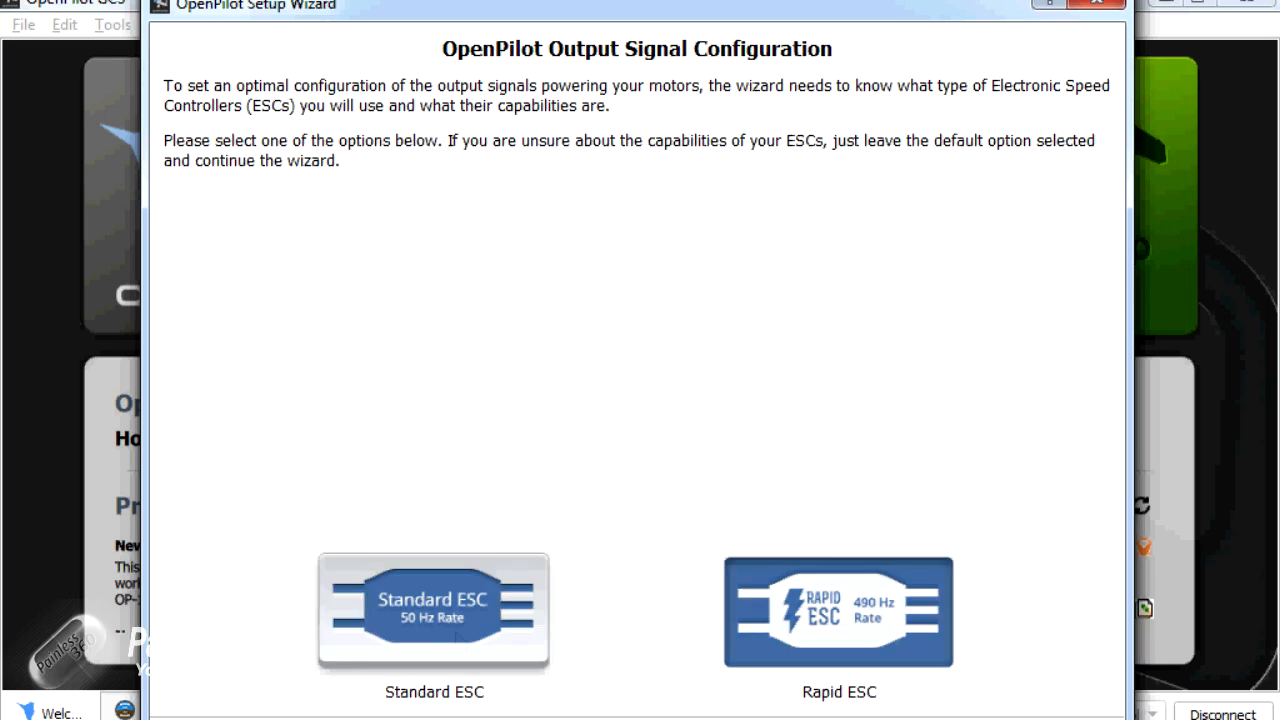
left_click(838, 611)
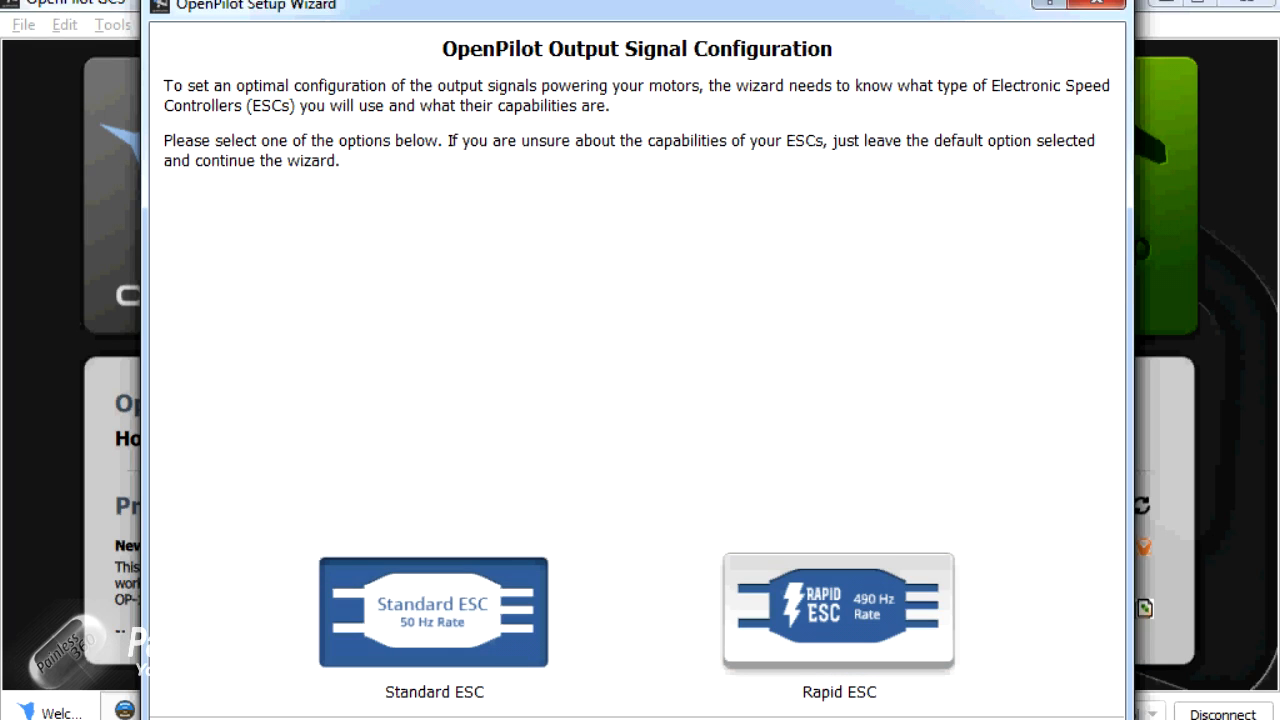
mouse_move(838, 613)
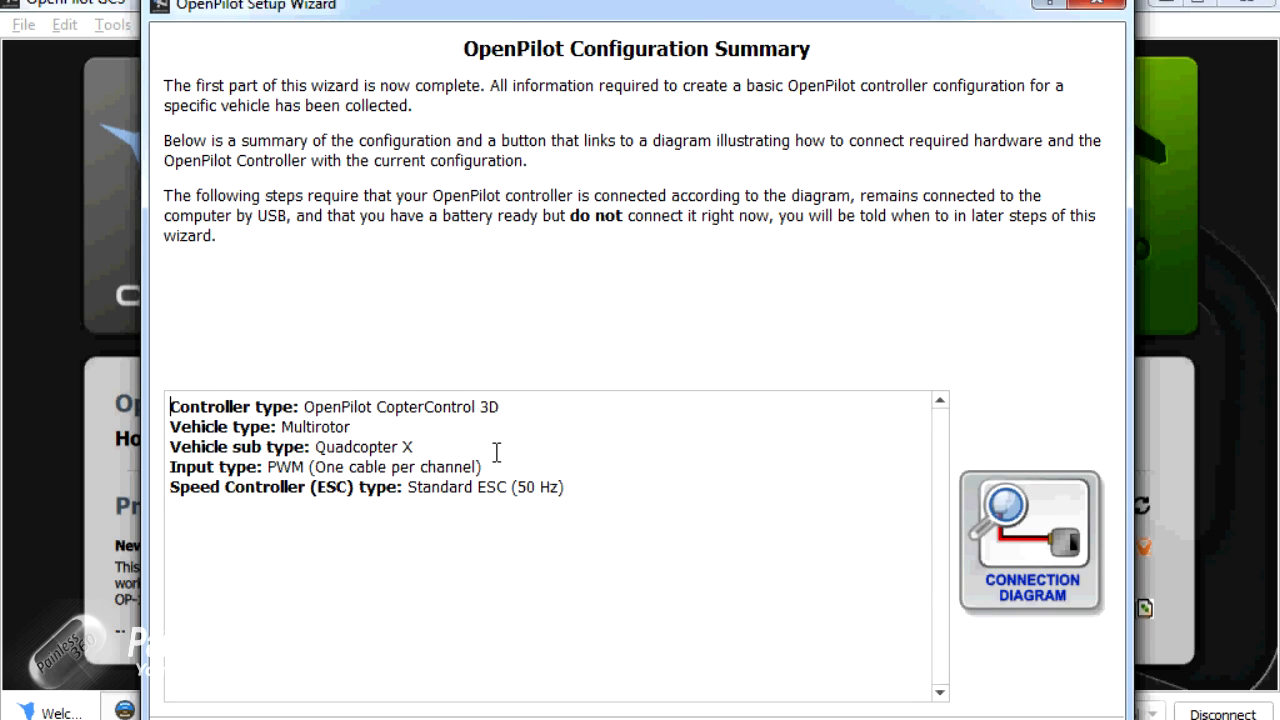
mouse_move(994, 578)
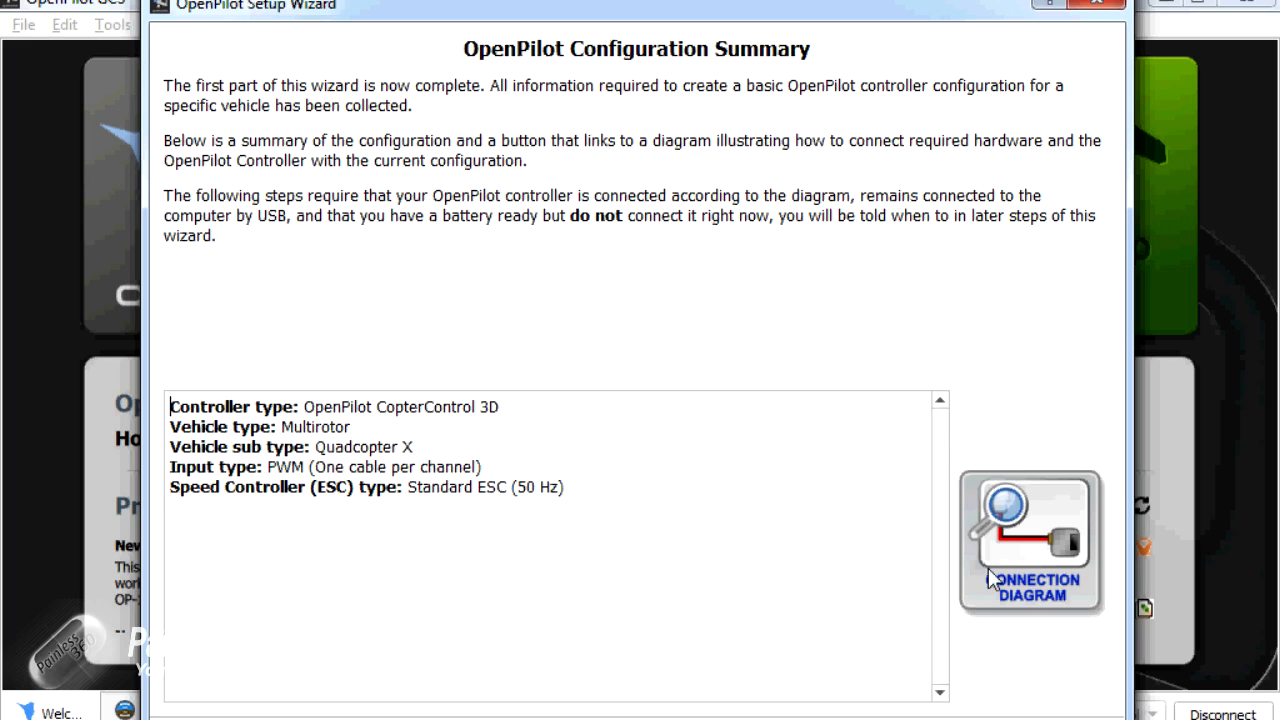
mouse_move(1025, 545)
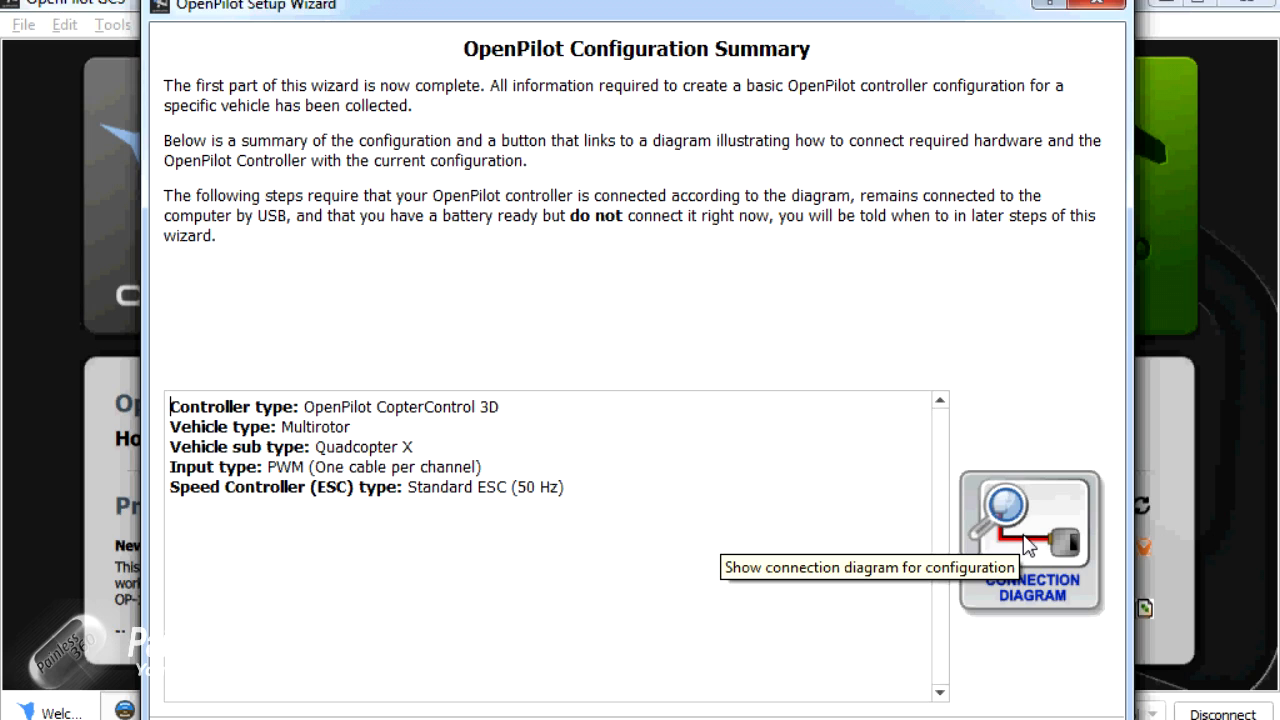
Step: View the Connection Diagram from the configuration summary, then close it
left_click(1030, 540)
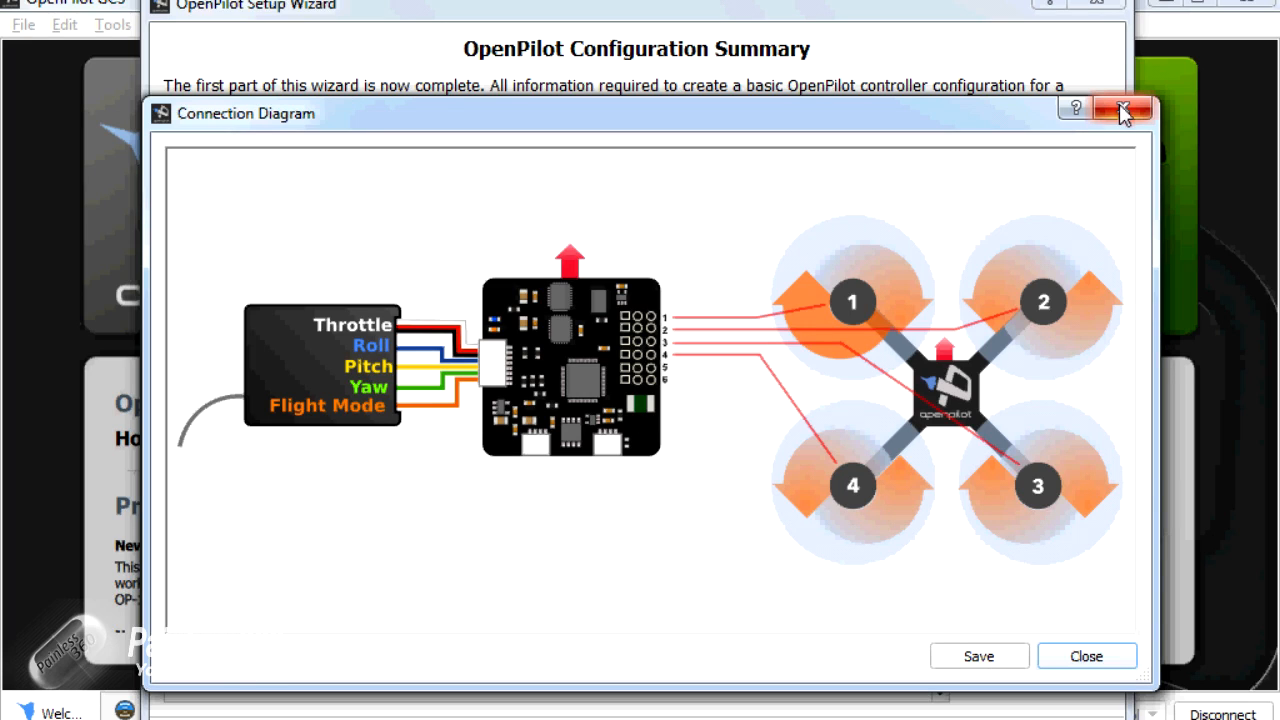
mouse_move(1123, 110)
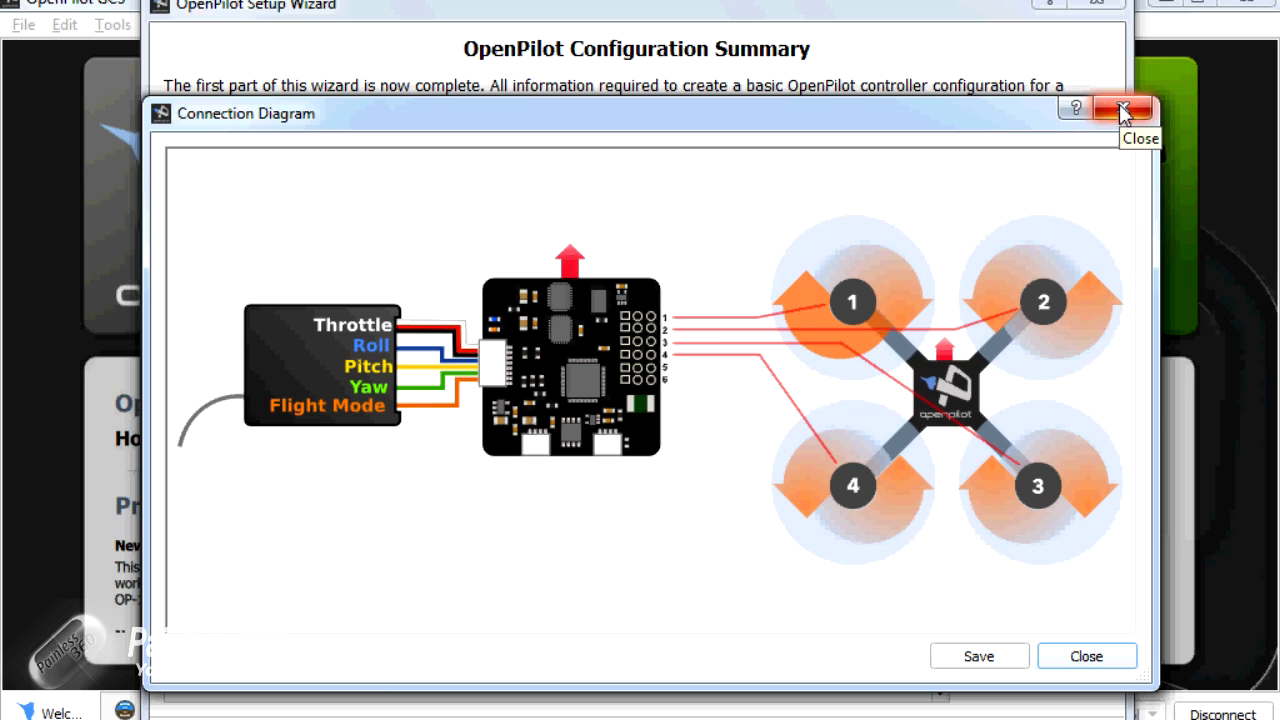
mouse_move(980, 665)
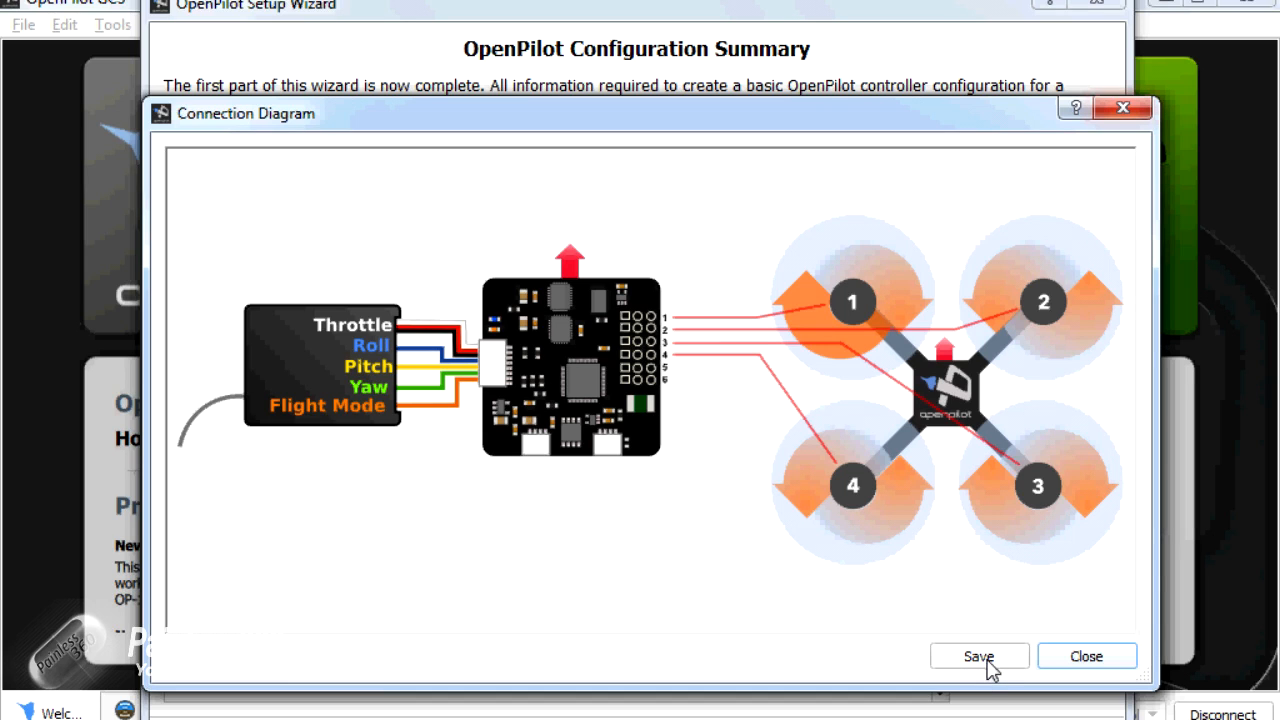
left_click(1085, 656)
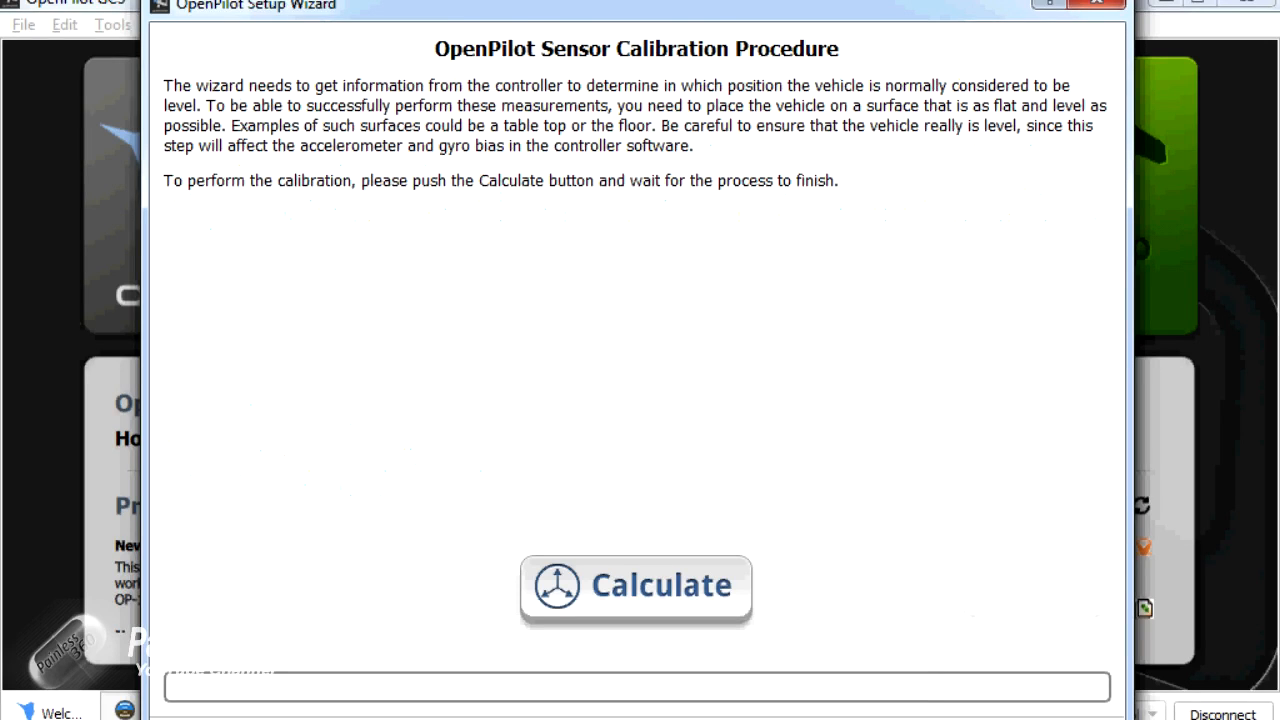
mouse_move(848, 461)
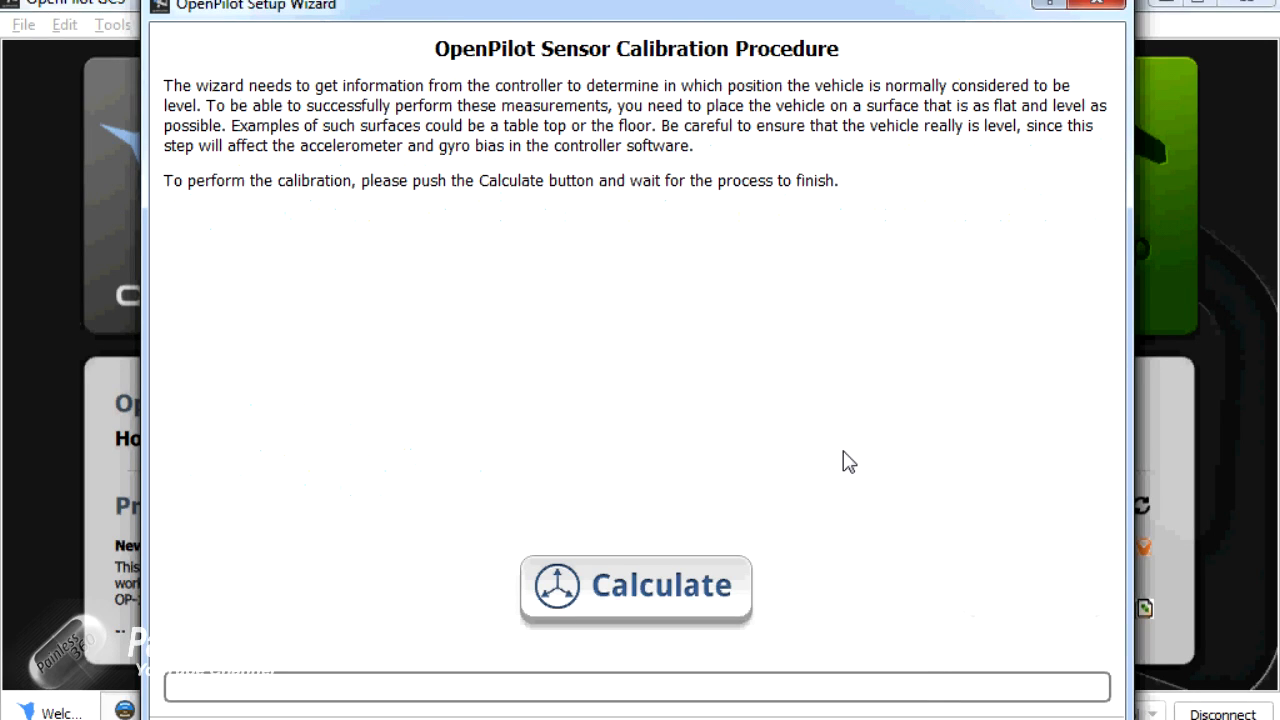
mouse_move(750, 553)
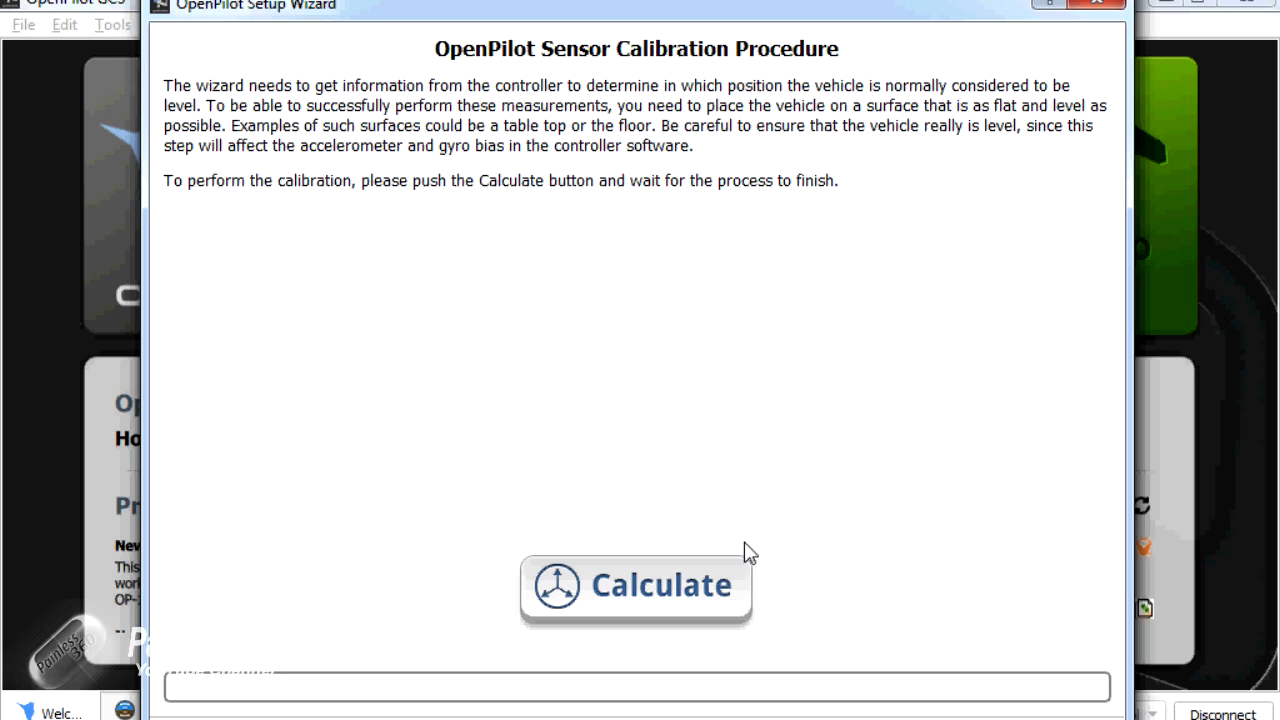
Step: Run the level sensor calibration with Calculate
left_click(636, 585)
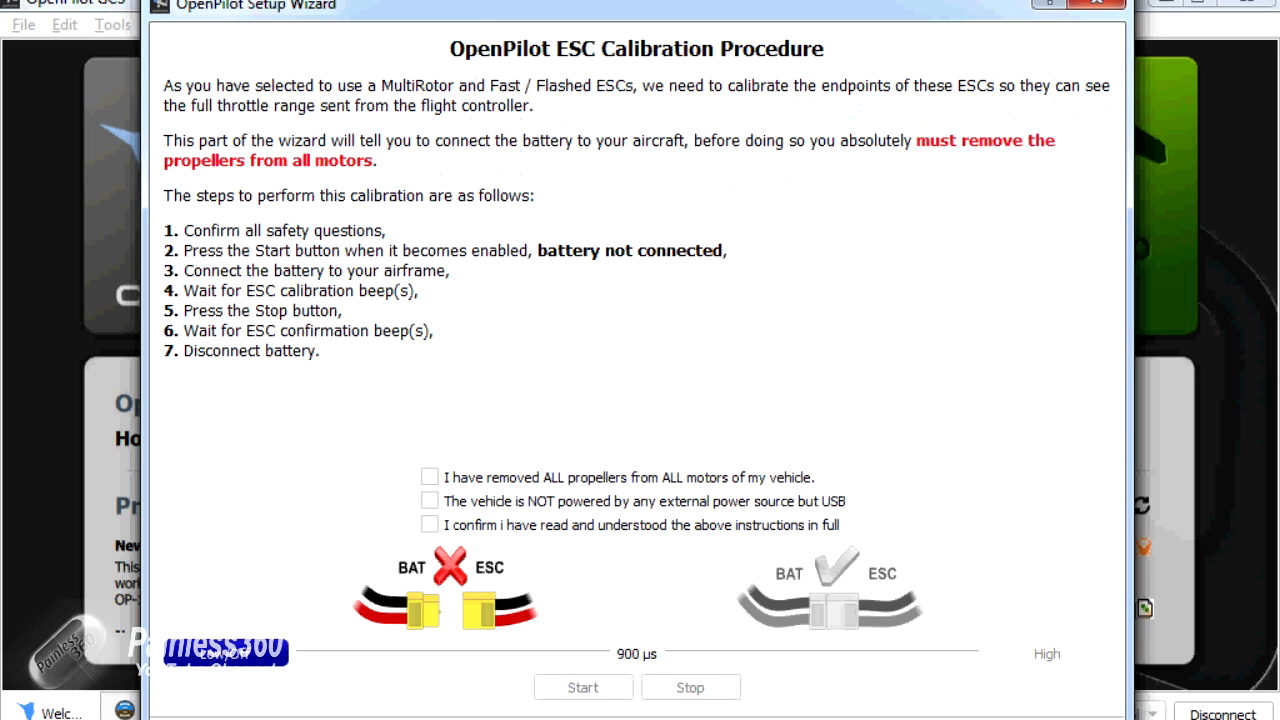
mouse_move(535, 115)
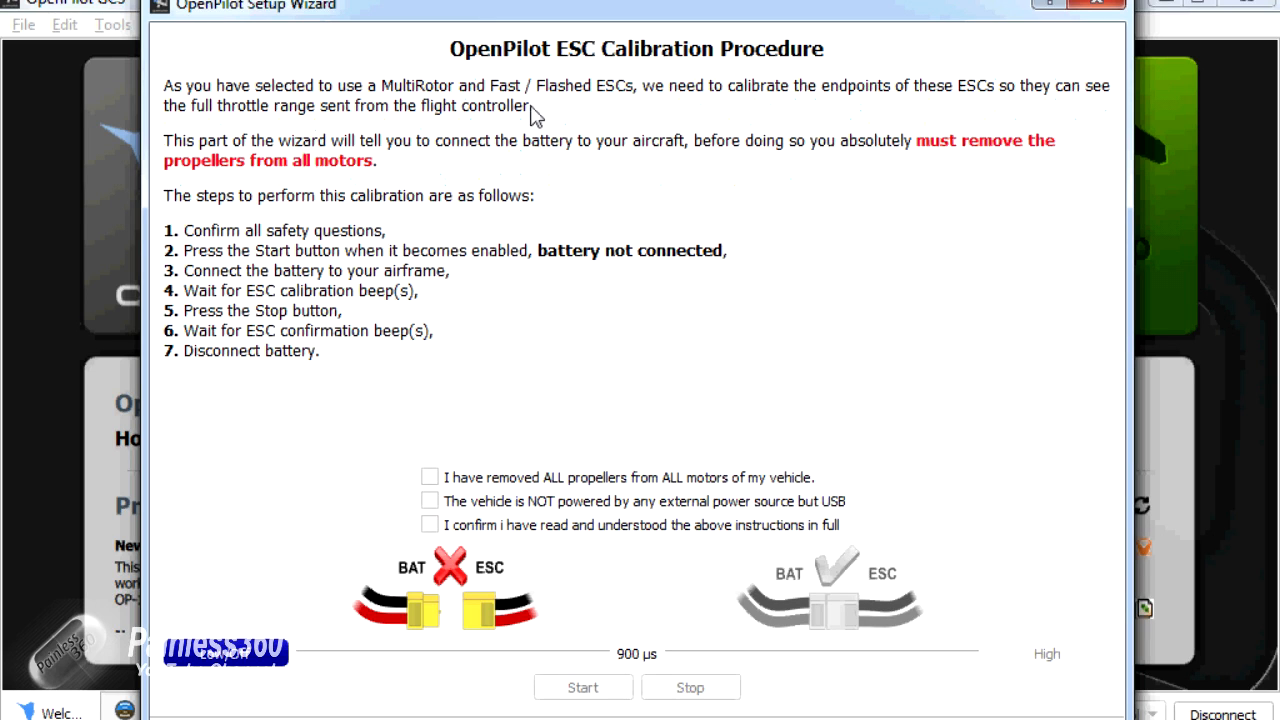
mouse_move(615, 103)
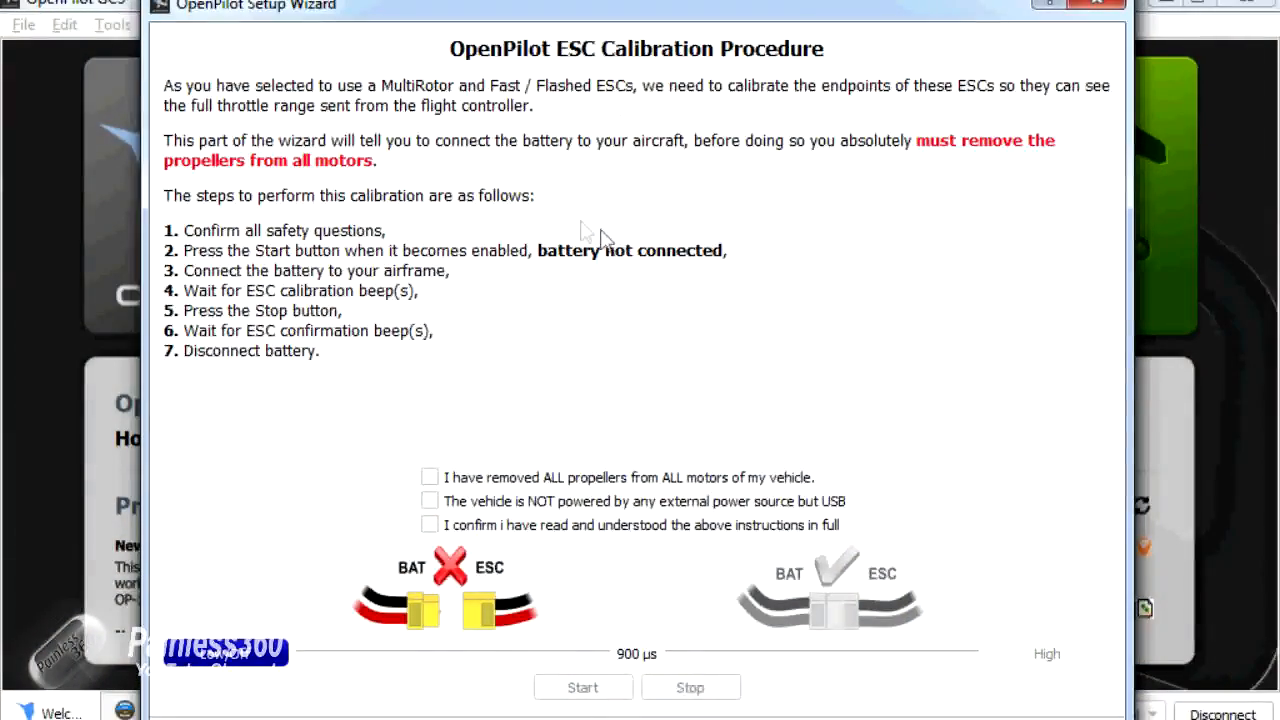
mouse_move(555, 218)
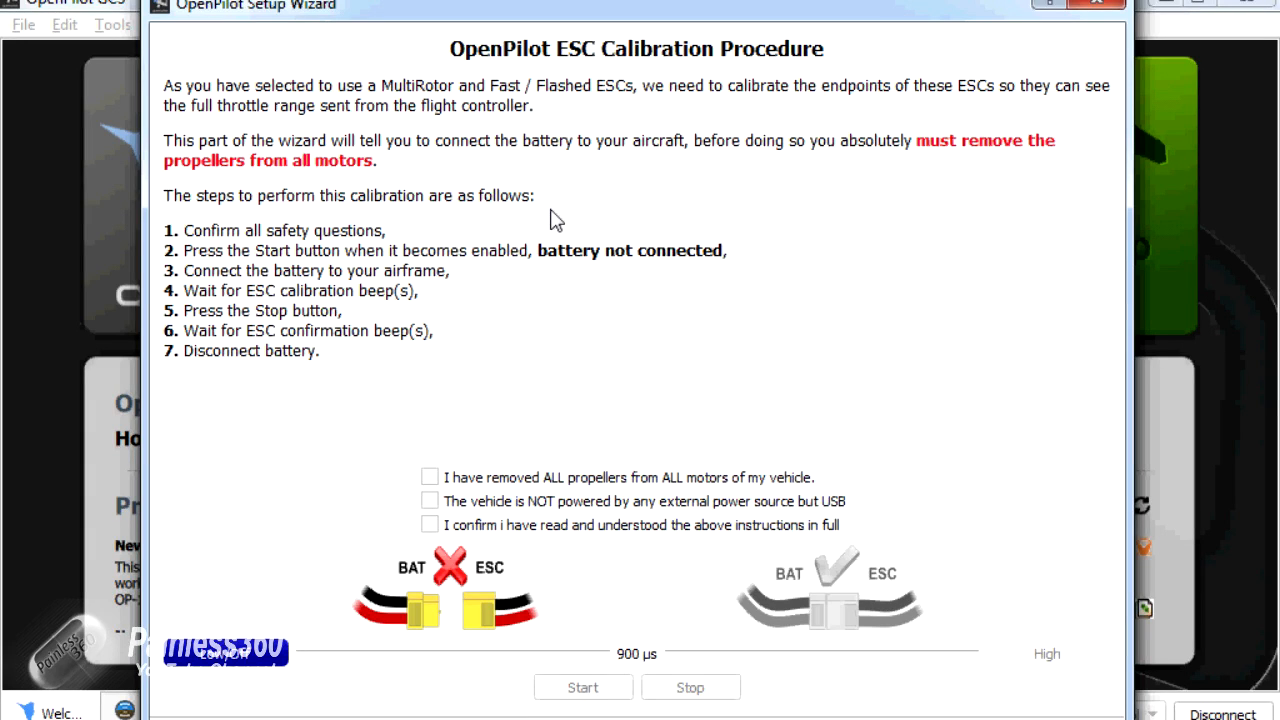
mouse_move(420, 318)
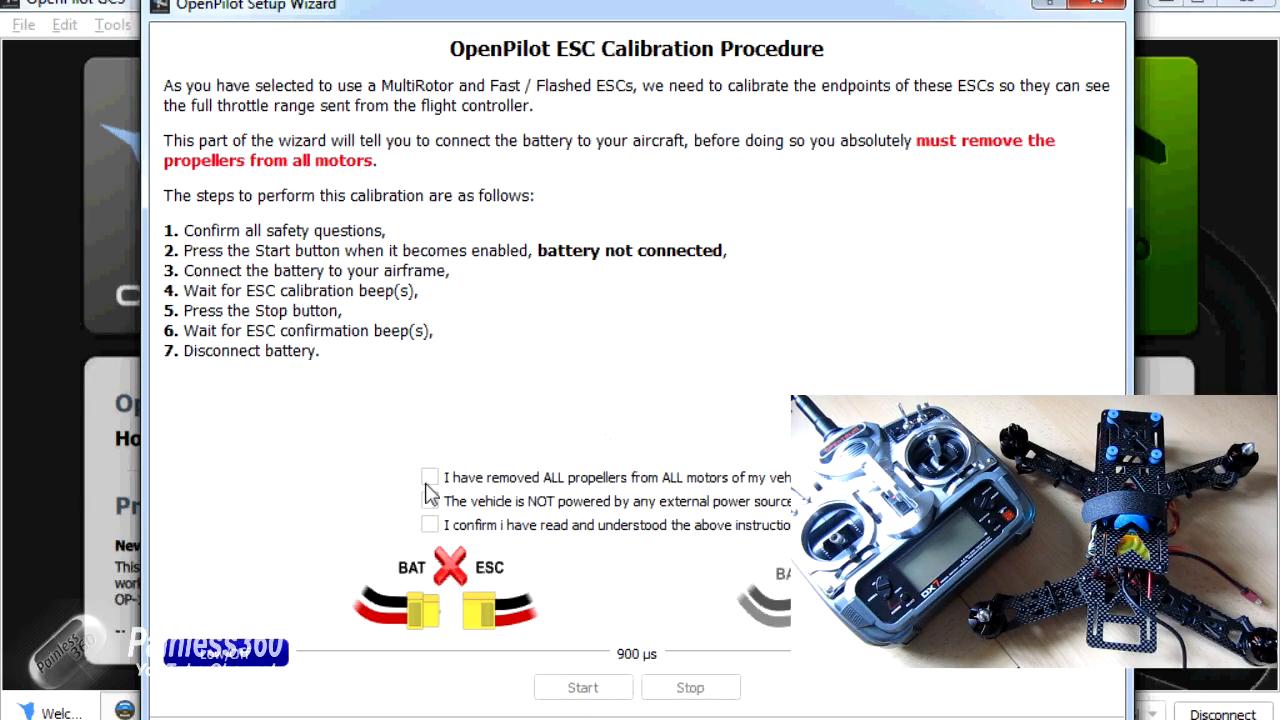
Step: Tick the propellers-removed, no-external-power and instructions-read confirmations, then start ESC calibration
left_click(429, 477)
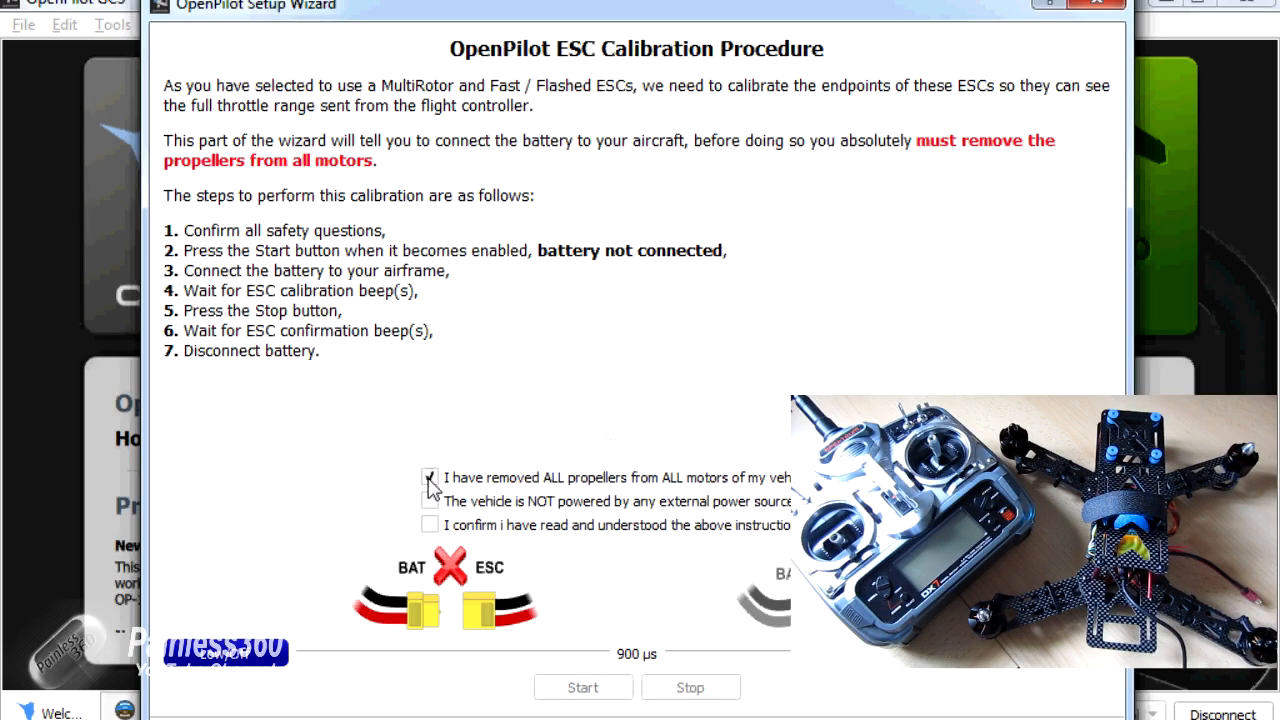
left_click(430, 477)
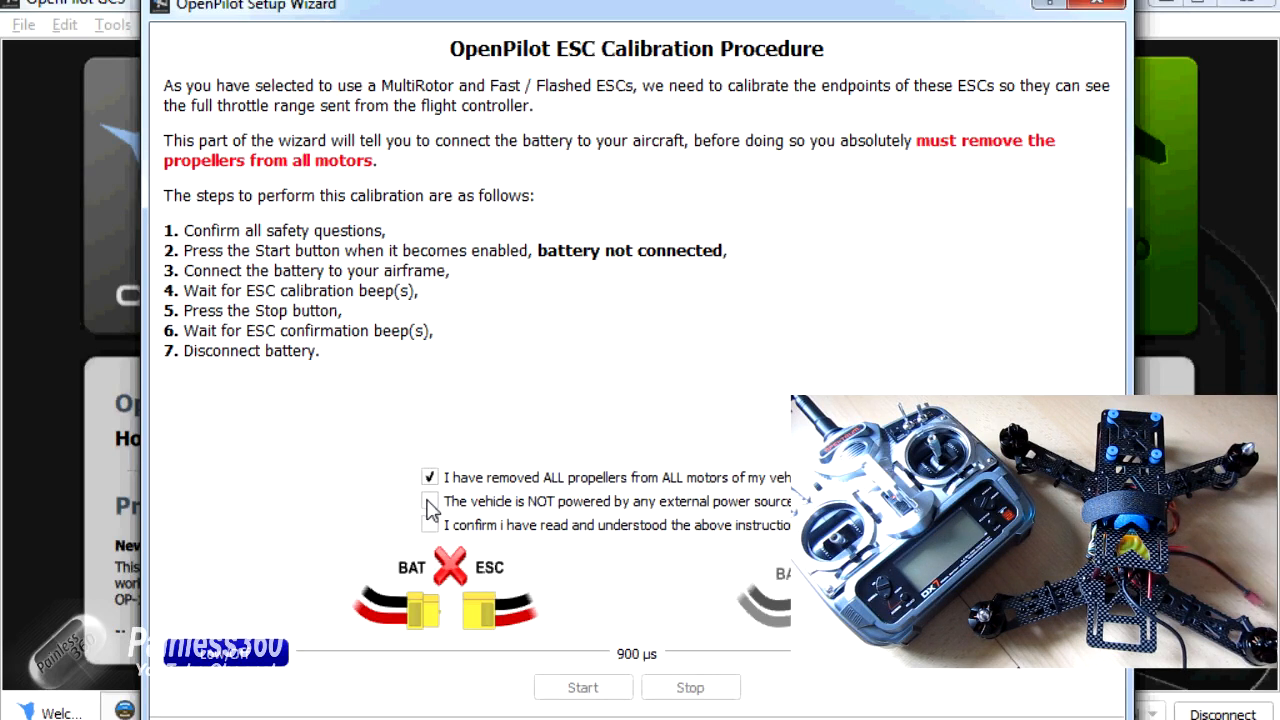
left_click(430, 501)
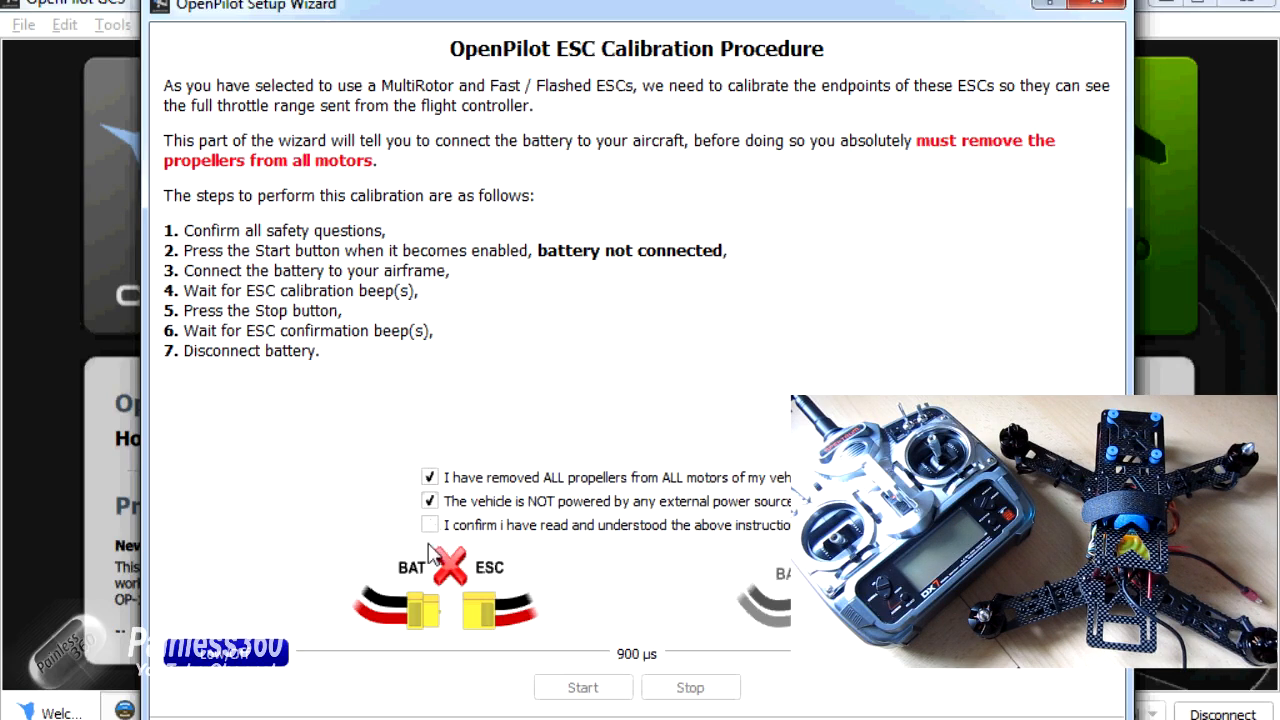
left_click(429, 525)
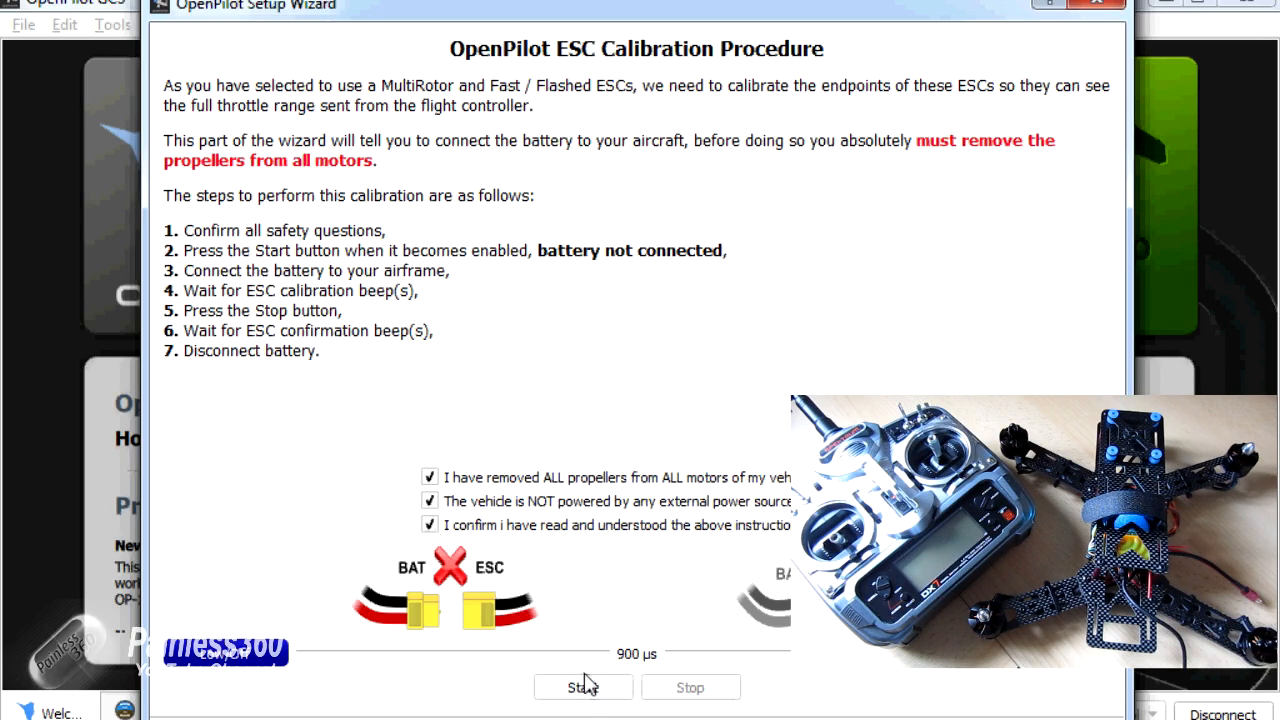
left_click(583, 687)
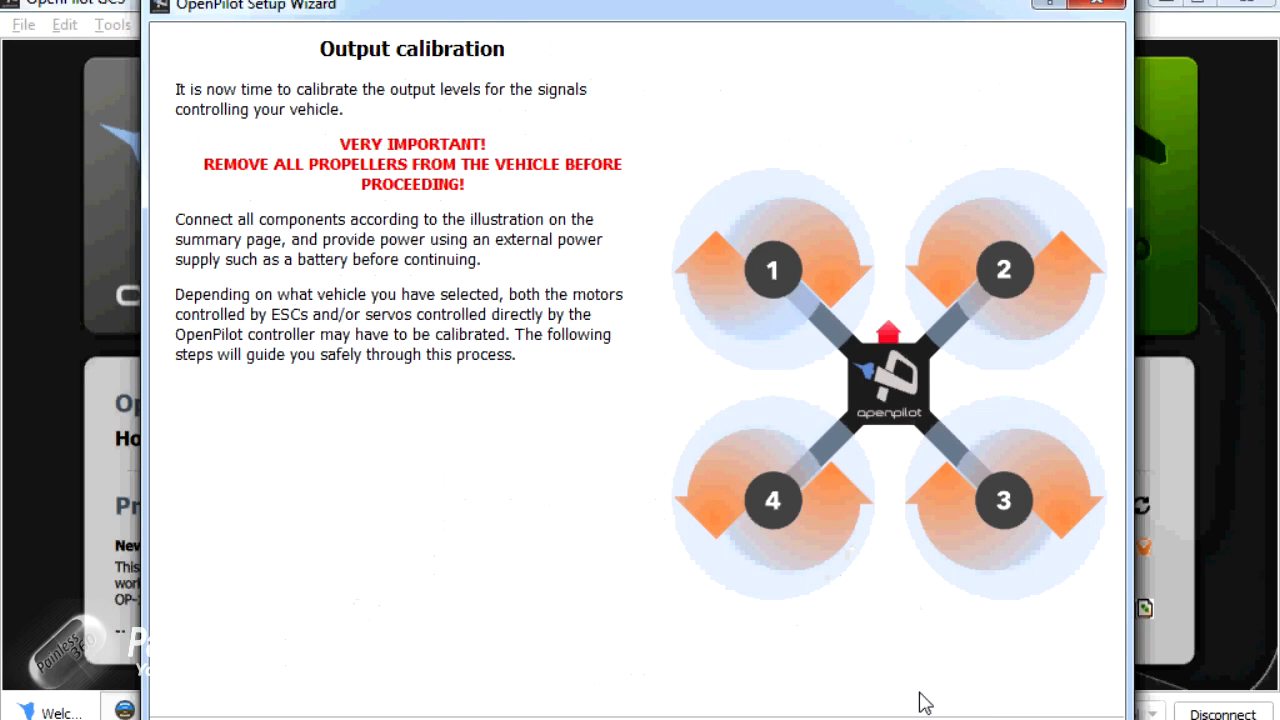
mouse_move(866, 544)
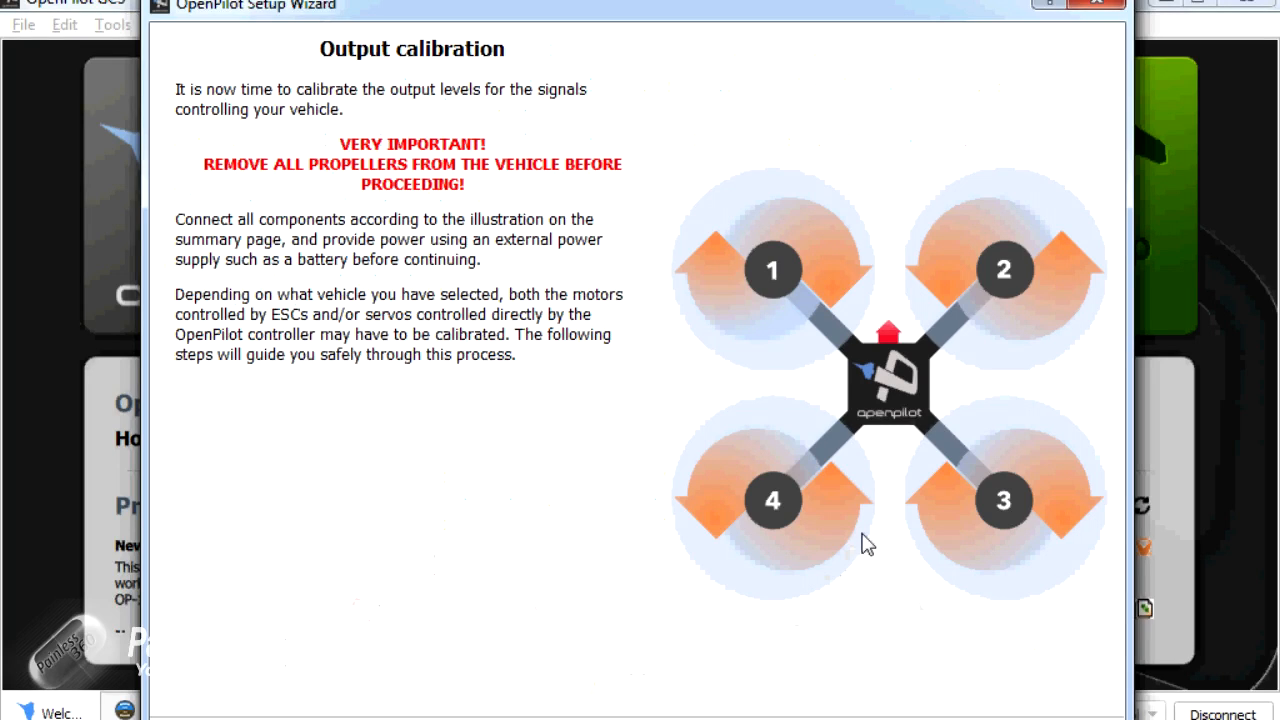
mouse_move(922, 702)
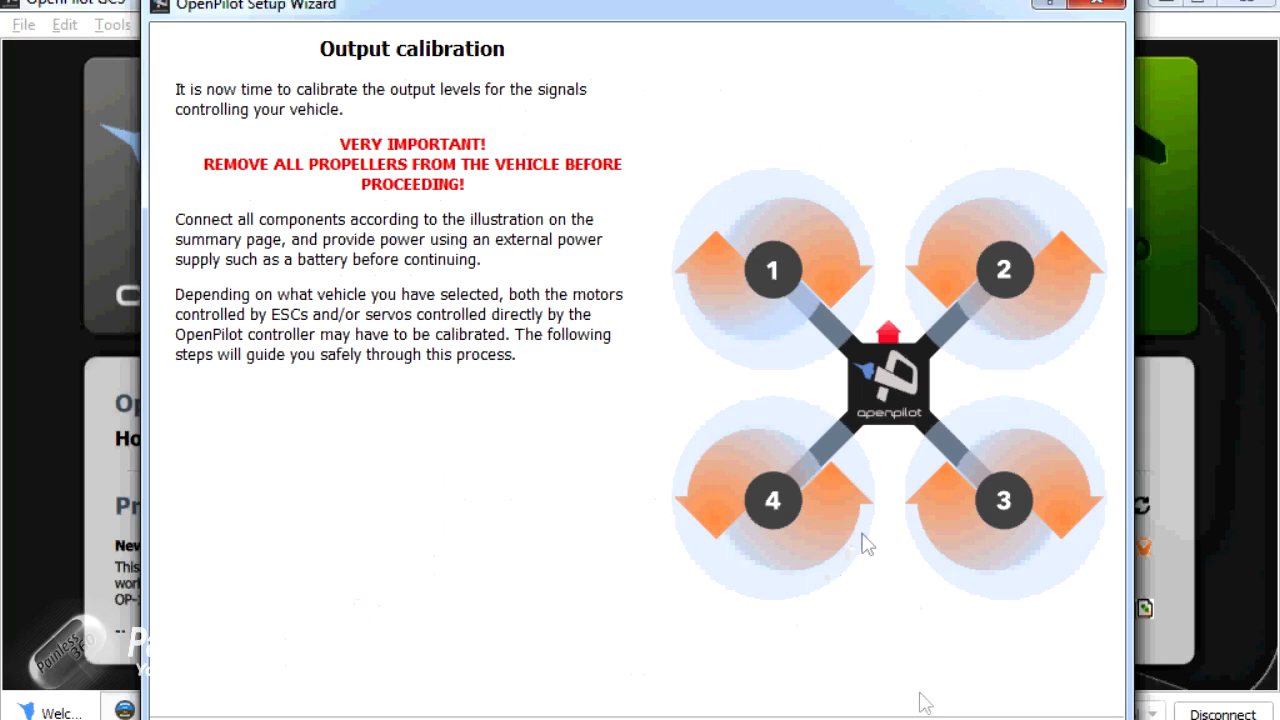
mouse_move(922, 701)
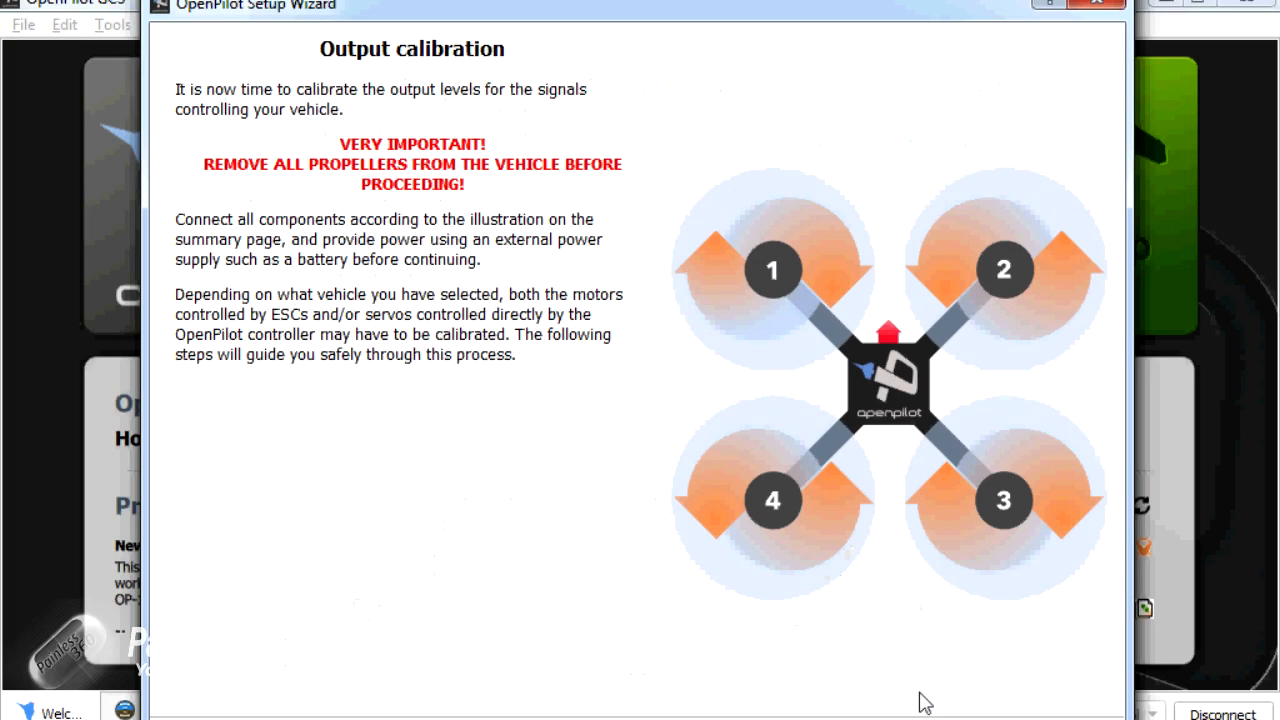
mouse_move(867, 543)
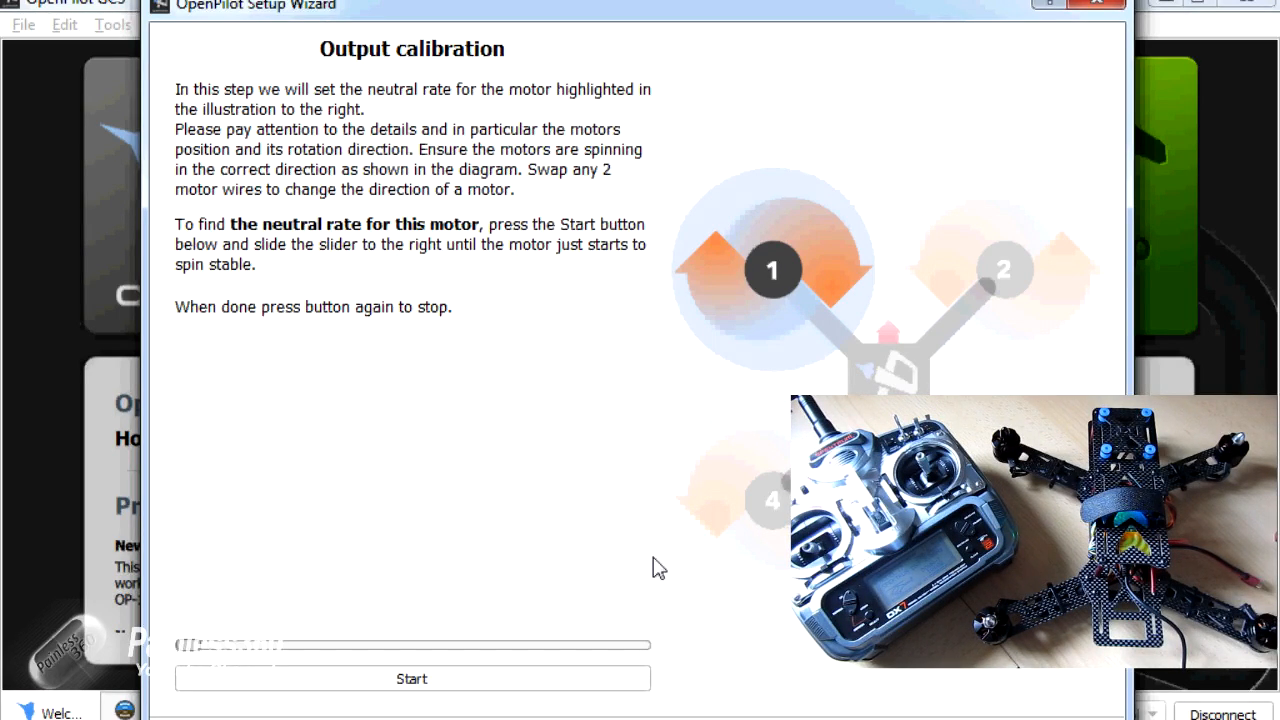
mouse_move(197, 660)
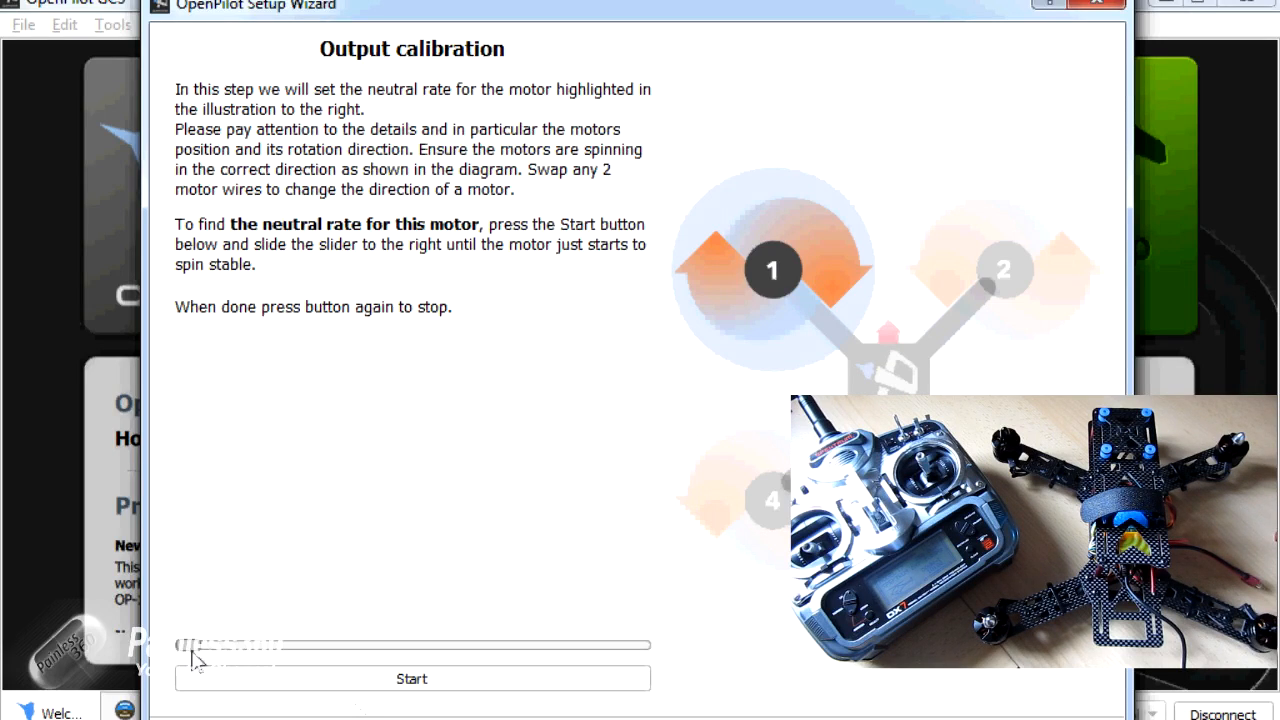
Step: Spin up motor 1 and stop it once it reaches its steady neutral rate
left_click(411, 678)
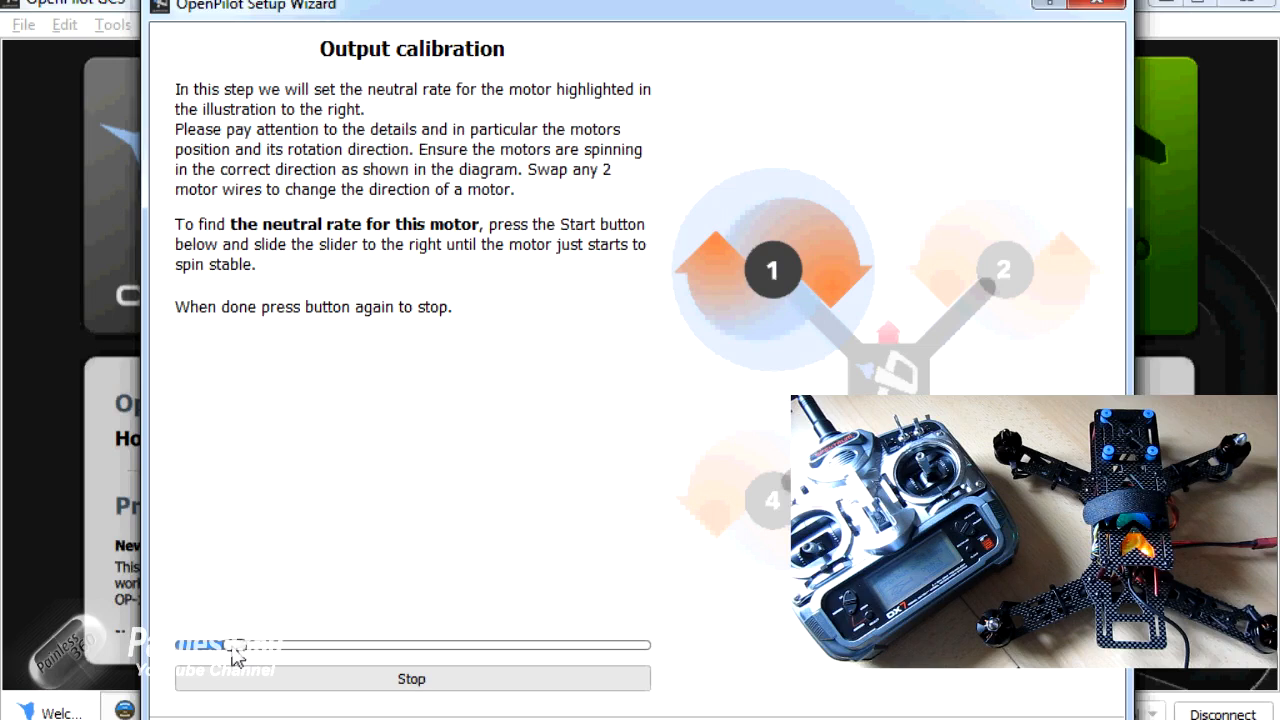
mouse_move(247, 658)
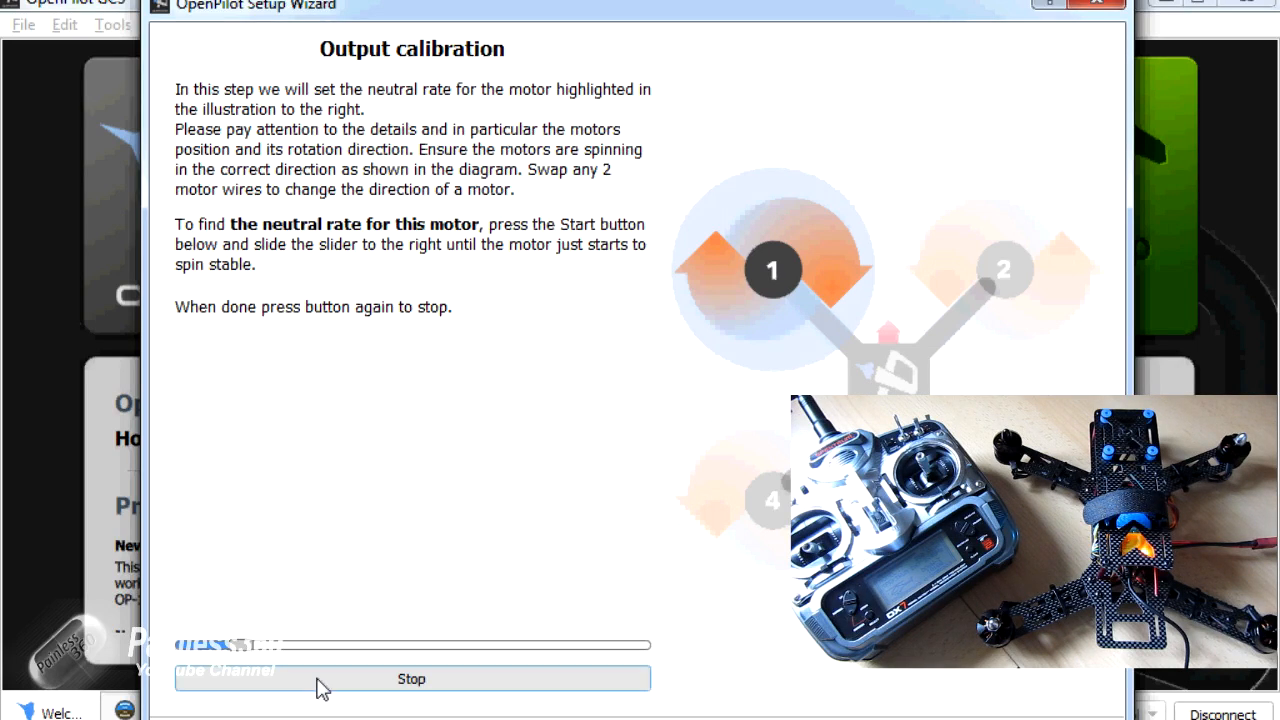
left_click(411, 679)
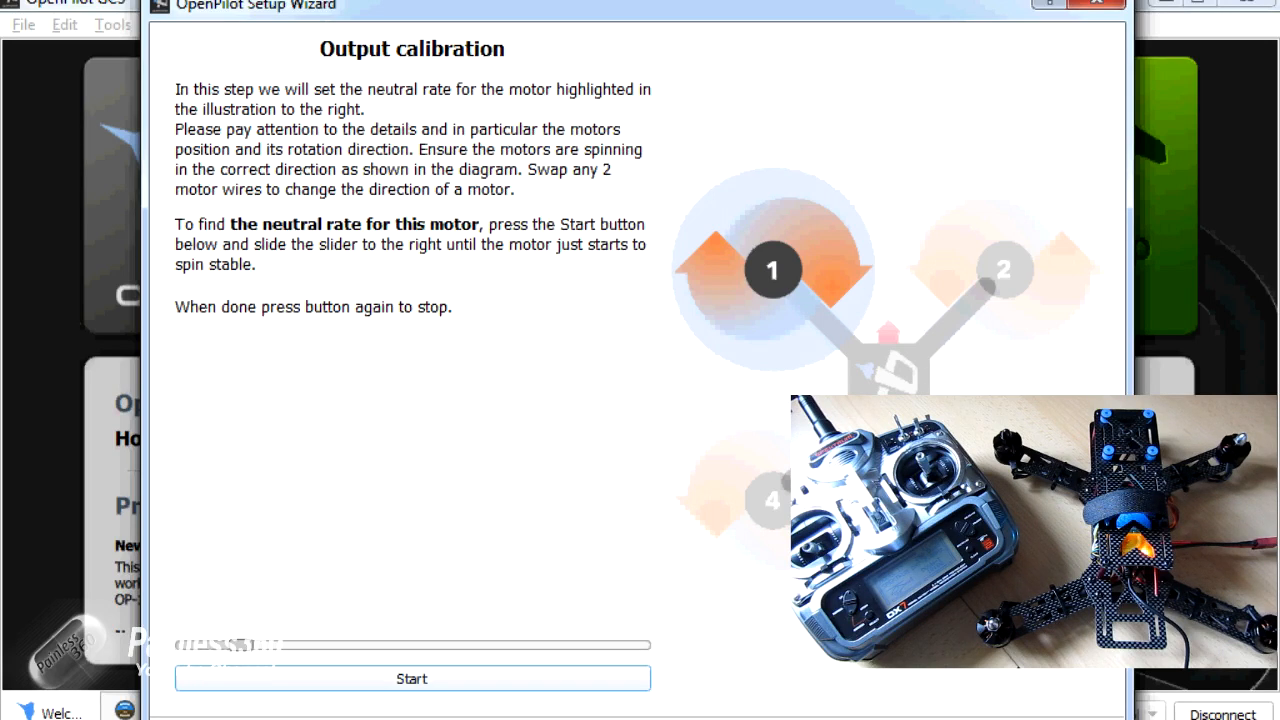
Step: Advance through motors 2 to 4, spinning and stopping each at its neutral rate
left_click(411, 679)
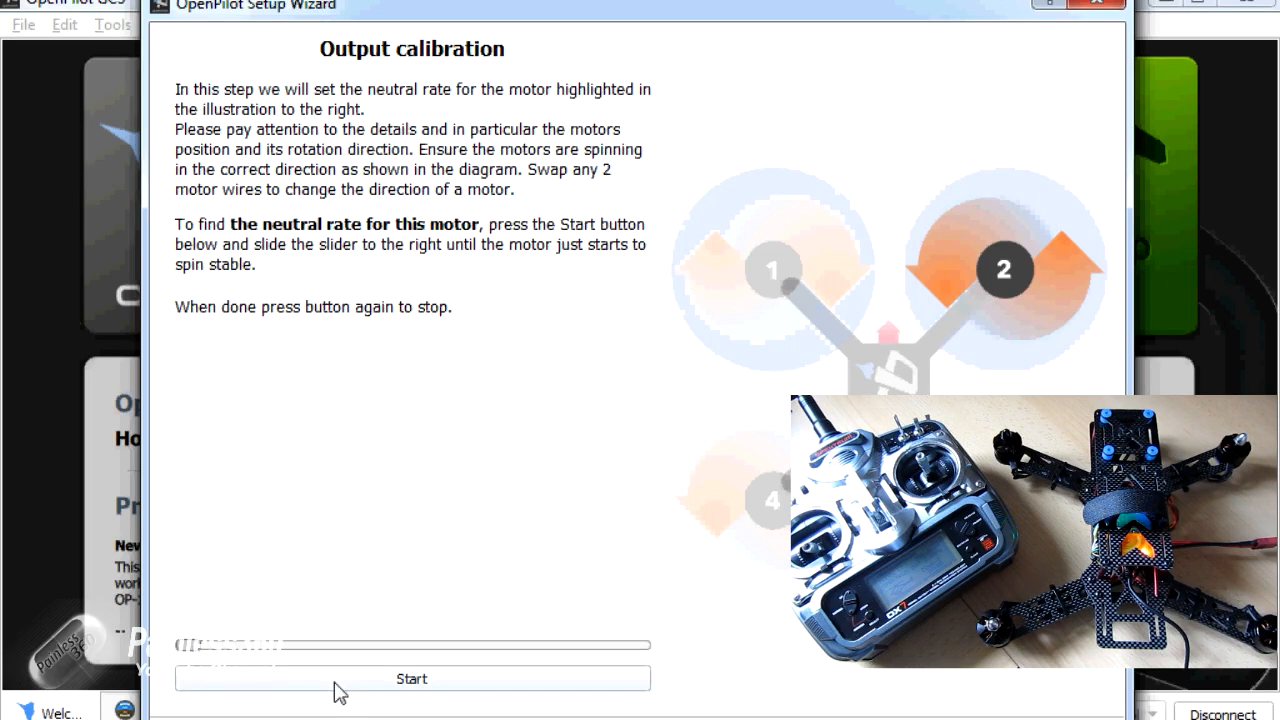
left_click(411, 678)
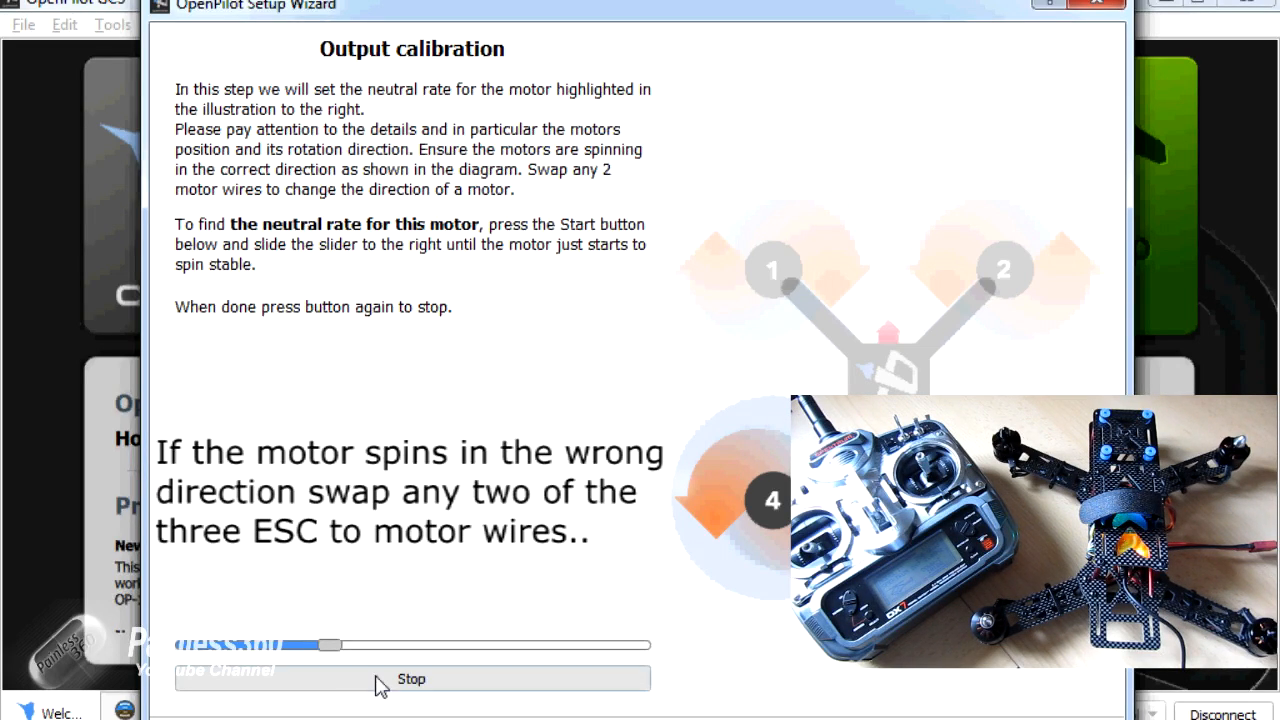
left_click(411, 679)
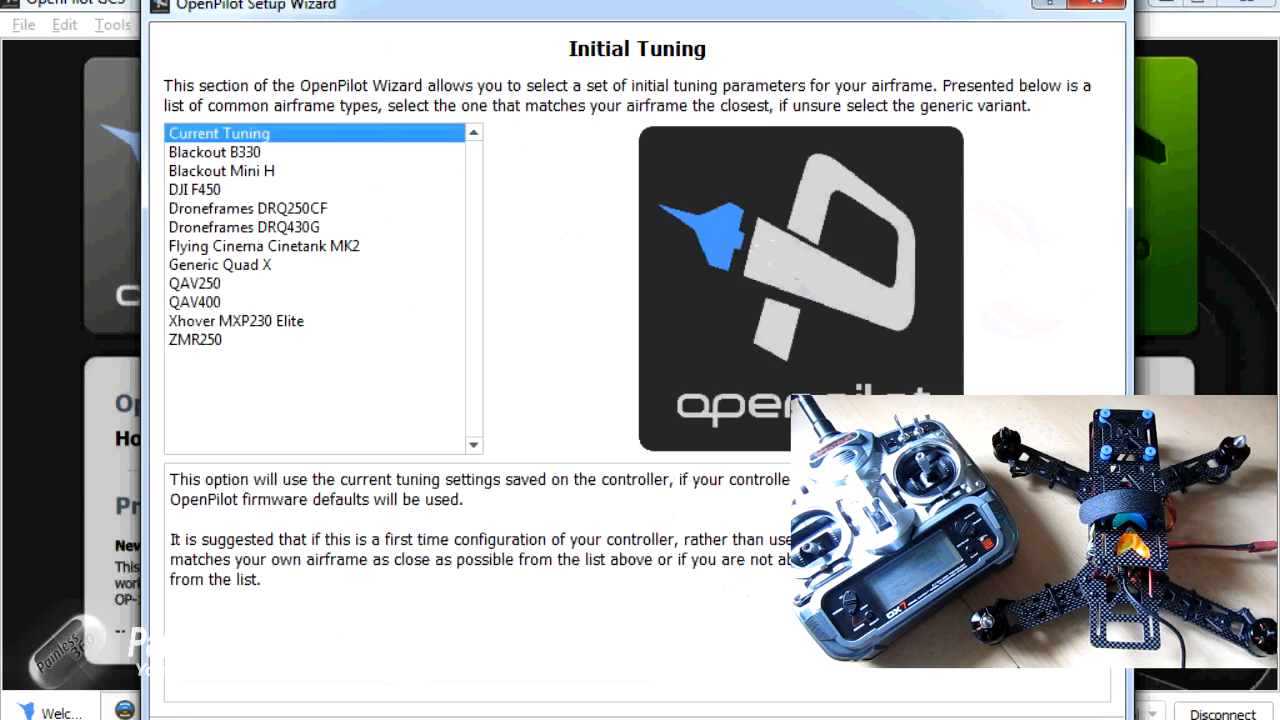
mouse_move(567, 317)
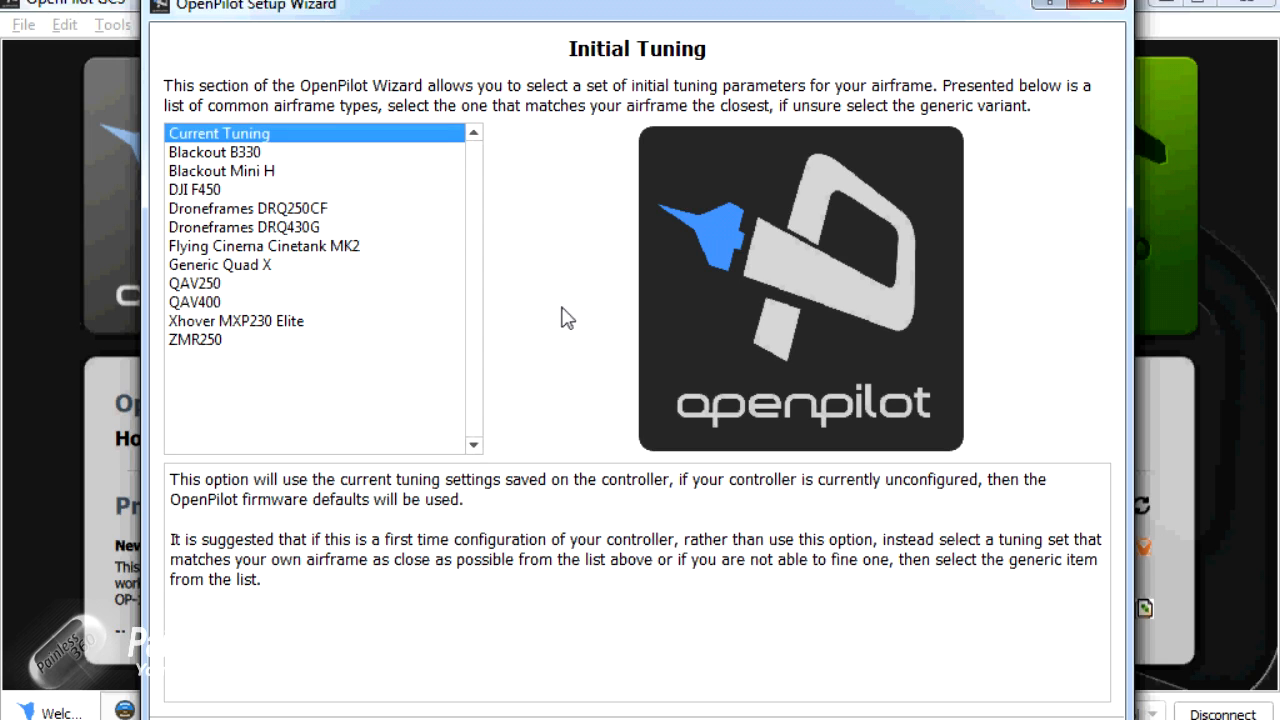
Step: Select the Blackout Mini H initial tuning set and advance to the save step
left_click(221, 170)
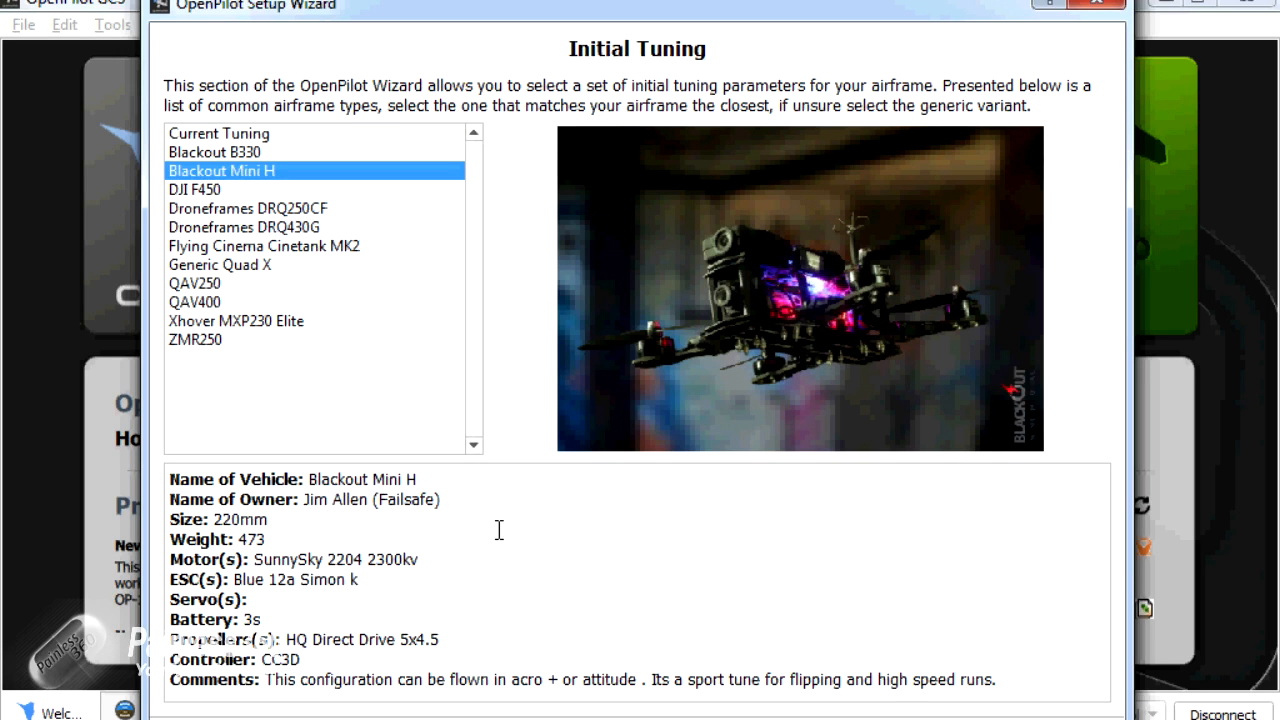
left_click(218, 133)
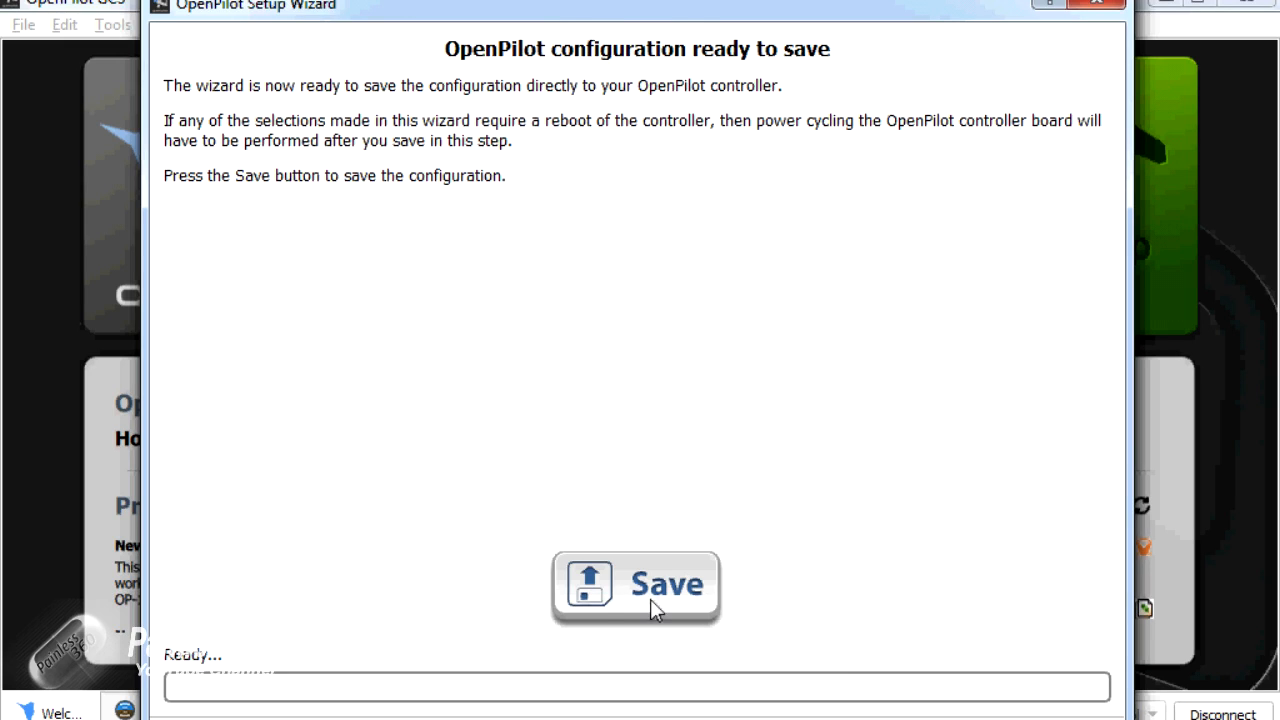
Step: Save the vehicle configuration to the CC3D and reach the Congratulations page
left_click(636, 585)
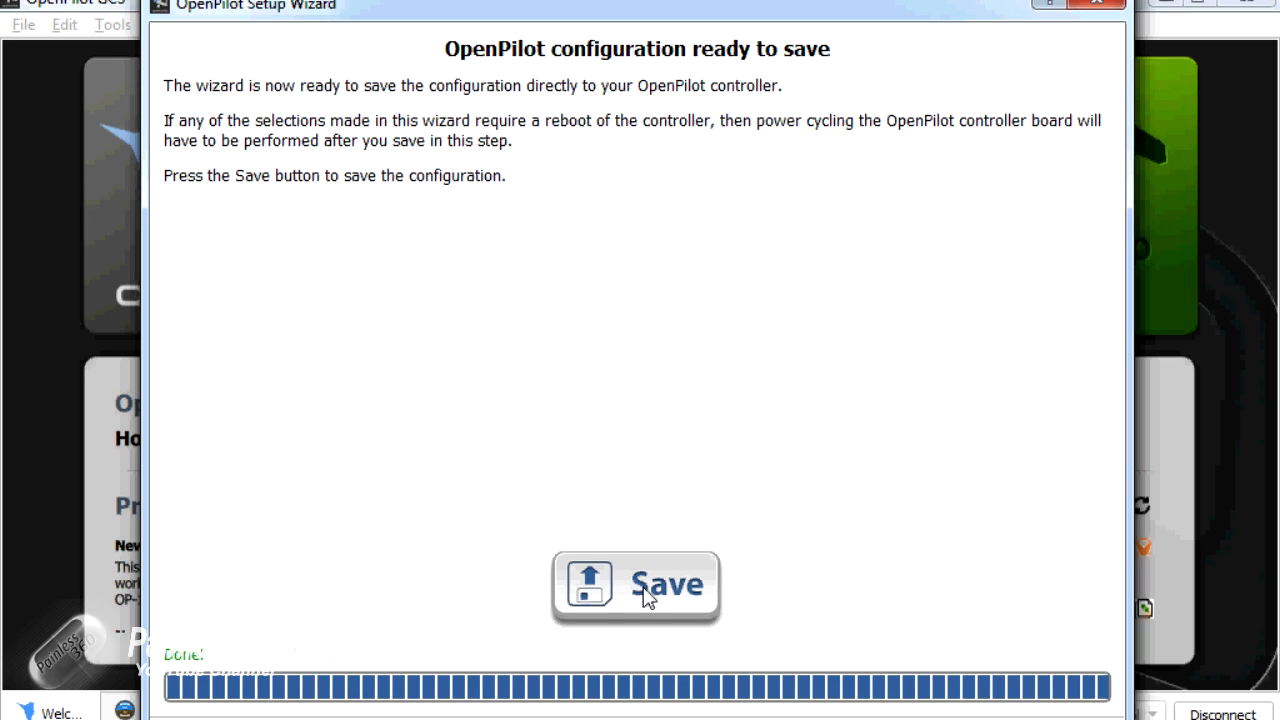
left_click(636, 585)
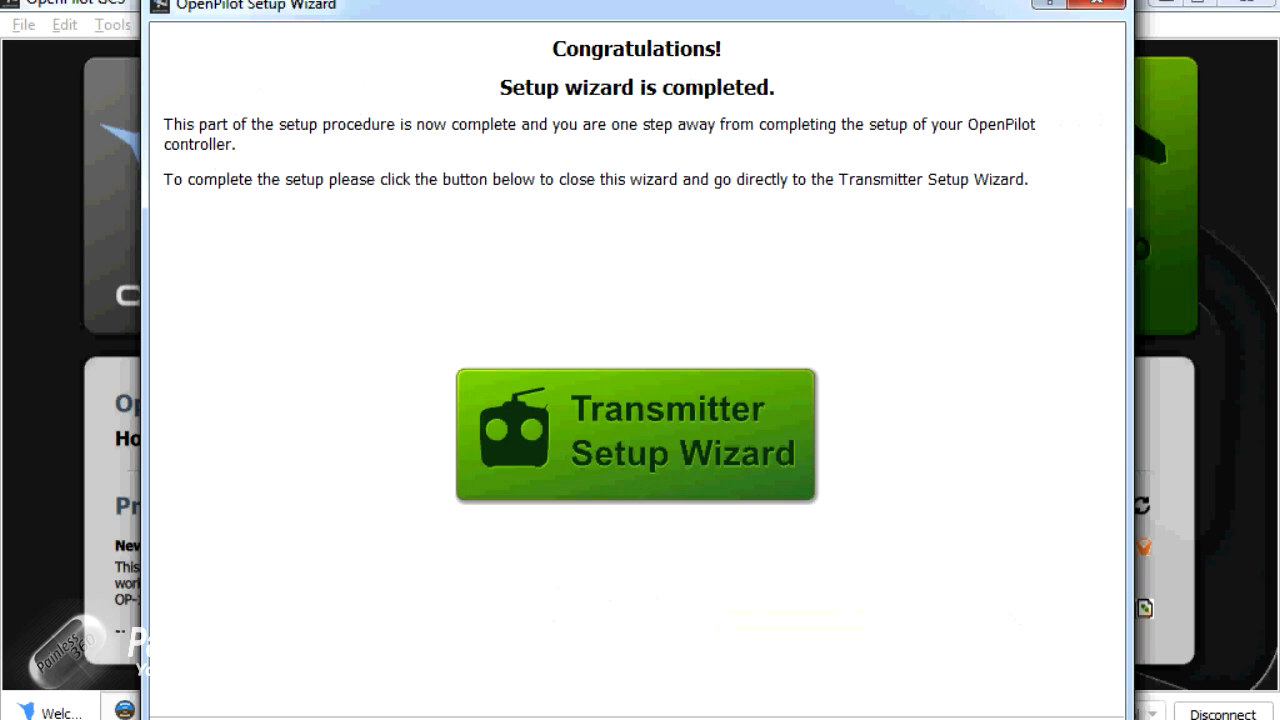
mouse_move(970, 522)
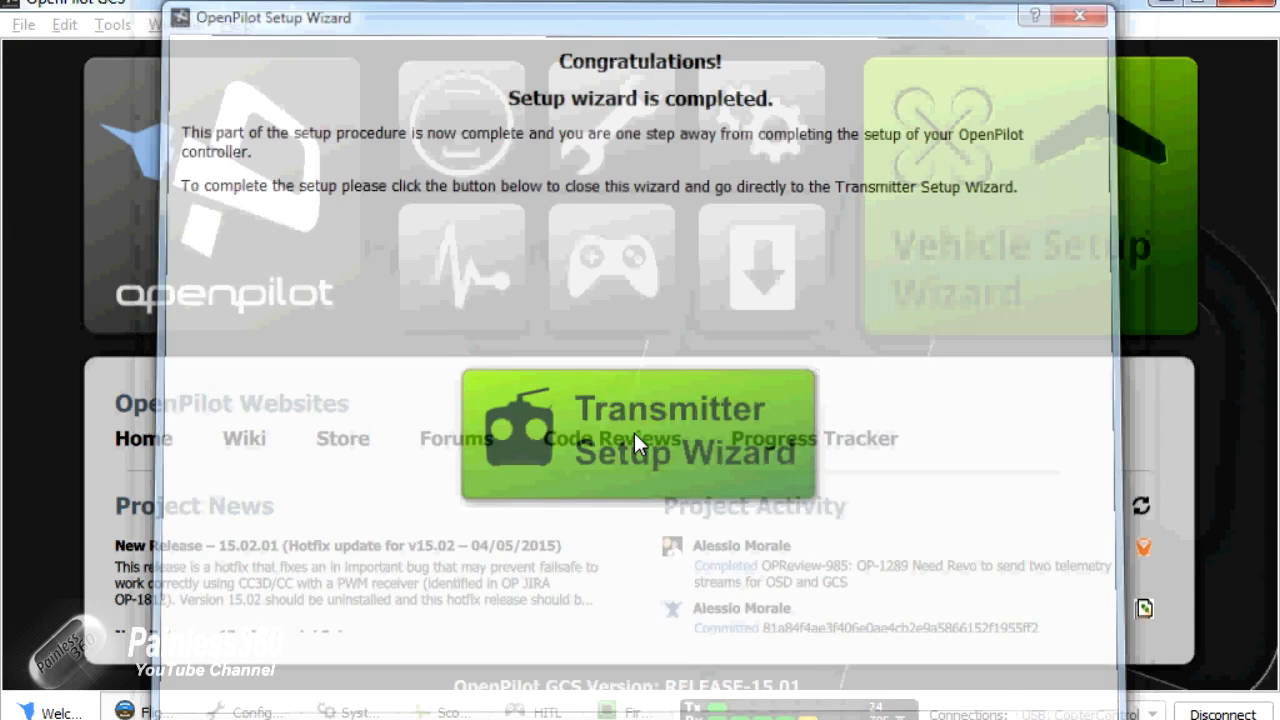
Step: Launch the Transmitter Setup Wizard, dismiss the arming notice, and reach transmitter type with Acro
left_click(639, 430)
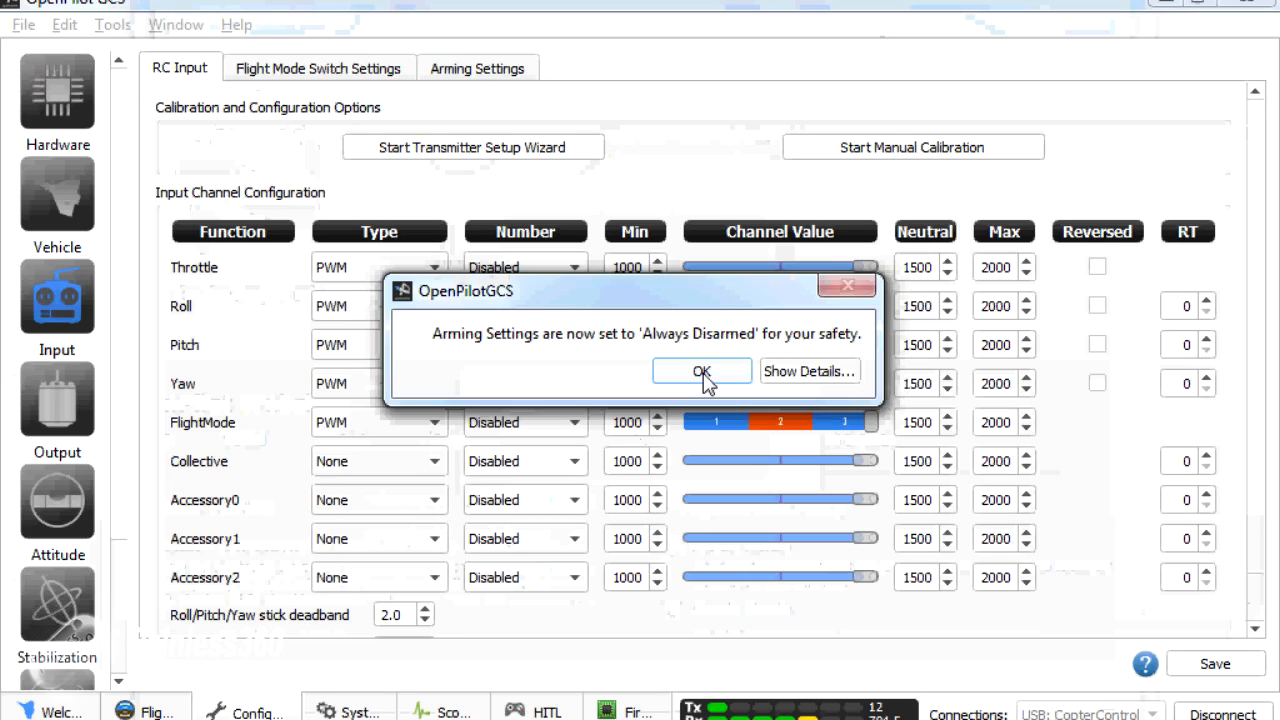
left_click(701, 371)
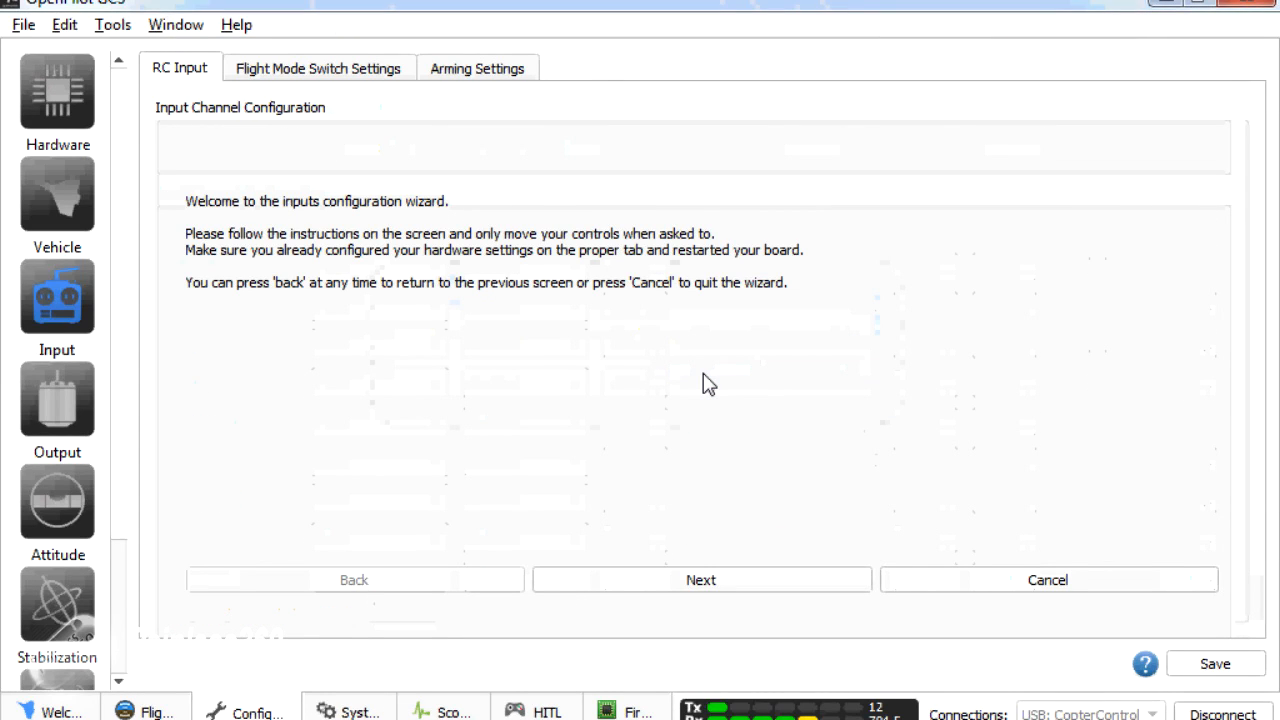
mouse_move(318, 290)
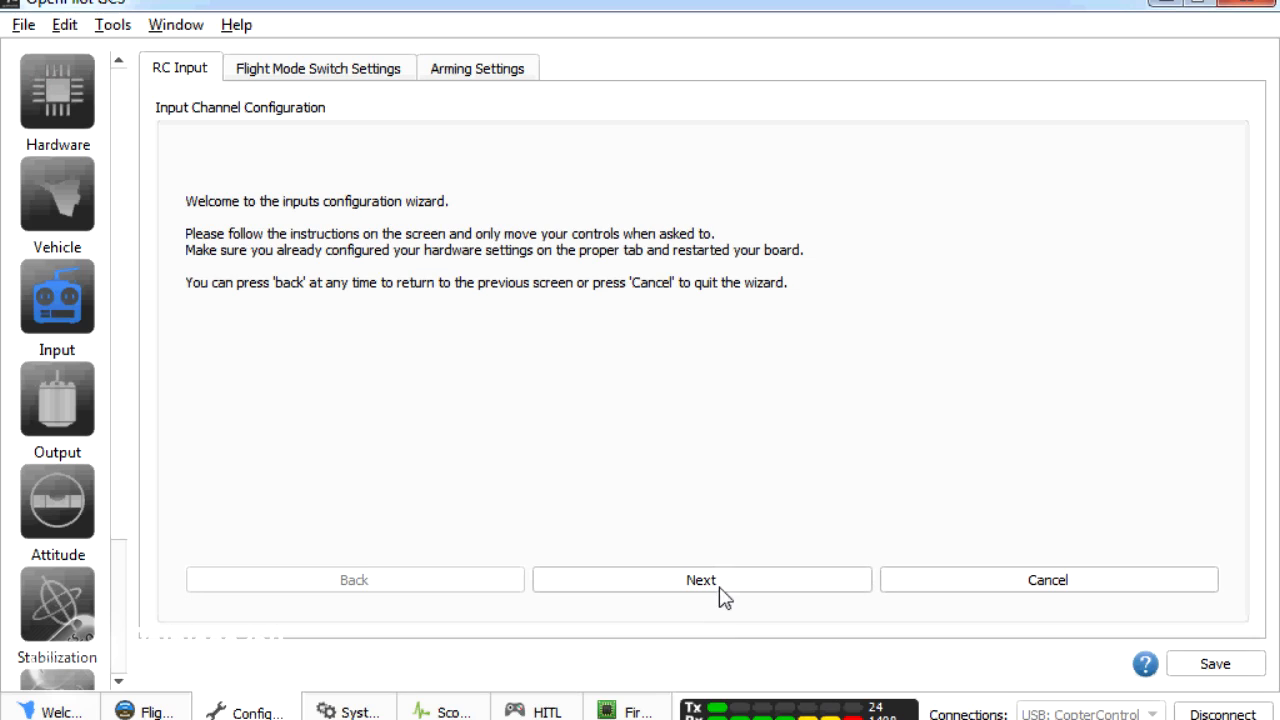
left_click(700, 580)
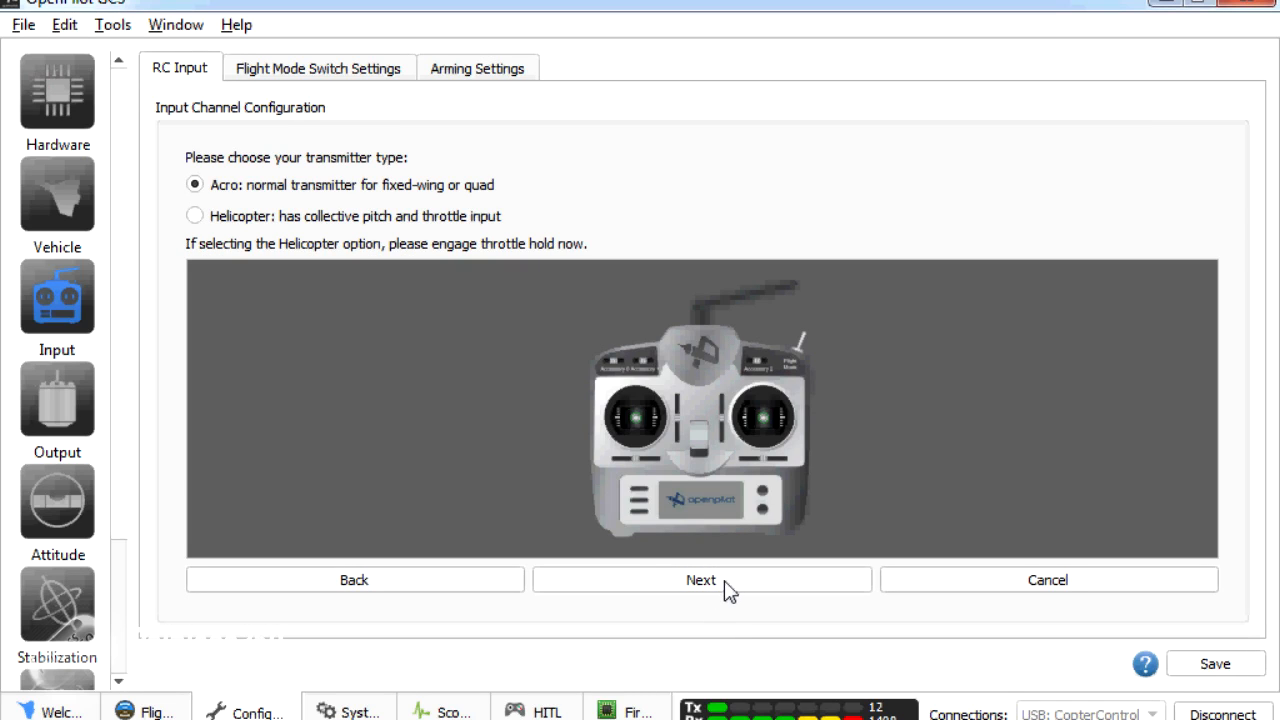
mouse_move(207, 222)
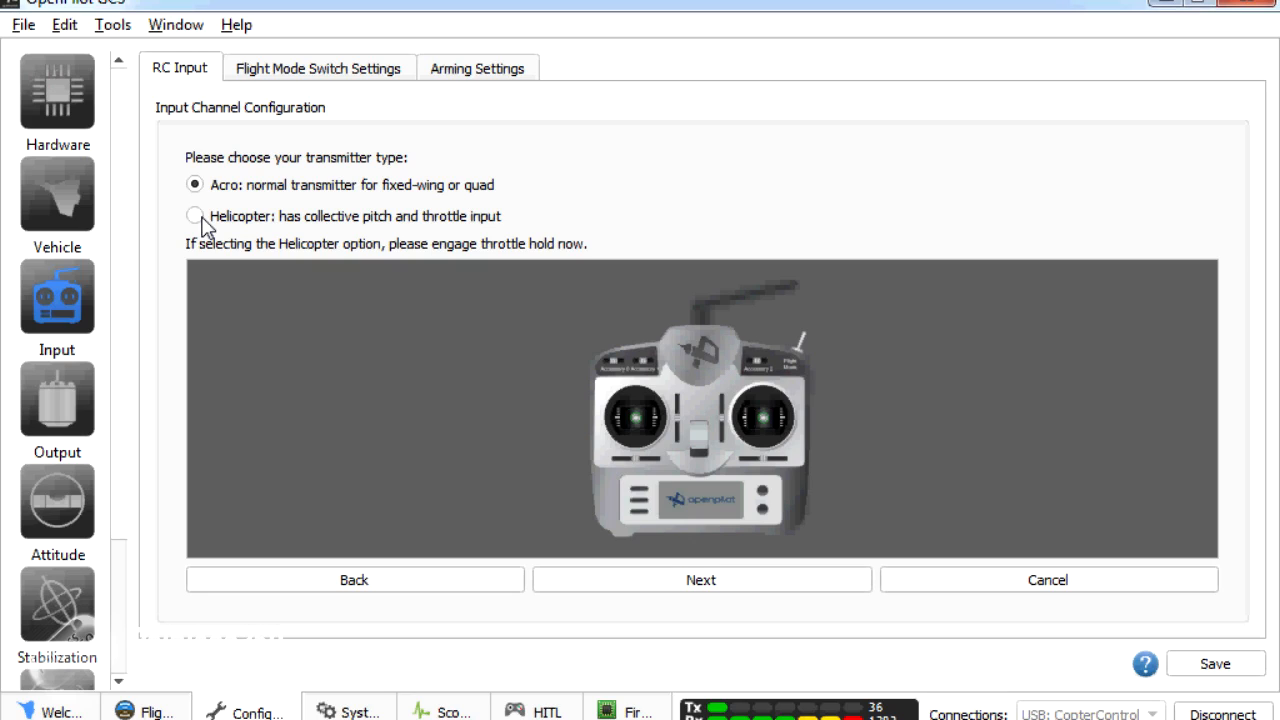
mouse_move(205, 222)
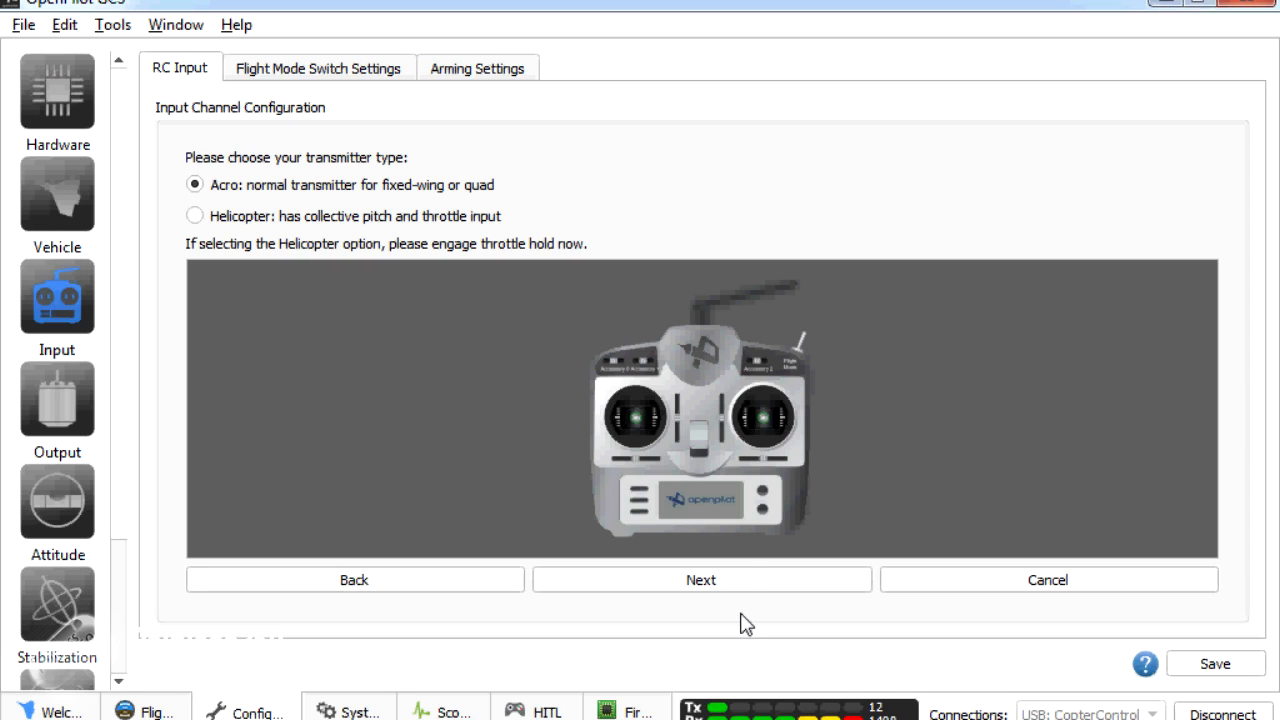
Step: Confirm Acro transmitter type, choose Mode 2, and map the flight mode switch
left_click(700, 580)
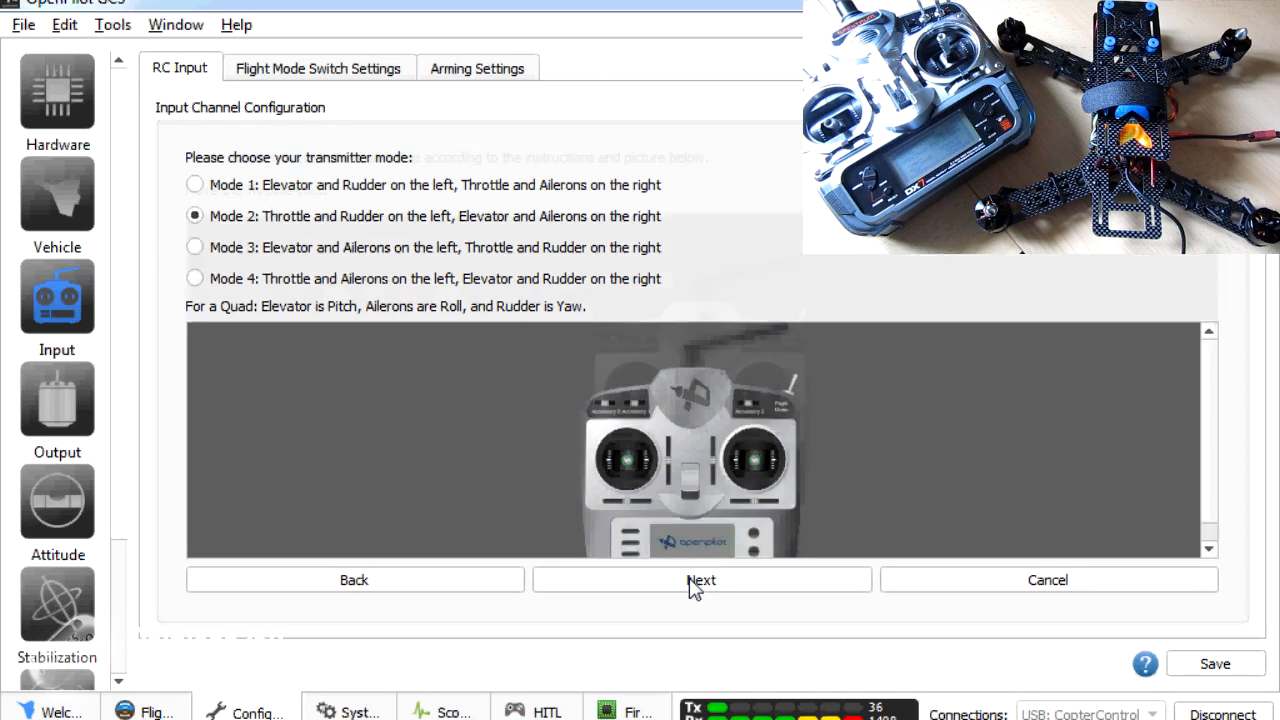
left_click(701, 579)
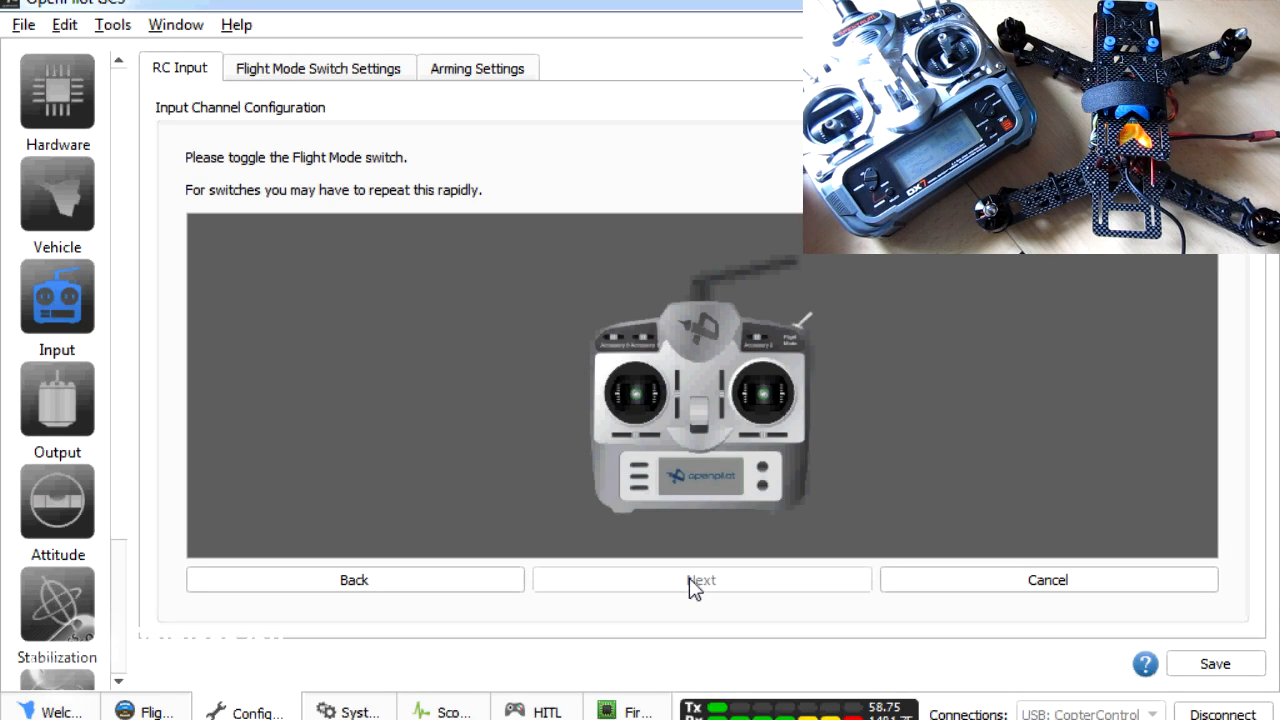
left_click(701, 579)
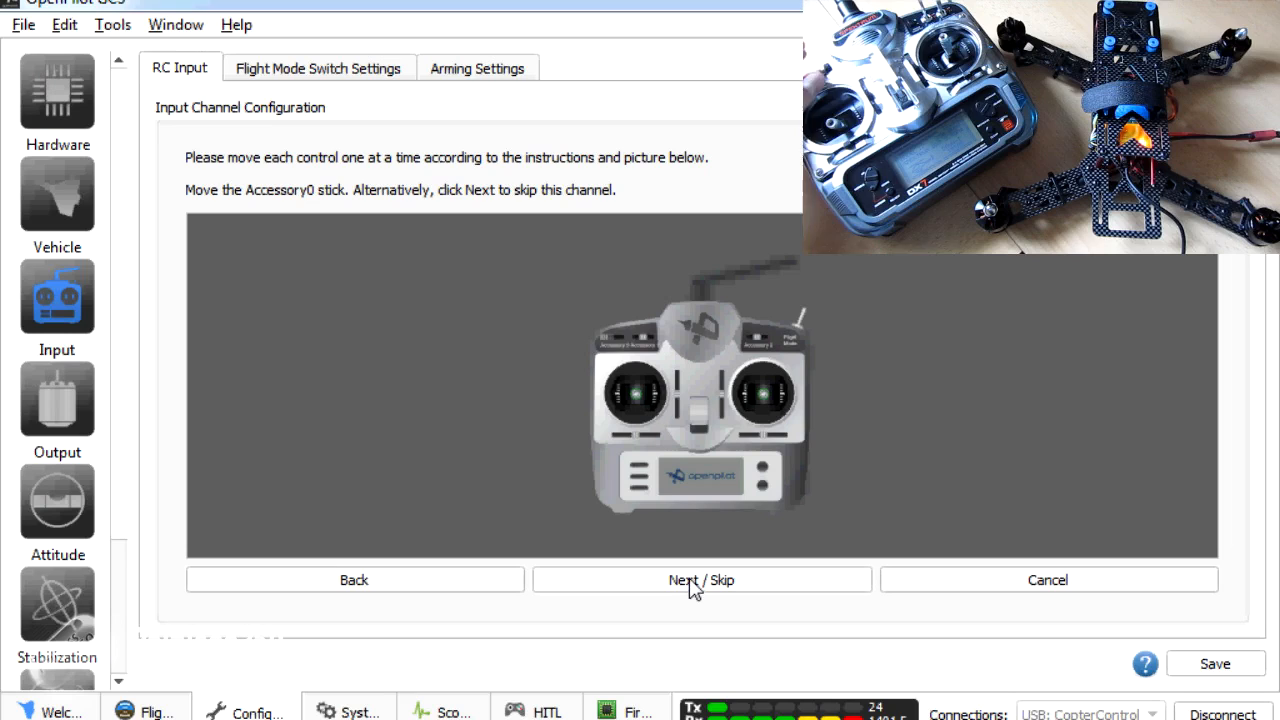
Step: Skip the Accessory0, Accessory1 and Accessory2 channels
left_click(701, 580)
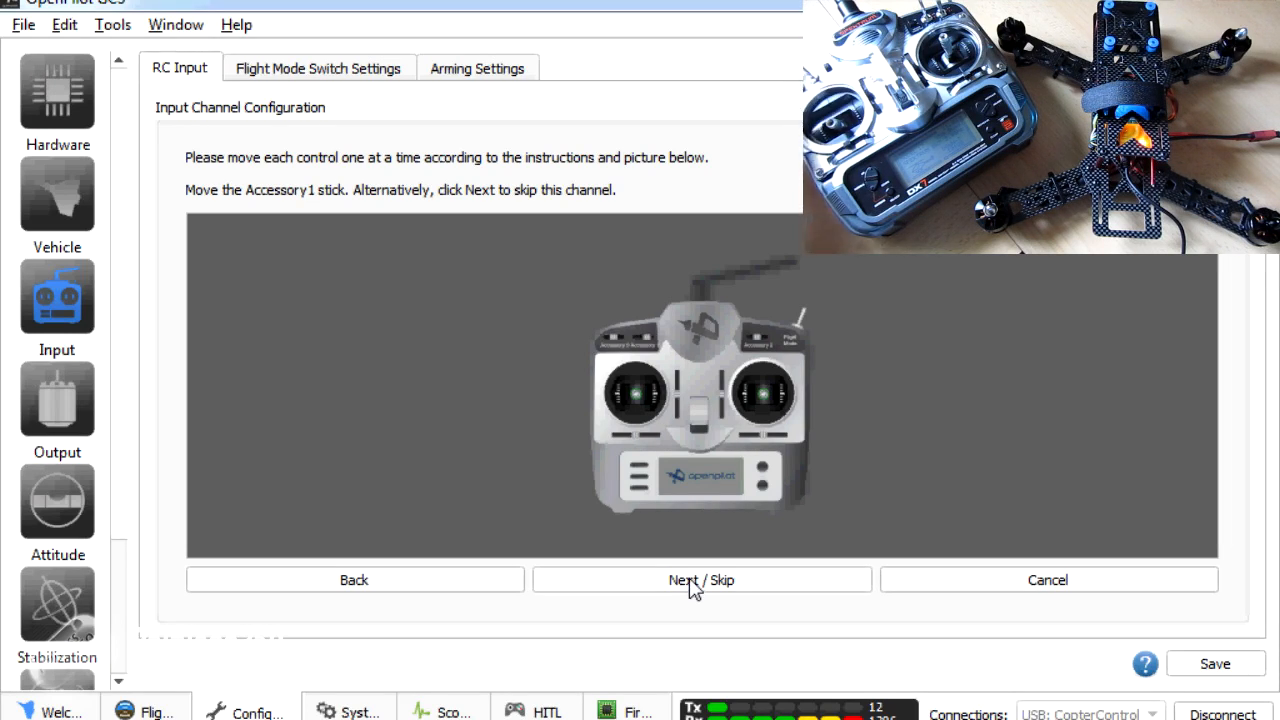
left_click(700, 579)
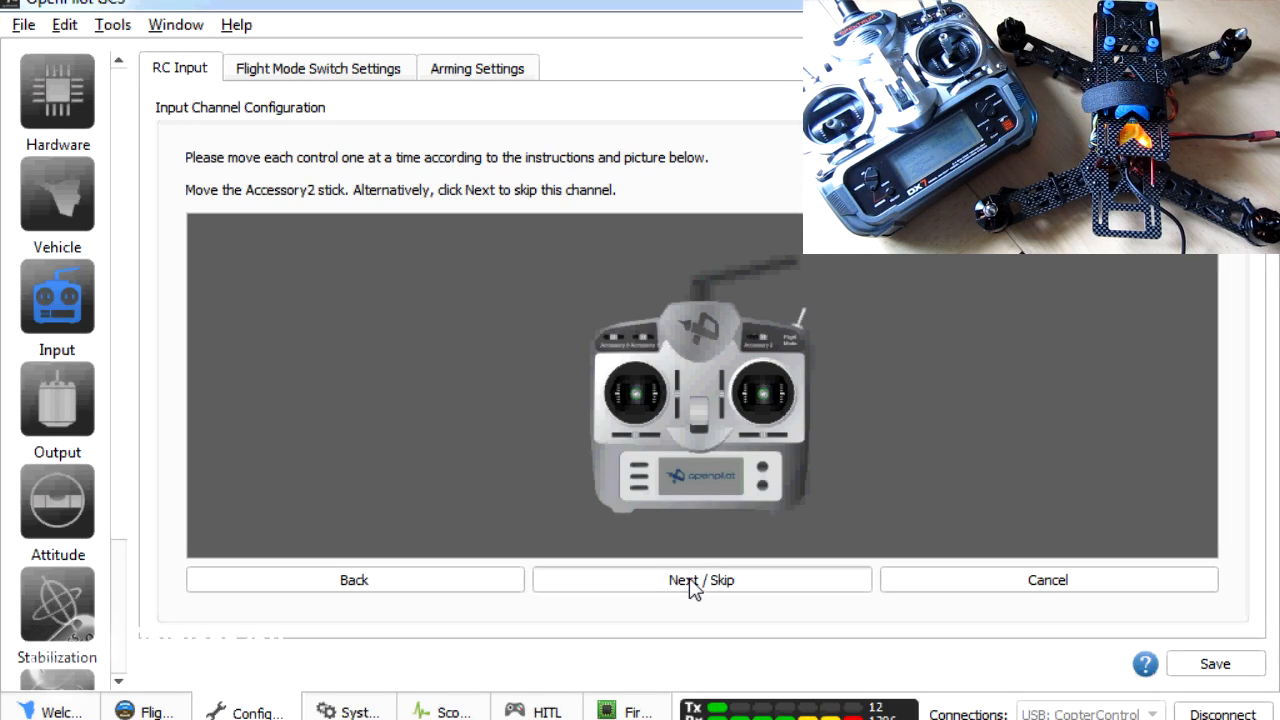
left_click(701, 579)
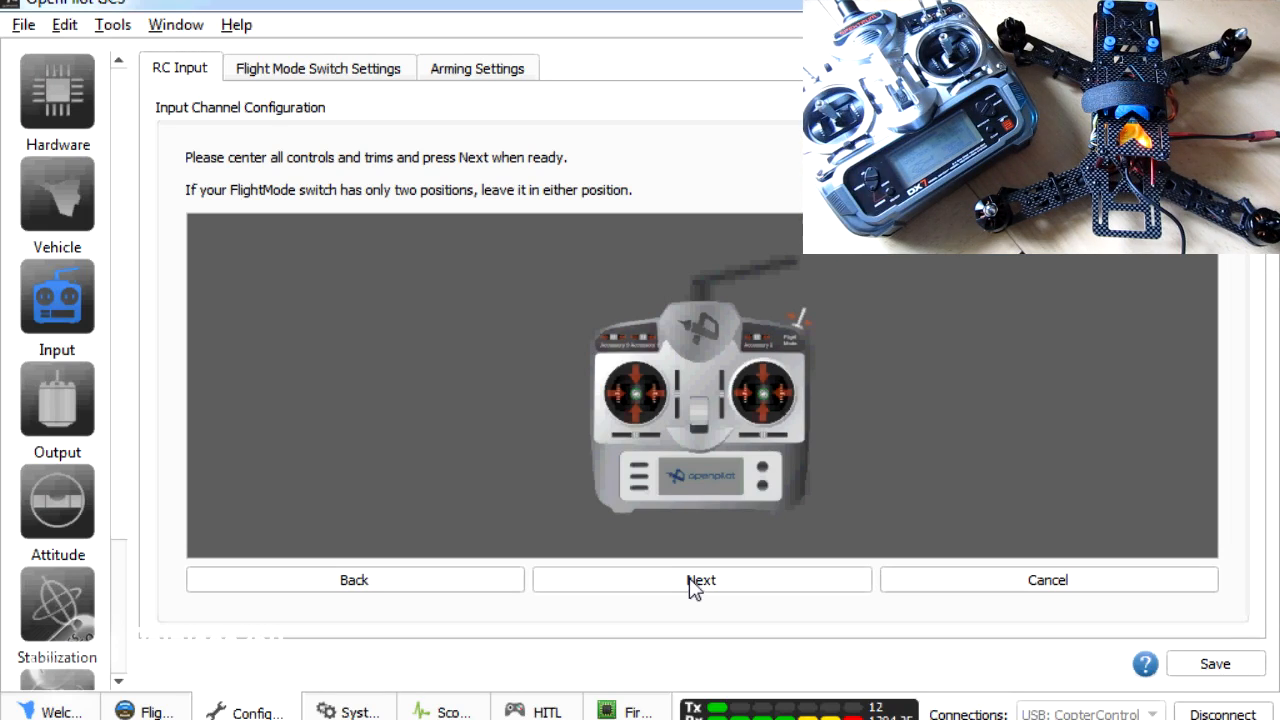
Step: Record centred sticks and full stick extents, then mark Roll and Pitch inverted
left_click(701, 580)
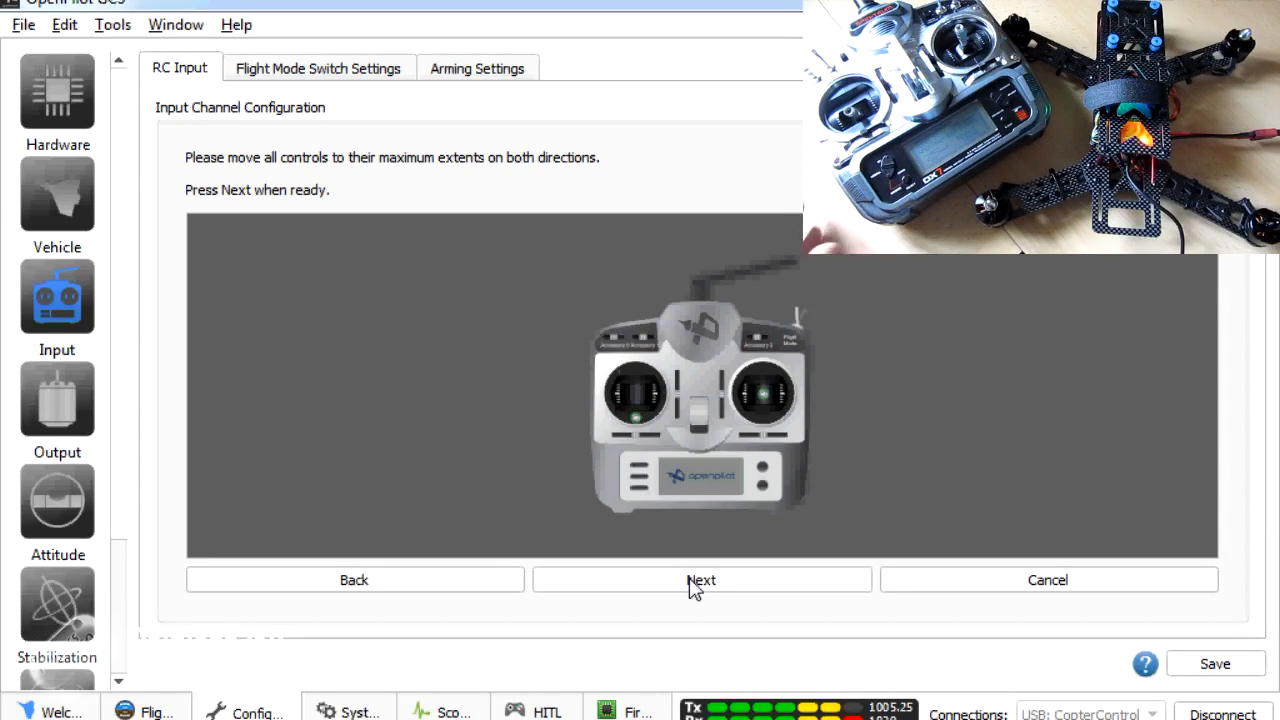
left_click(701, 579)
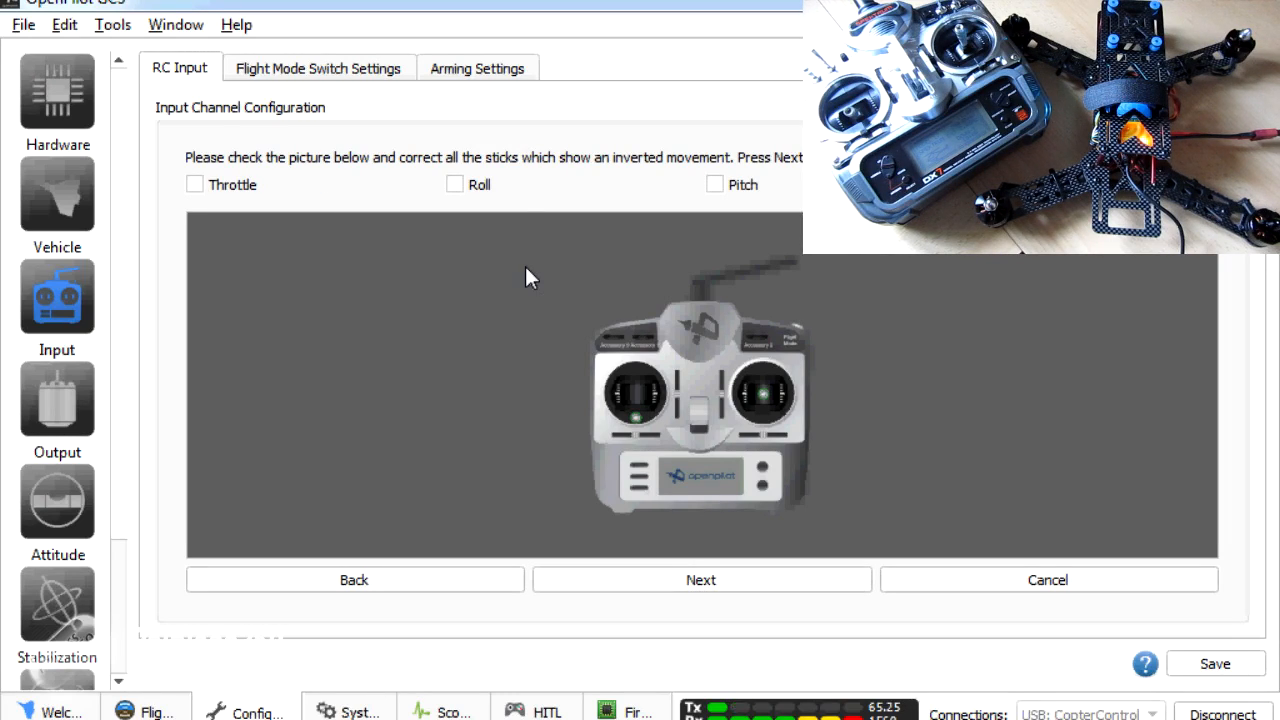
mouse_move(575, 188)
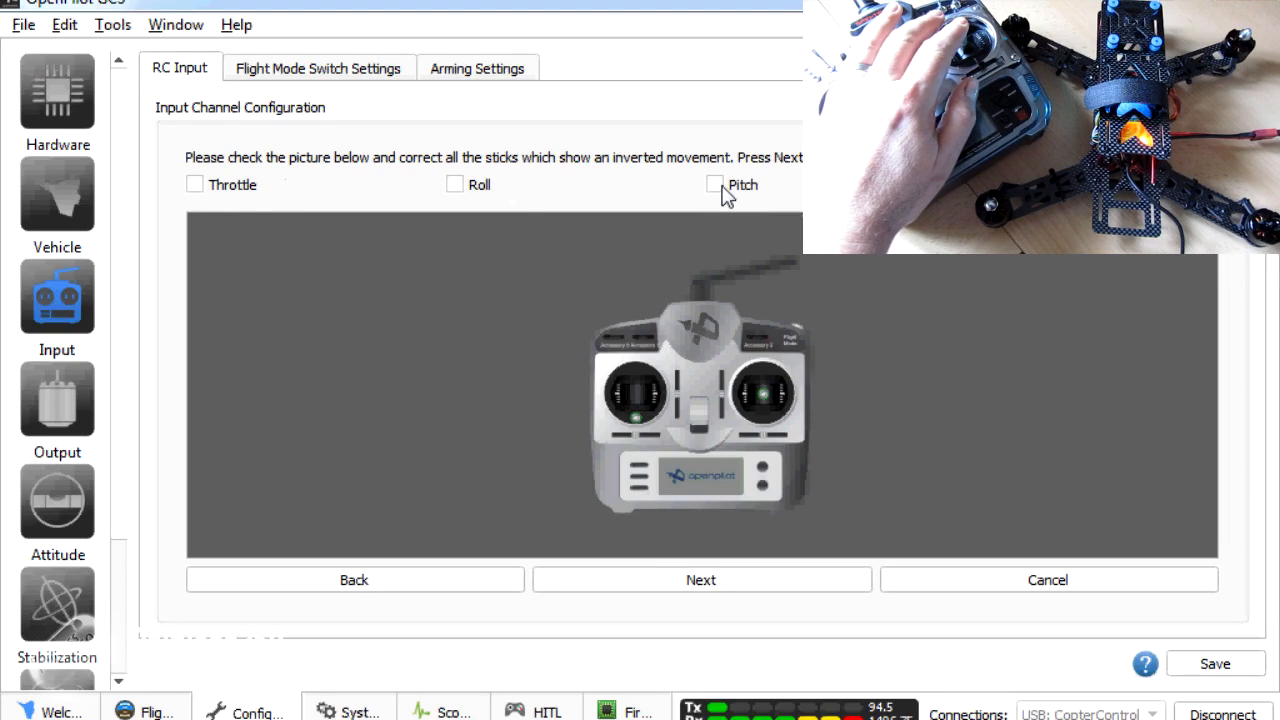
left_click(715, 184)
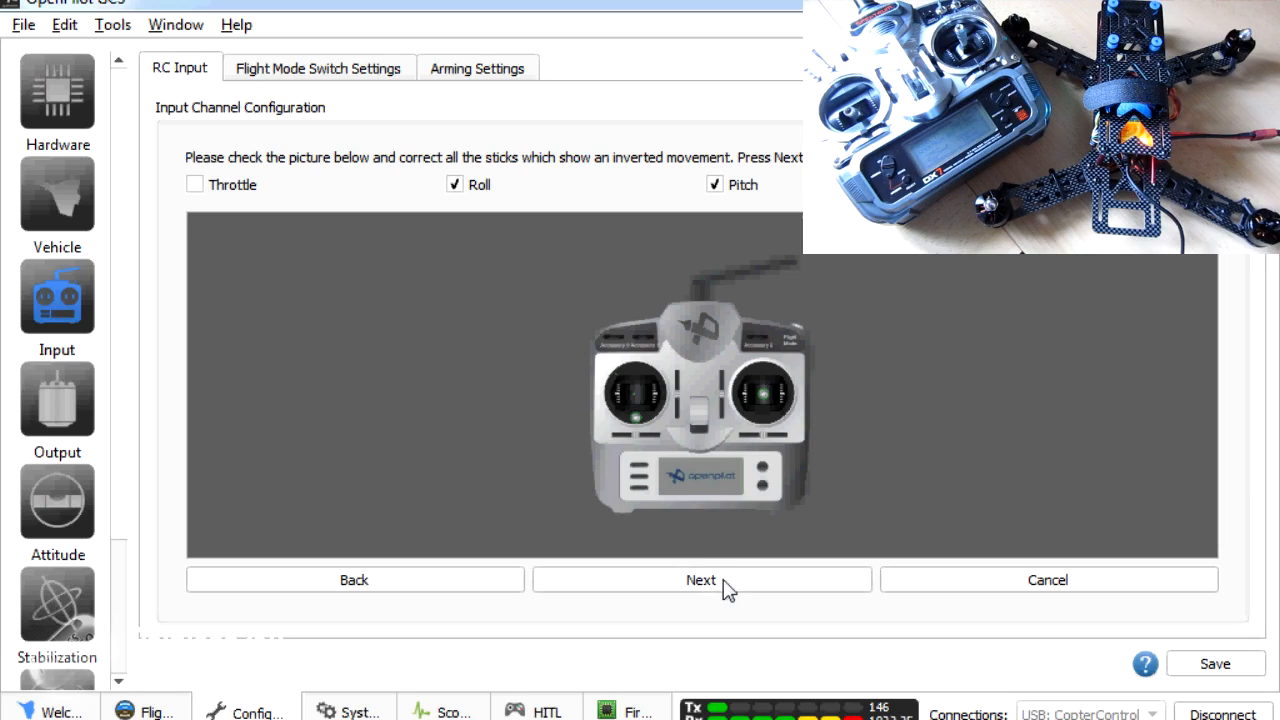
Step: Finish the transmitter wizard and set arming to Throttle Off + Yaw Right, 15 s timeout
left_click(700, 580)
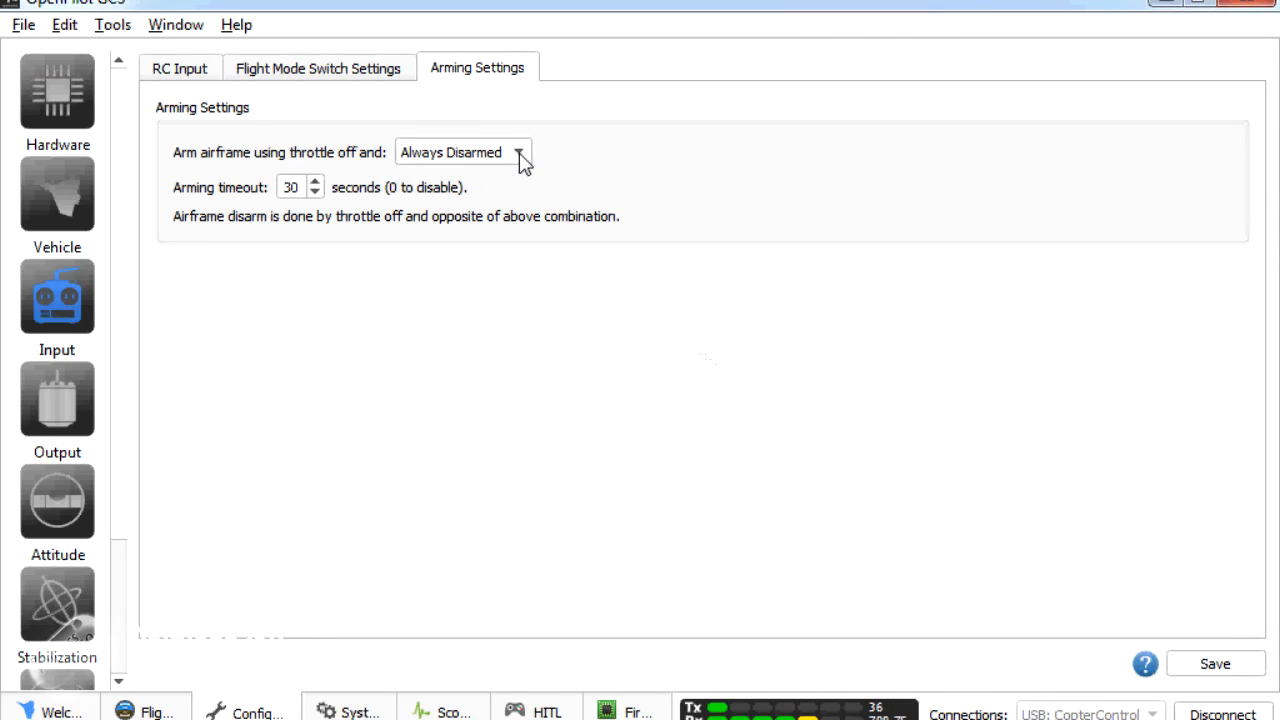
left_click(463, 152)
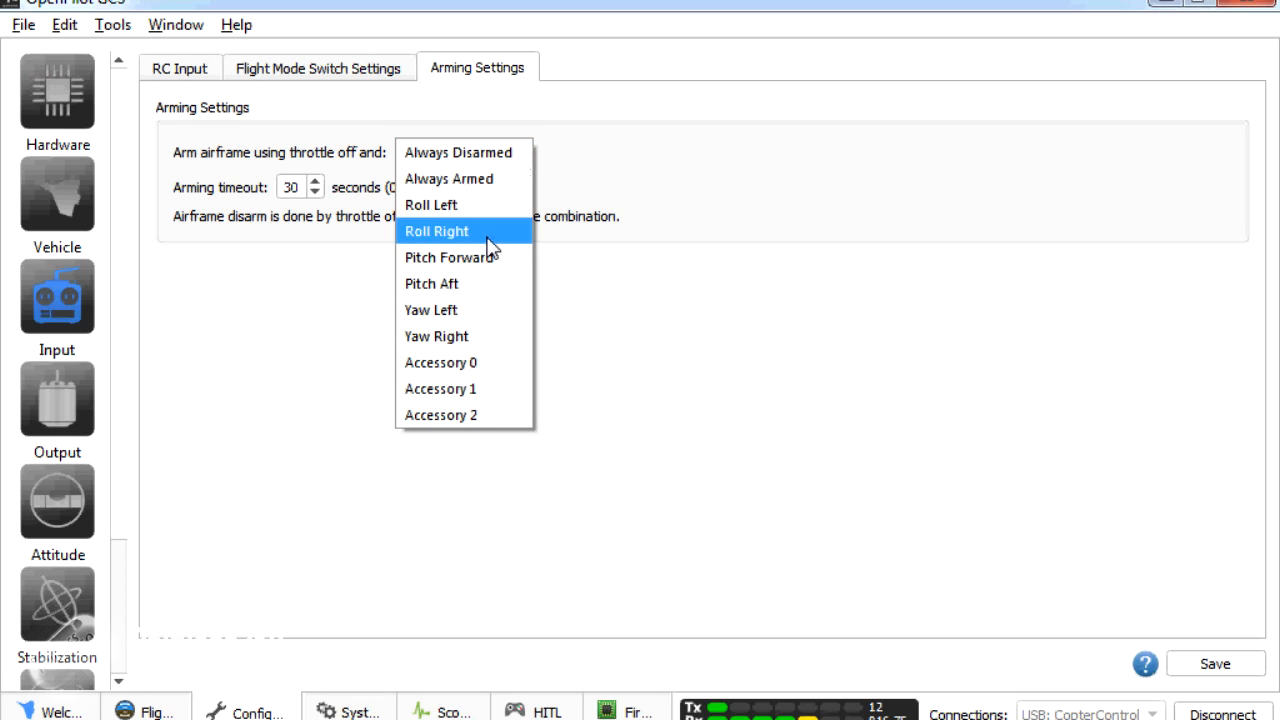
left_click(436, 336)
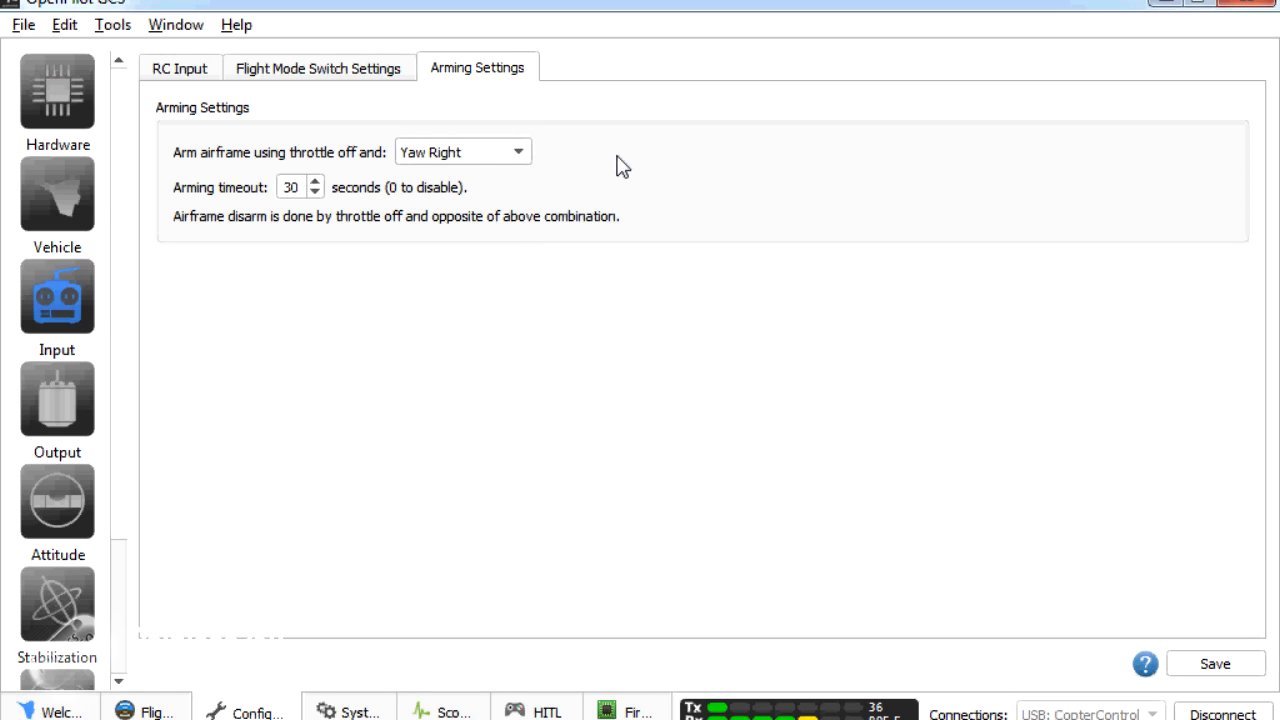
mouse_move(328, 203)
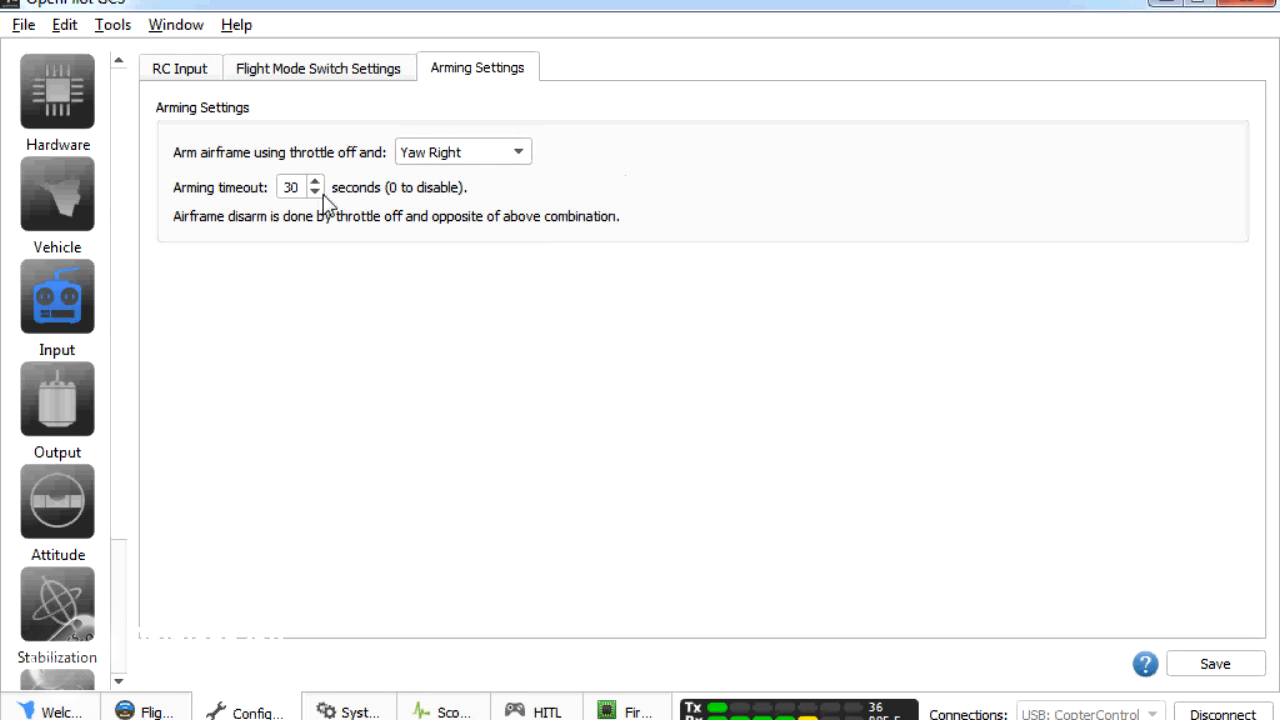
left_click(314, 193)
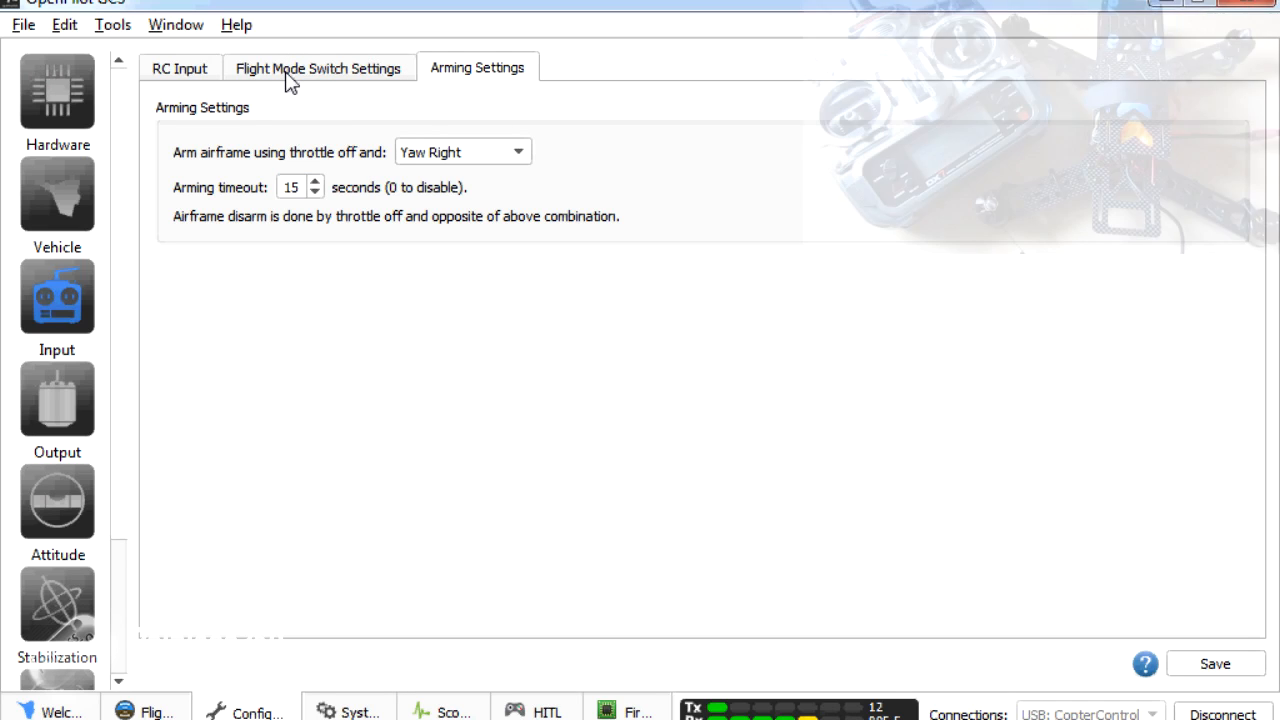
Step: Compare Flight Mode Switch Settings (Stabilized1–3 on Bank1) against the RC Input channel table
left_click(318, 67)
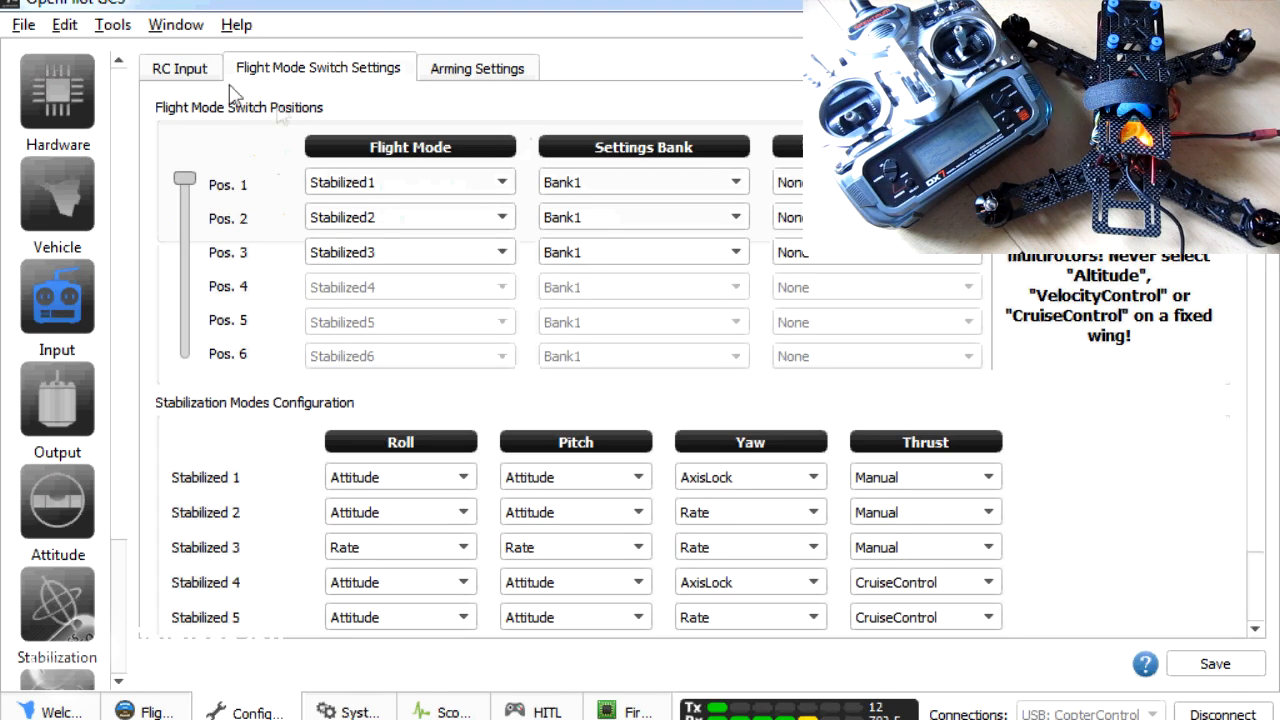
left_click(180, 68)
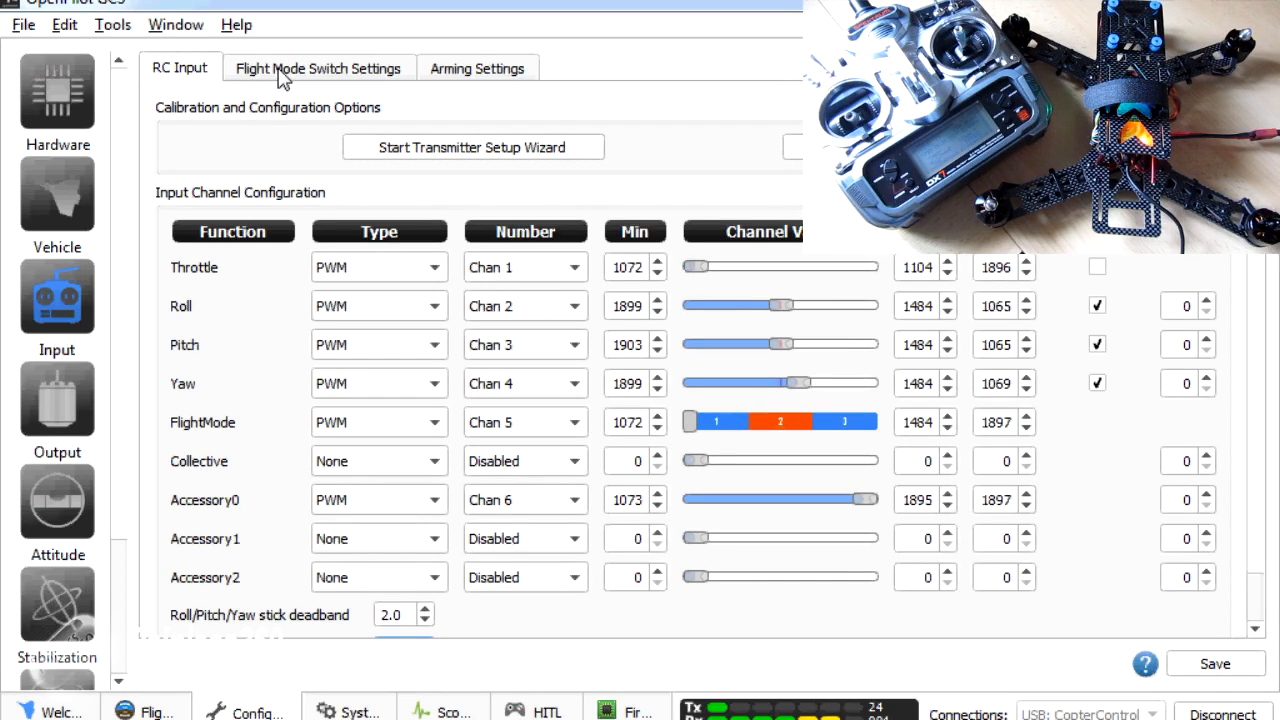
left_click(318, 68)
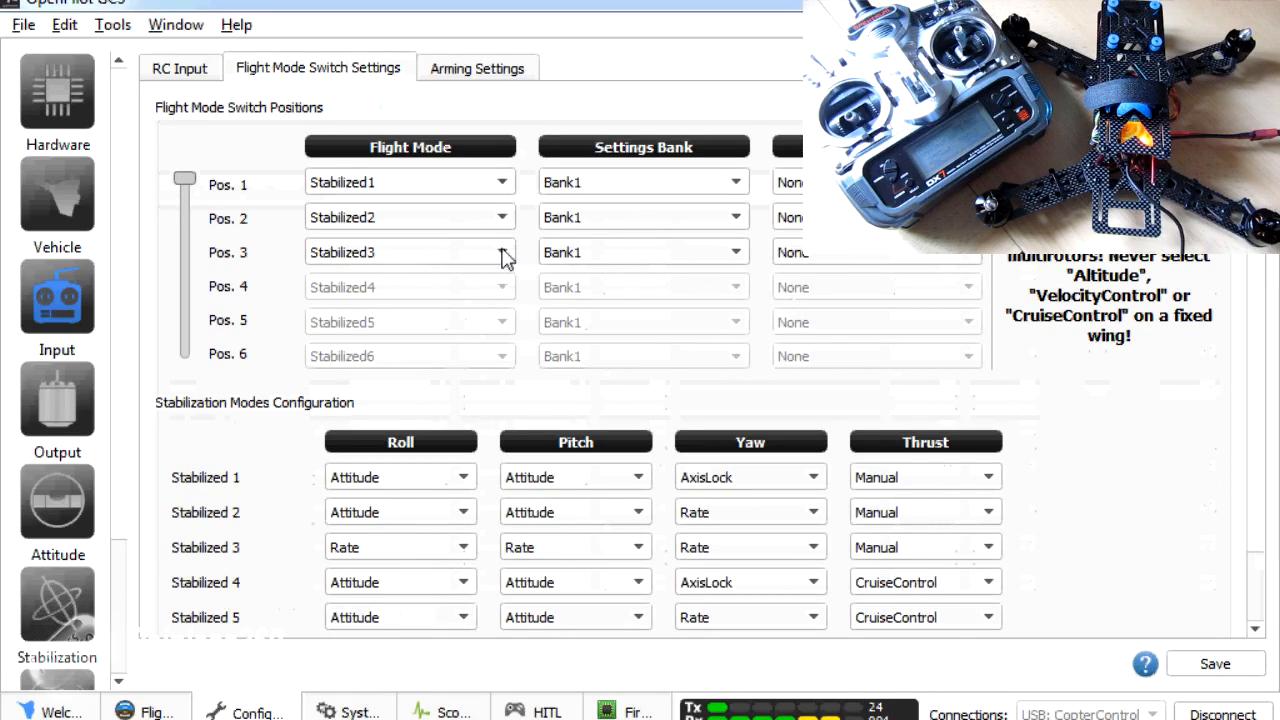
mouse_move(505, 252)
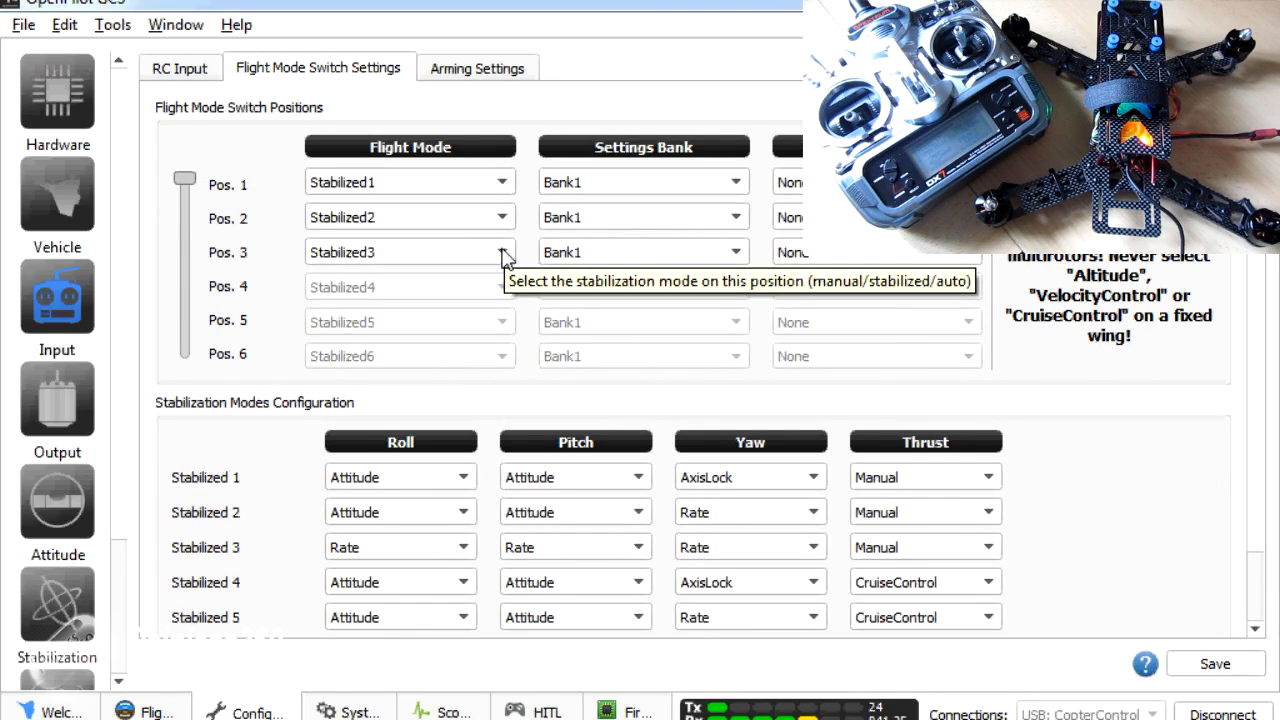
mouse_move(545, 122)
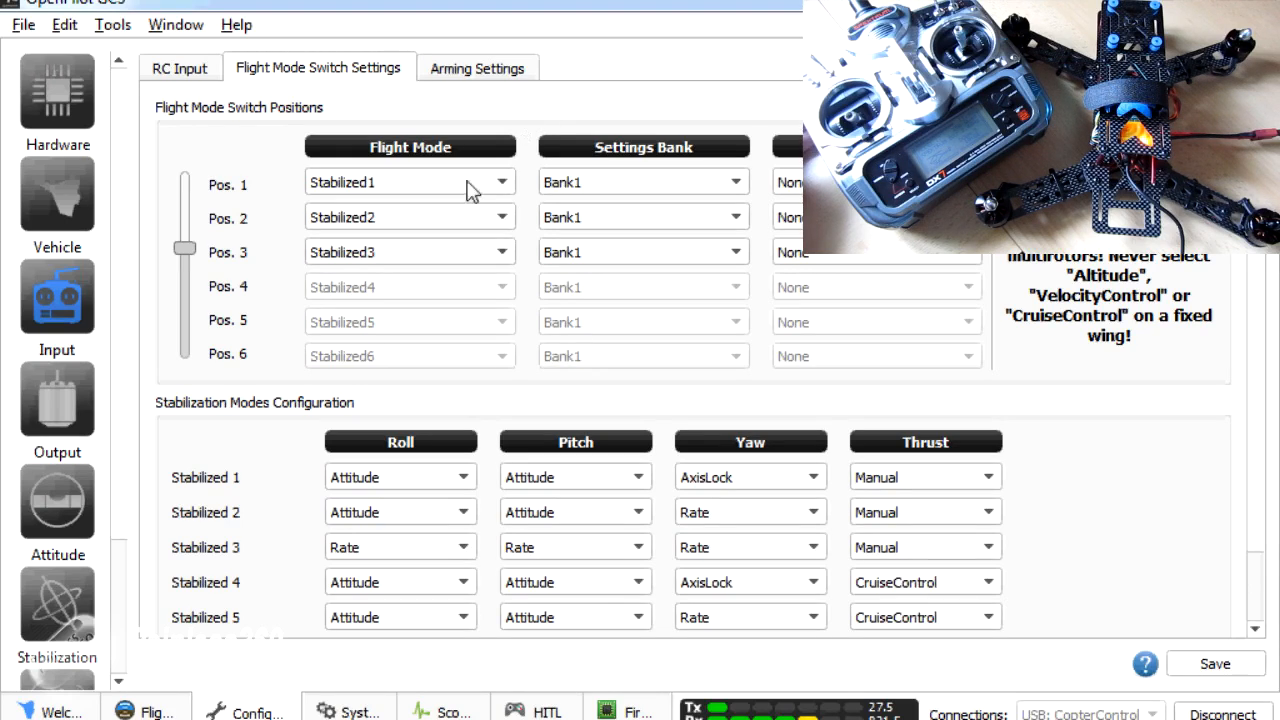
mouse_move(478, 261)
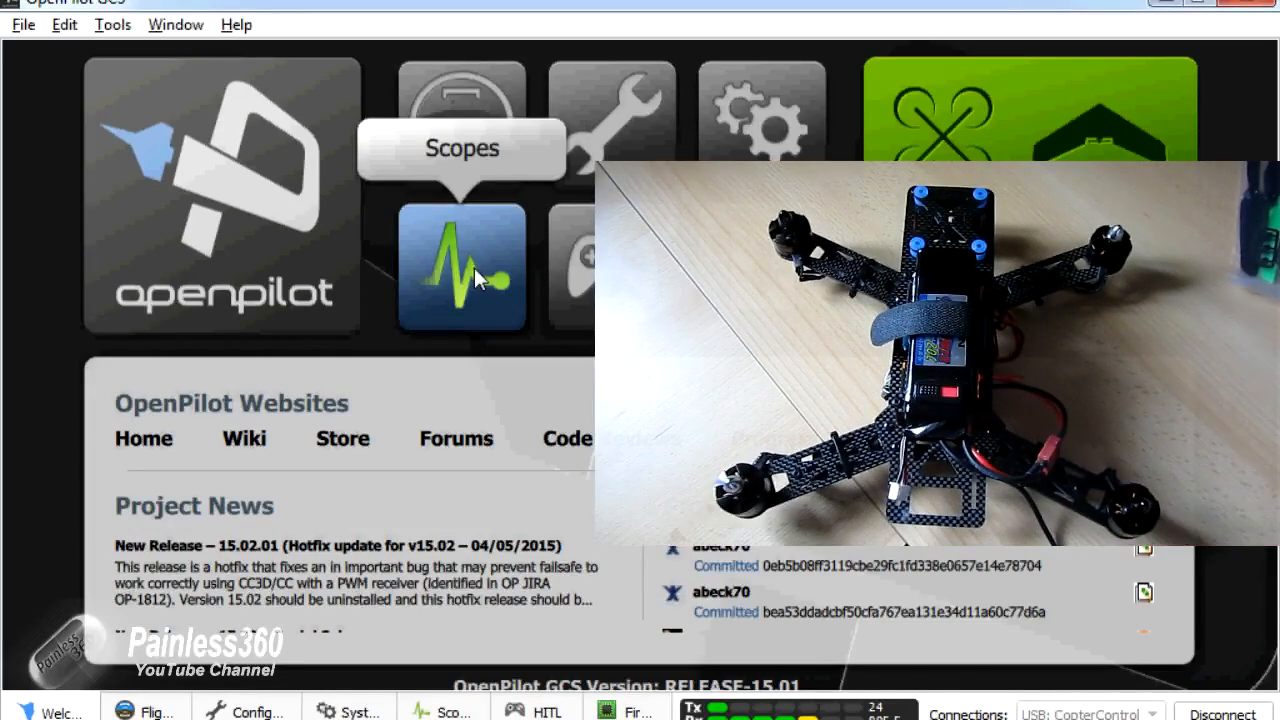
mouse_move(461, 120)
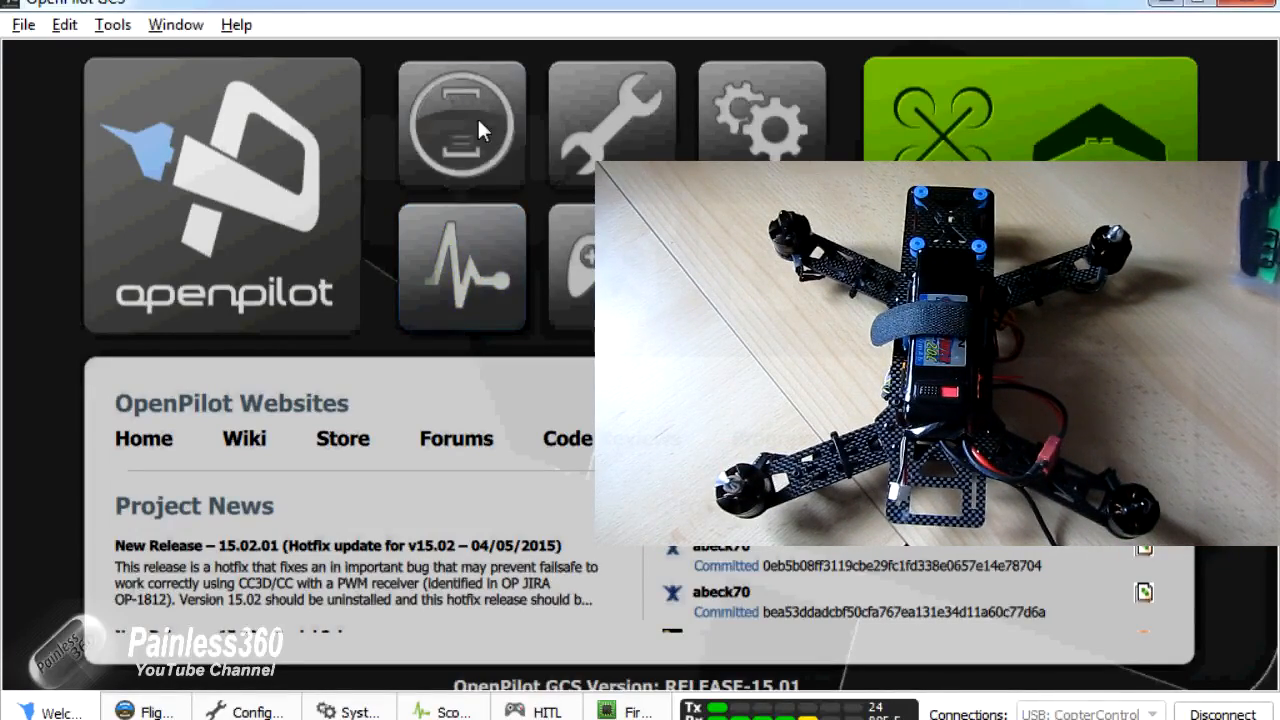